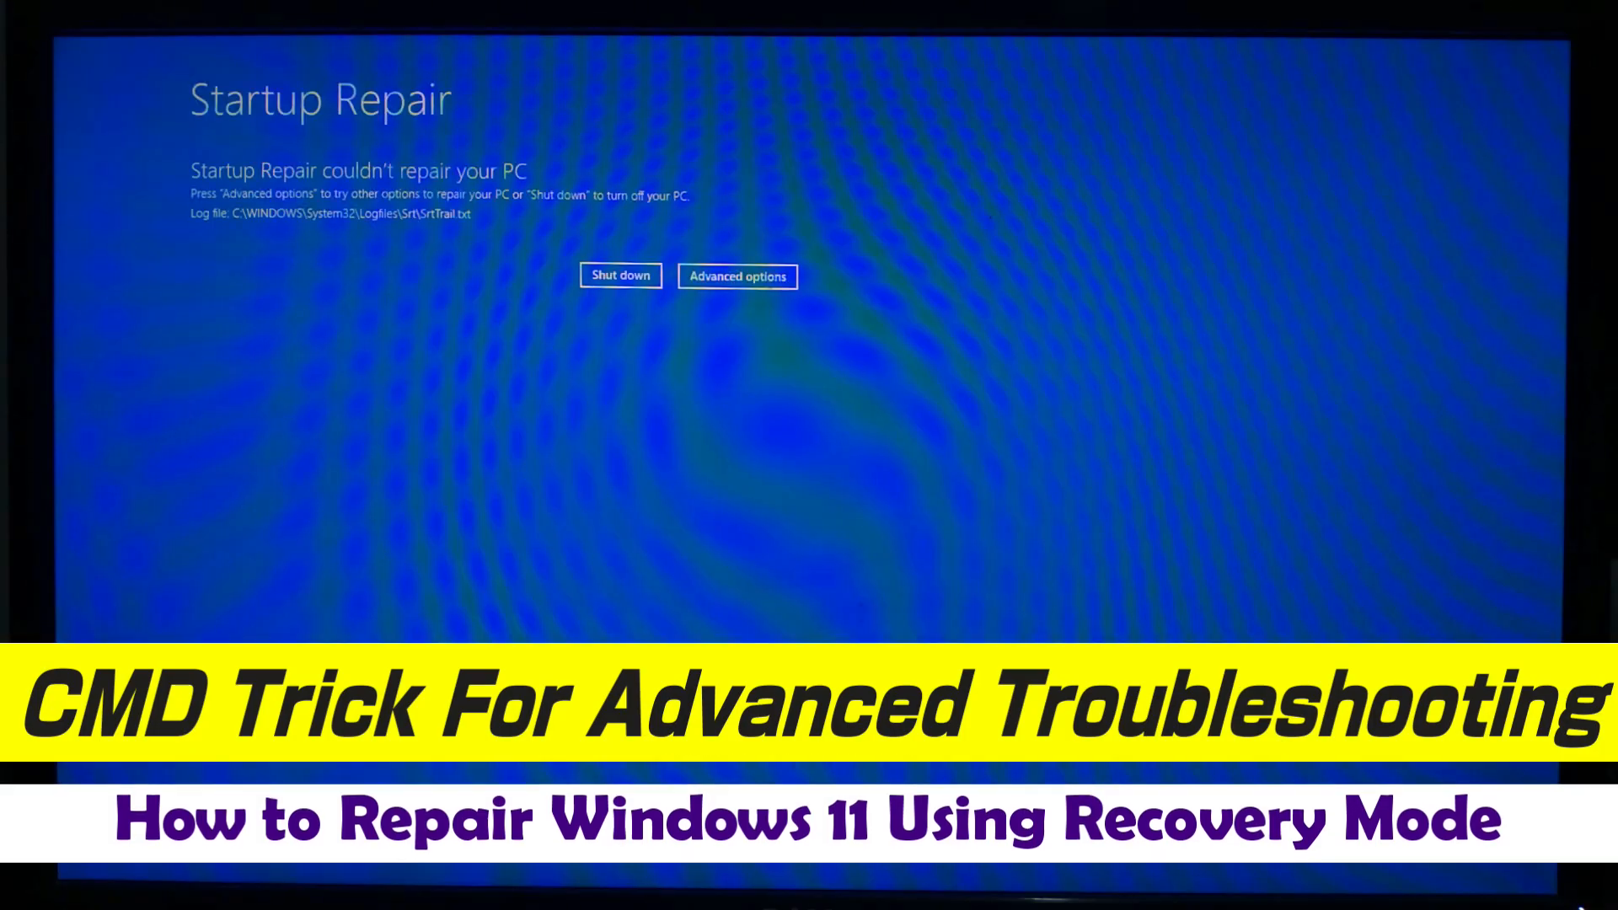
{"action": "mouse_move", "coordinate": [462, 313]}
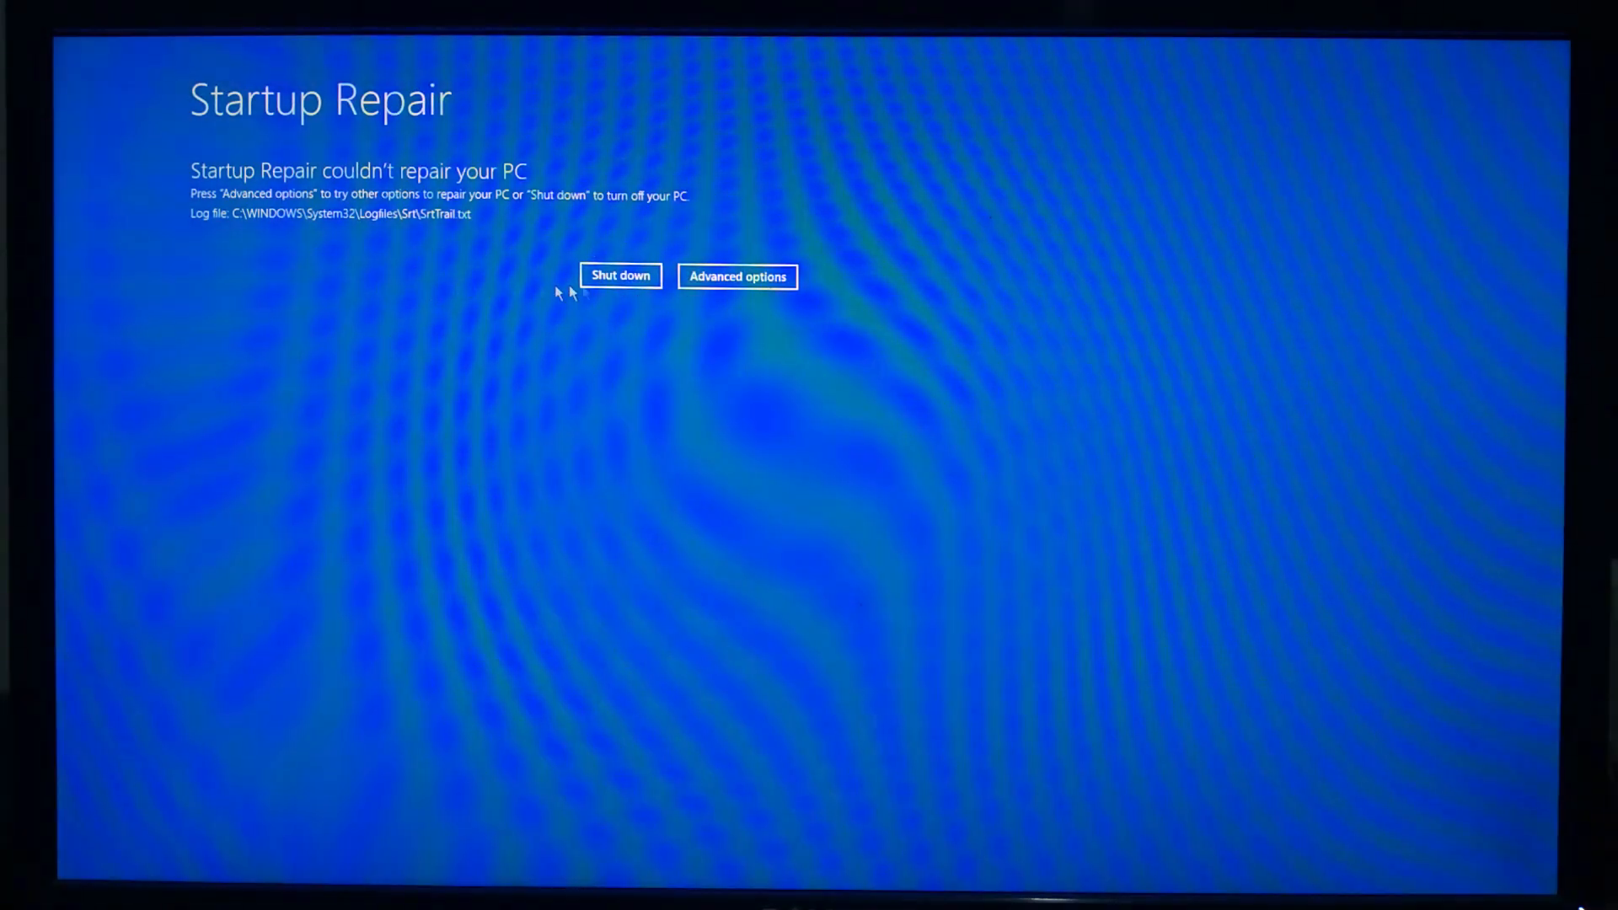
Move past language settings, choose Repair my PC, and enter the Troubleshoot options.
{"action": "left_click", "coordinate": [737, 277]}
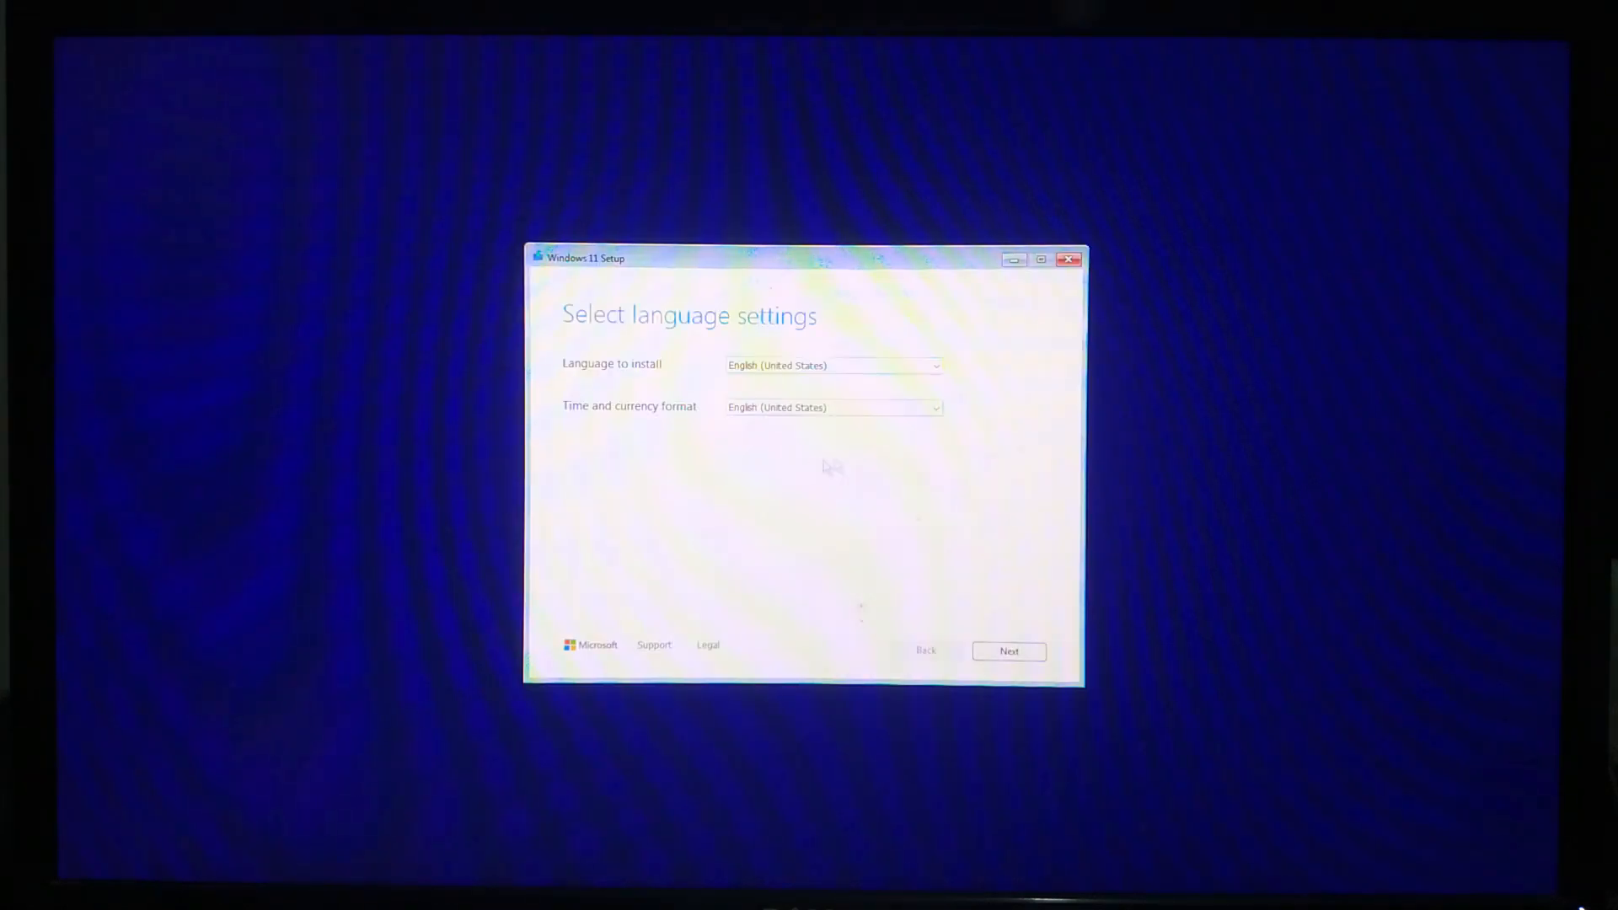
{"action": "left_click", "coordinate": [1008, 651]}
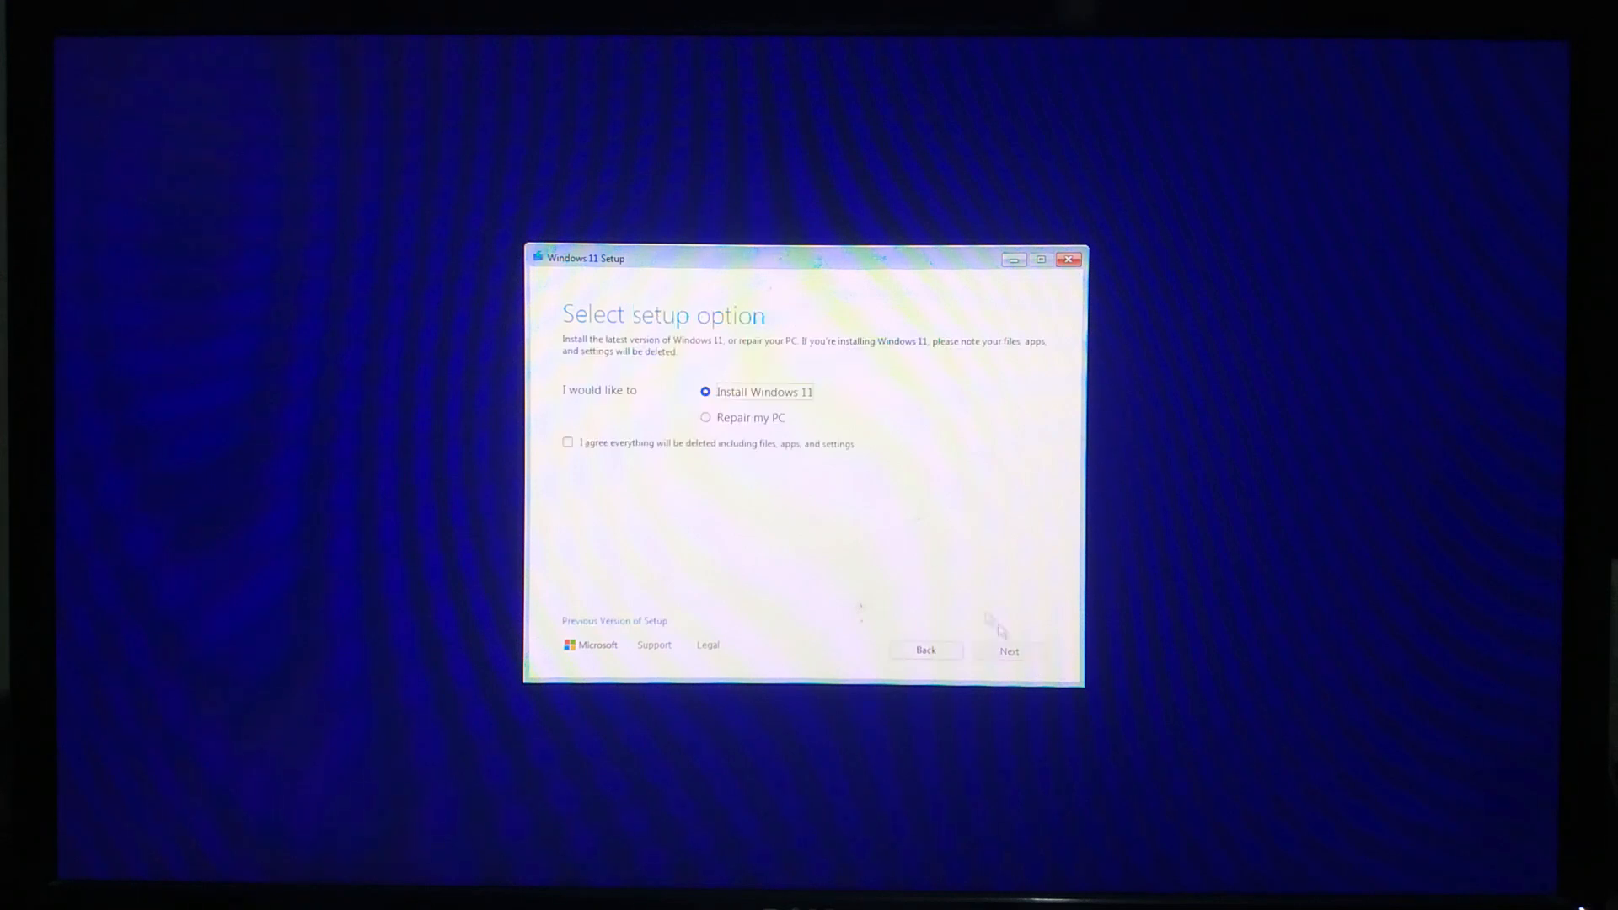
{"action": "mouse_move", "coordinate": [747, 426]}
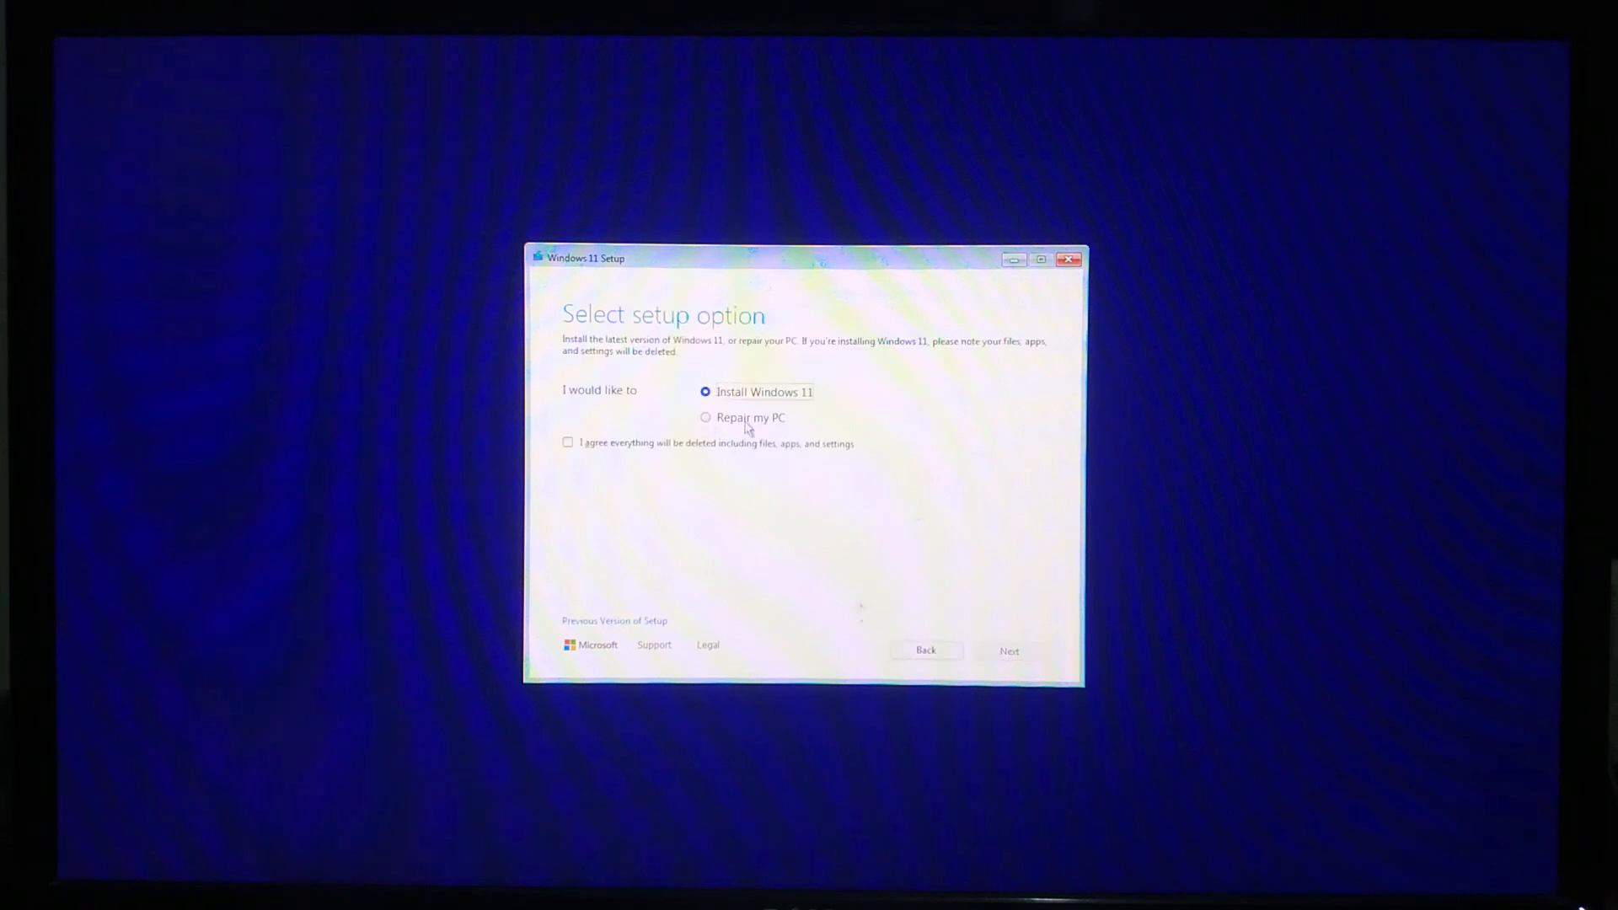
{"action": "left_click", "coordinate": [706, 417]}
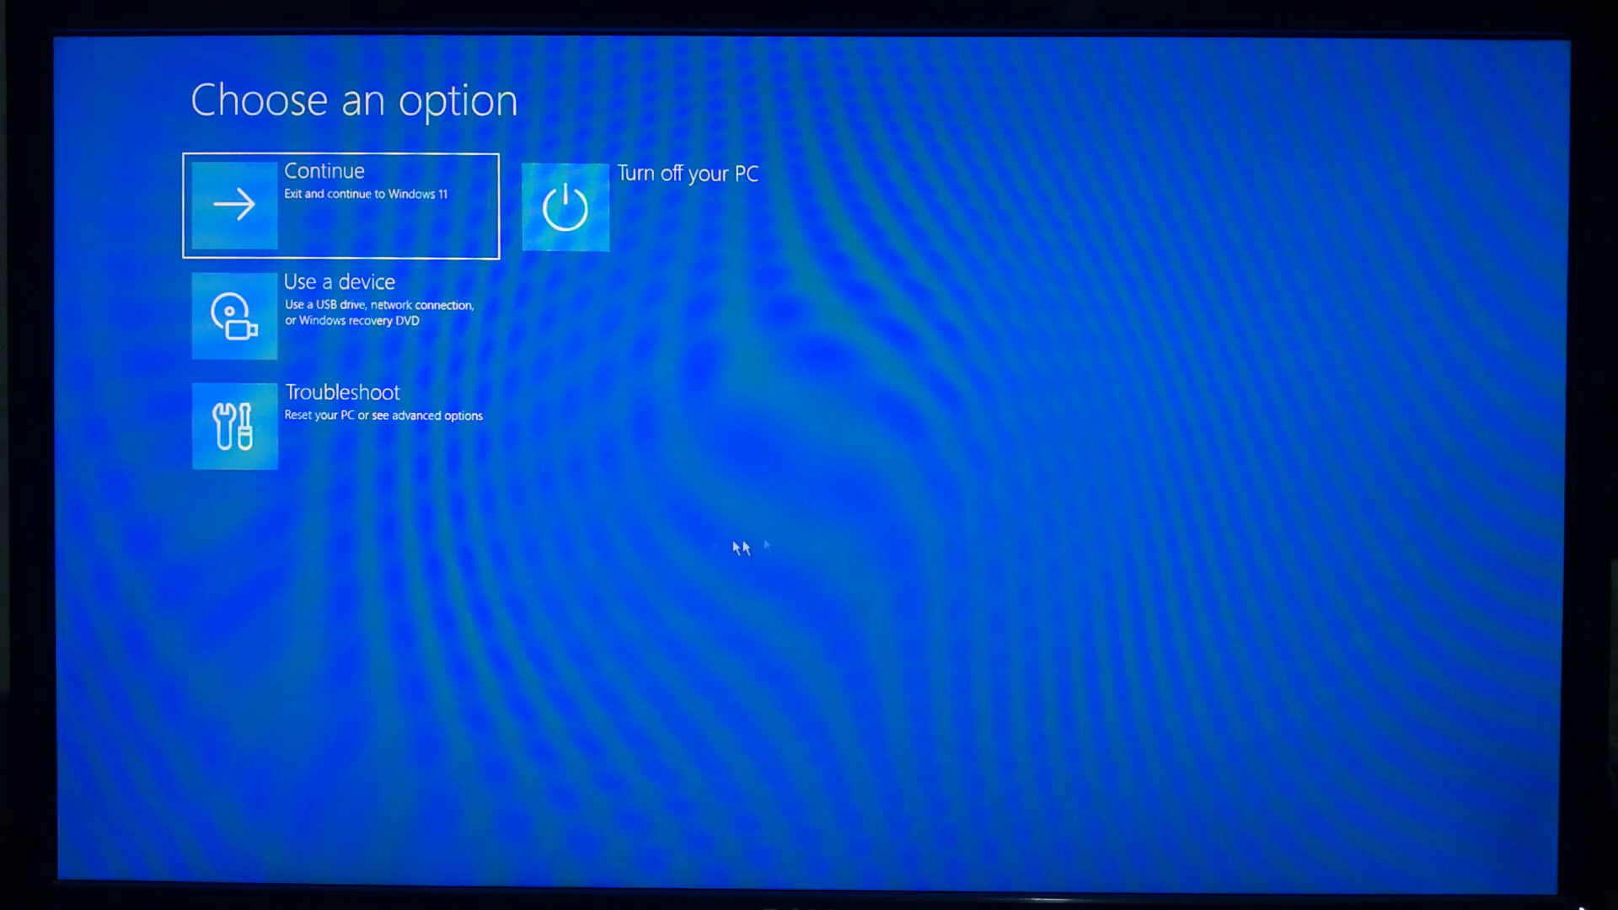
{"action": "mouse_move", "coordinate": [780, 435]}
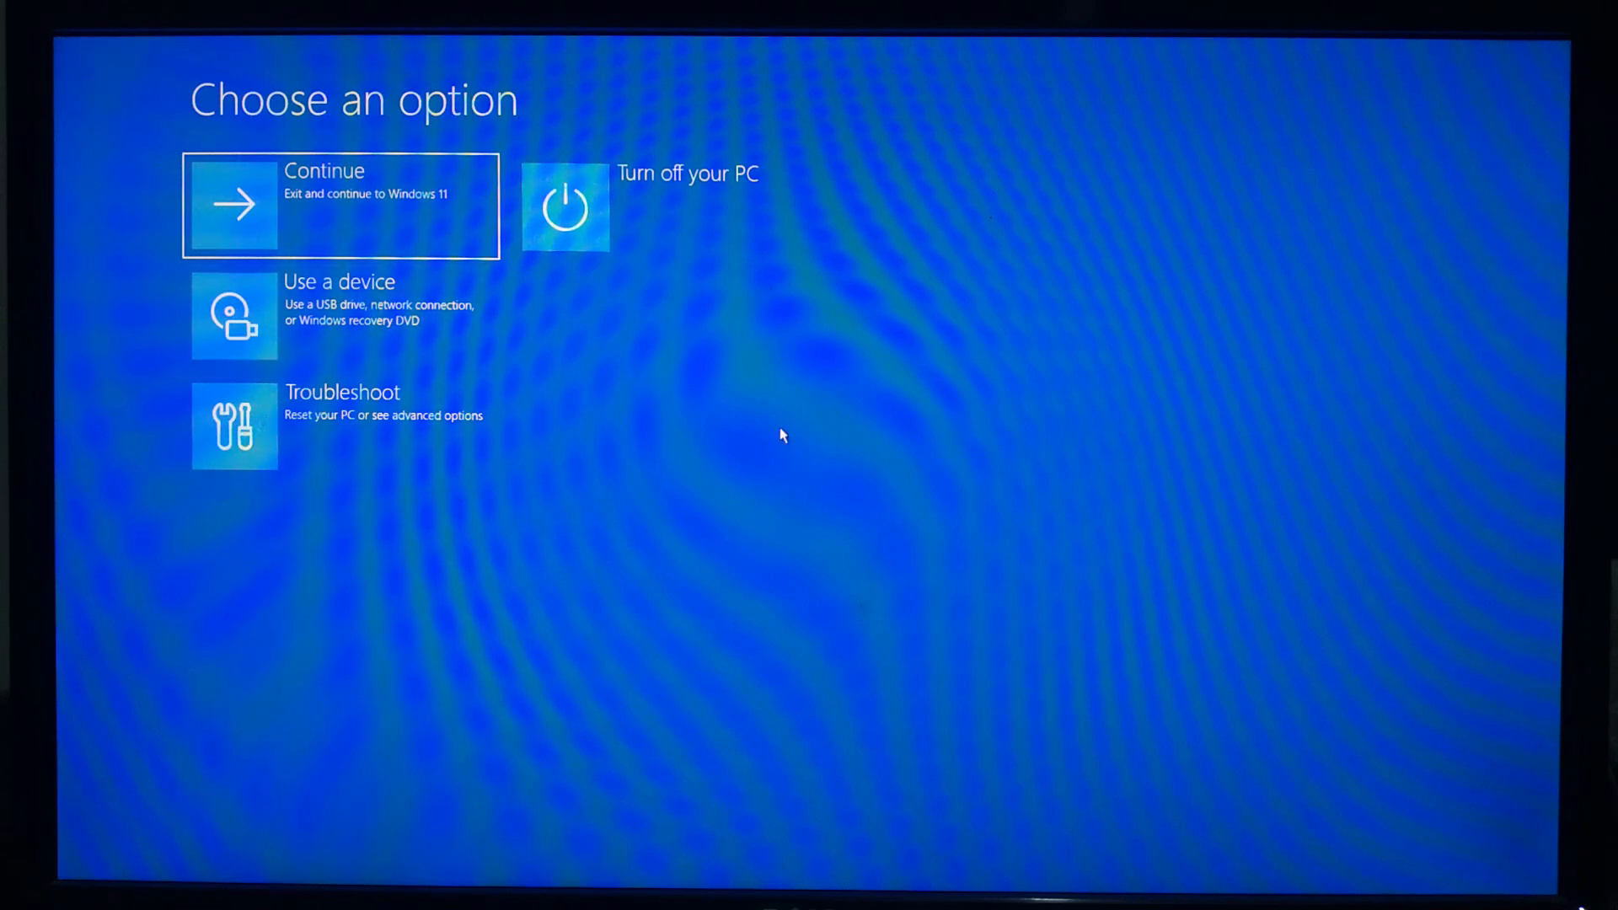
{"action": "mouse_move", "coordinate": [413, 447]}
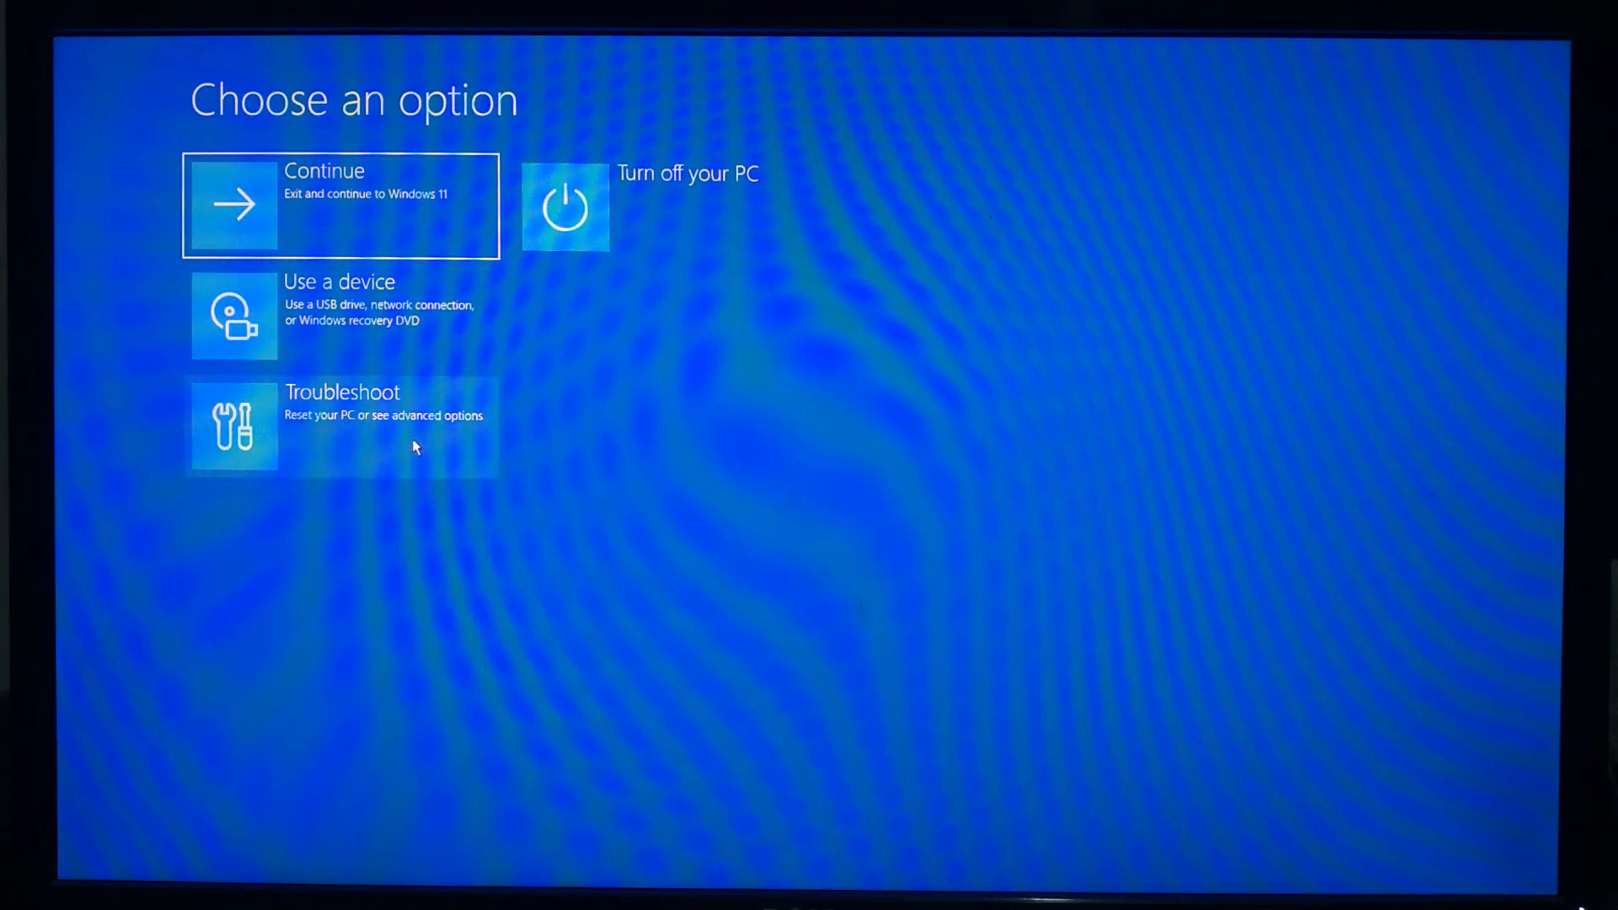
{"action": "left_click", "coordinate": [341, 428]}
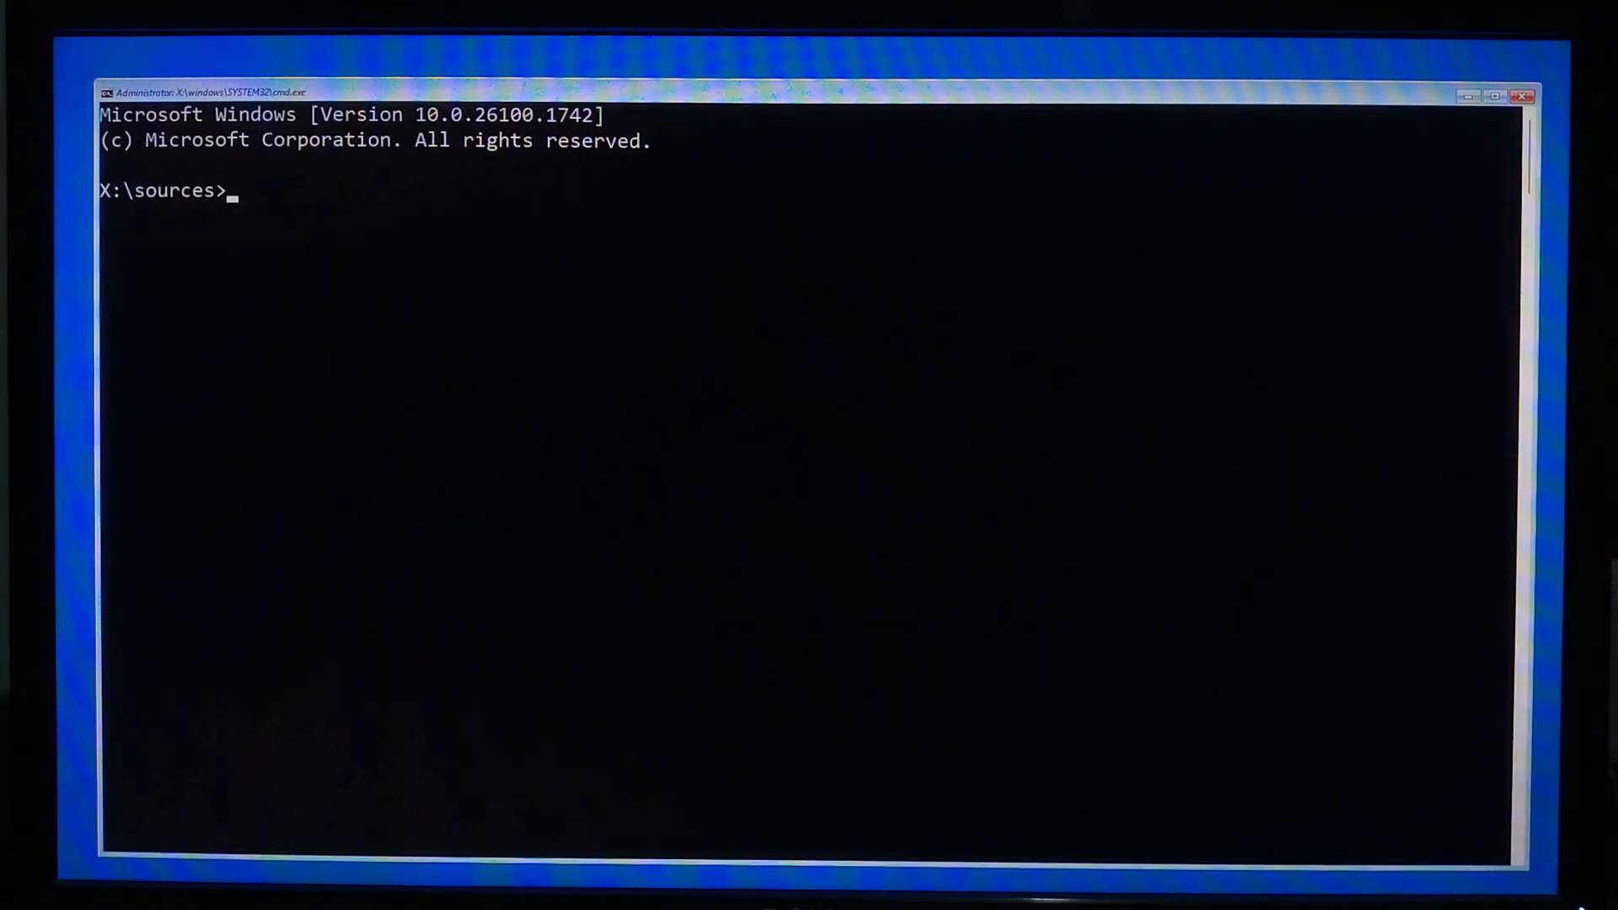
Run diskpart, list the volumes to find the CCCOMA_X64F USB as G:, then exit DiskPart.
{"action": "type", "text": "disk"}
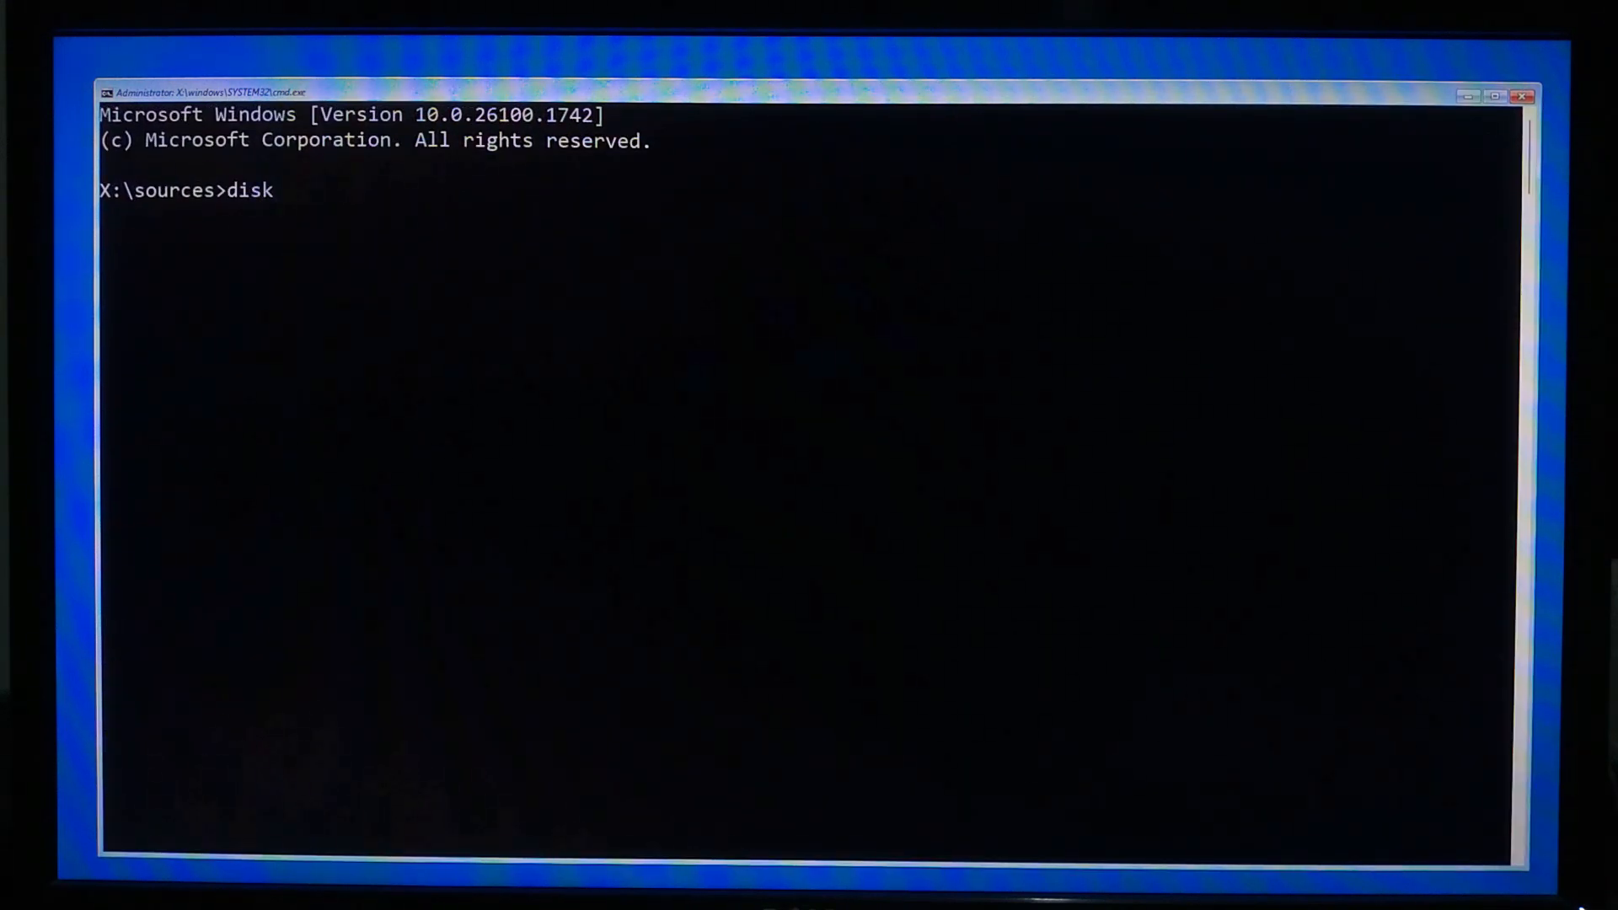
{"action": "type", "text": "part"}
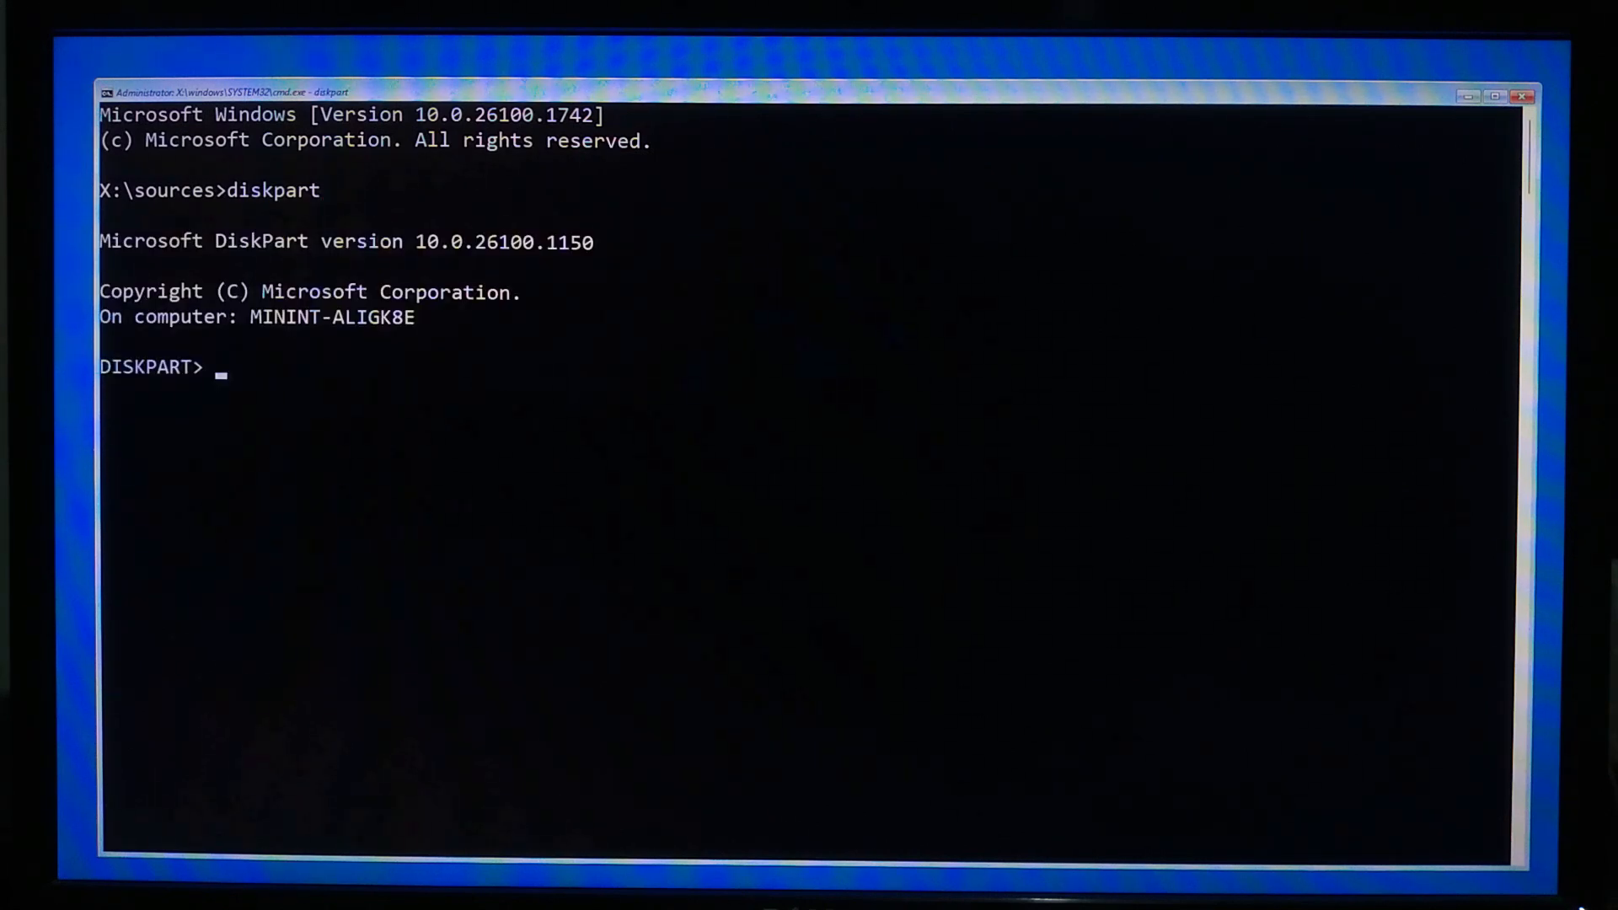
{"action": "type", "text": "list vol"}
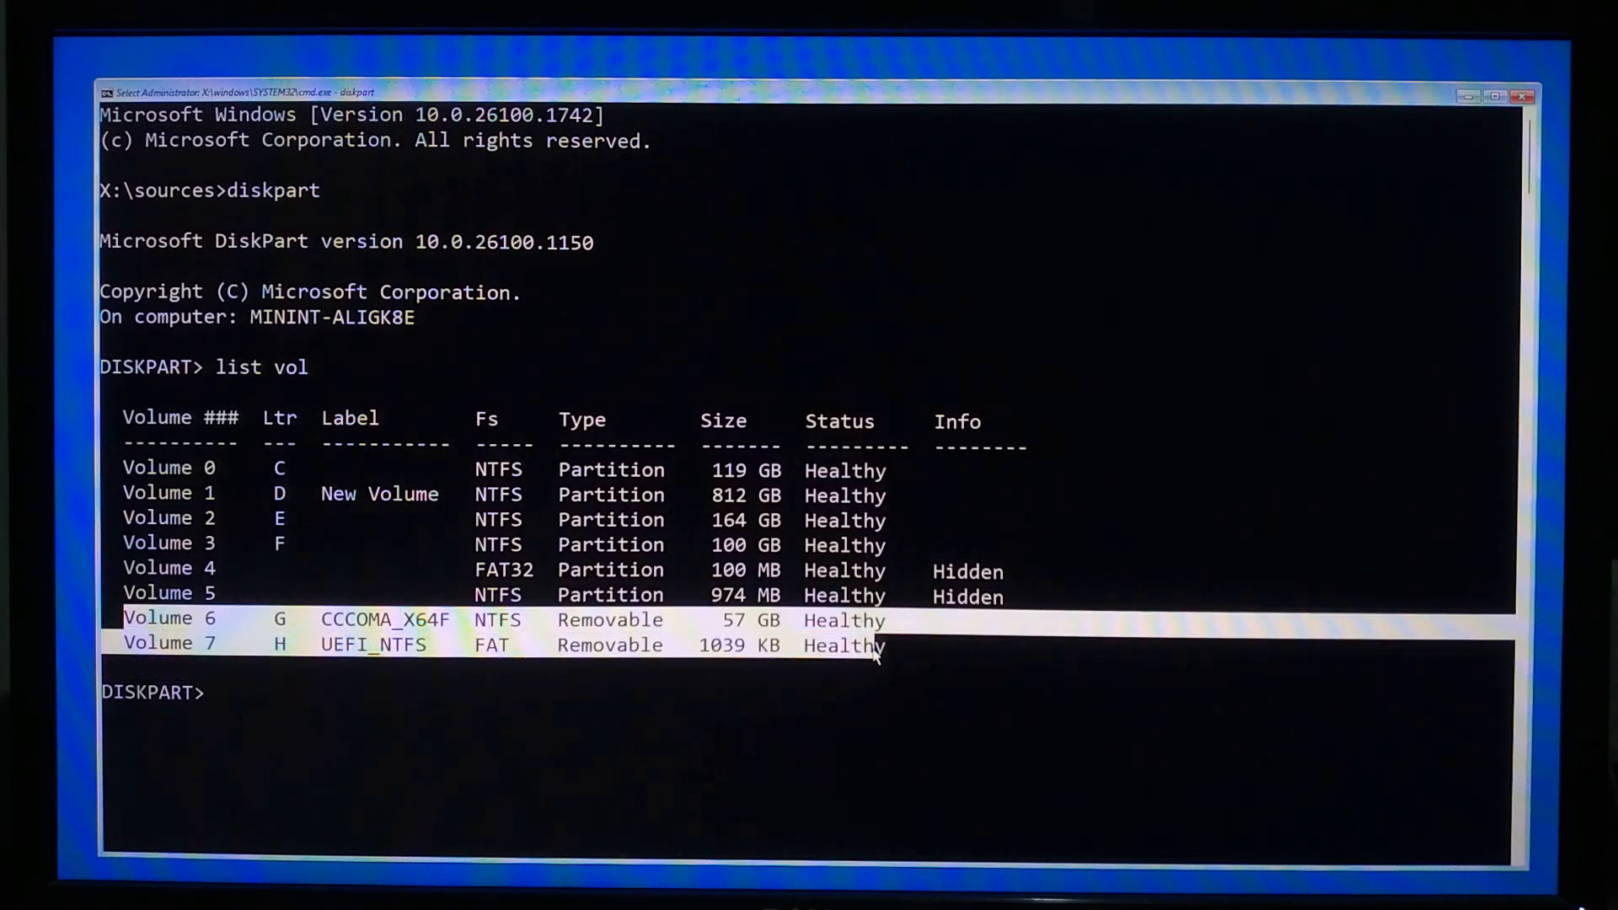
{"action": "mouse_move", "coordinate": [895, 674]}
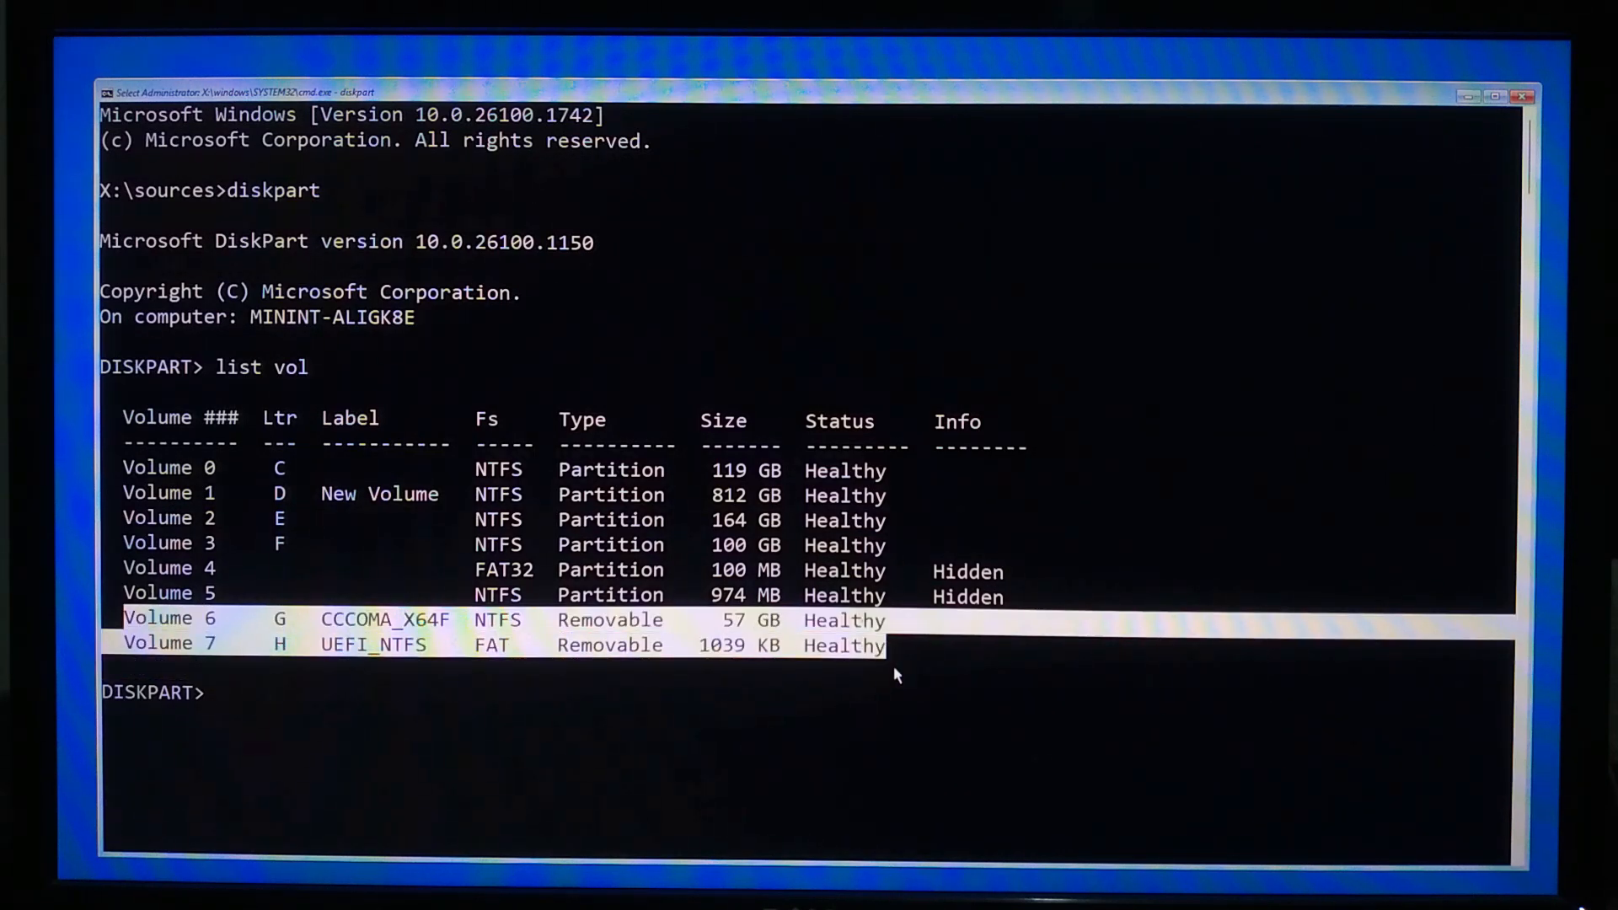
{"action": "type", "text": "exit"}
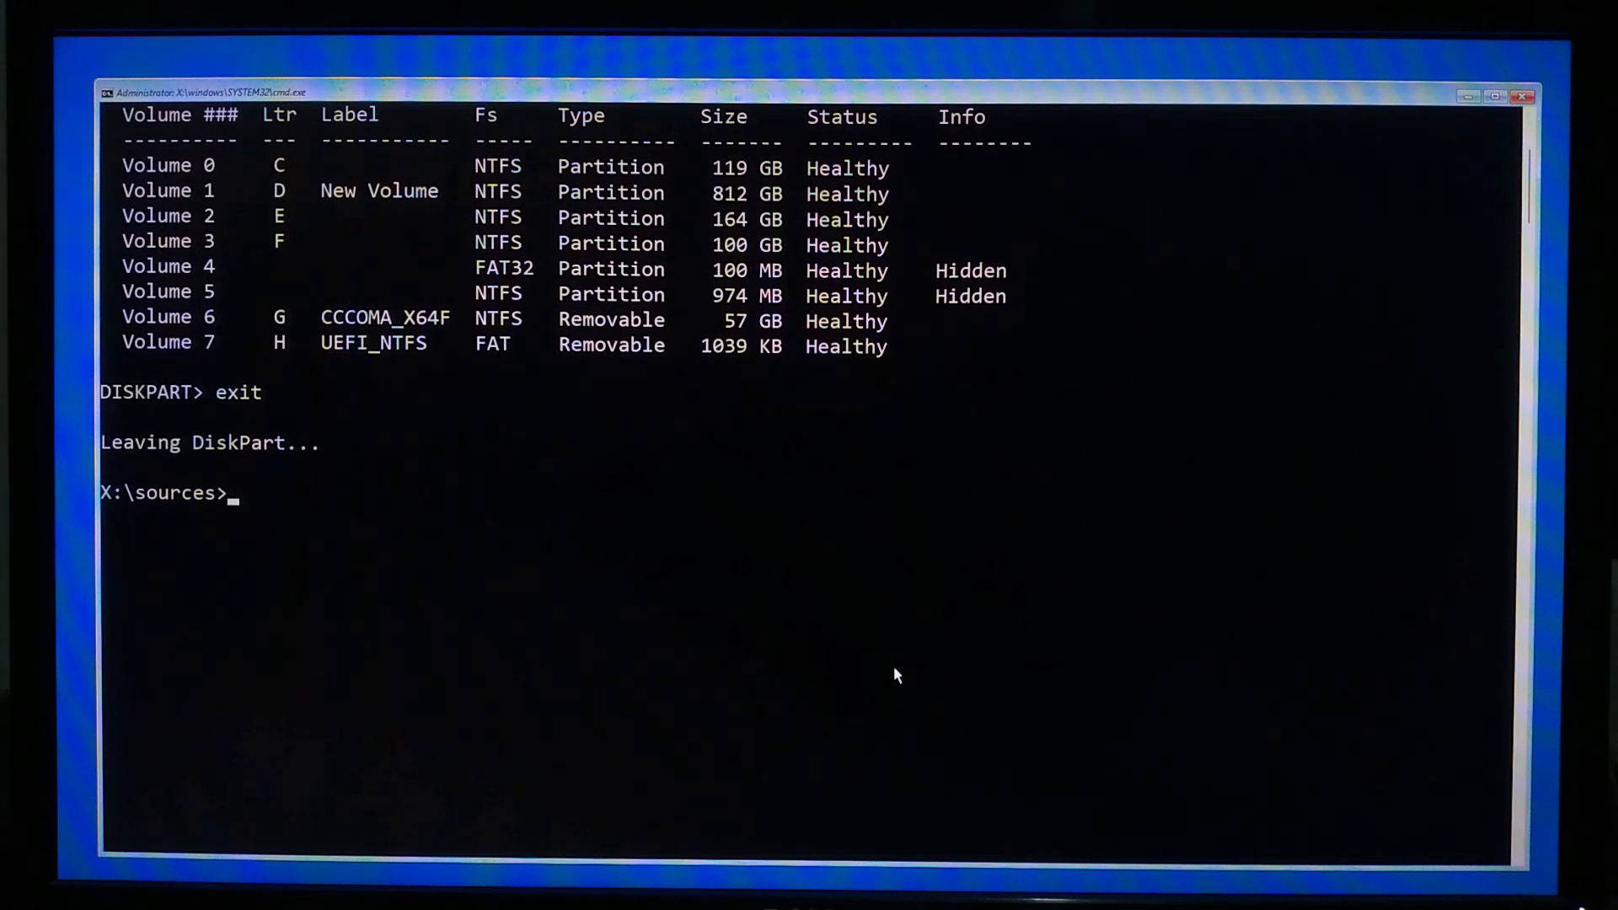
List G:\sources with dir and highlight the install.wim entry to confirm it exists.
{"action": "type", "text": "dir"}
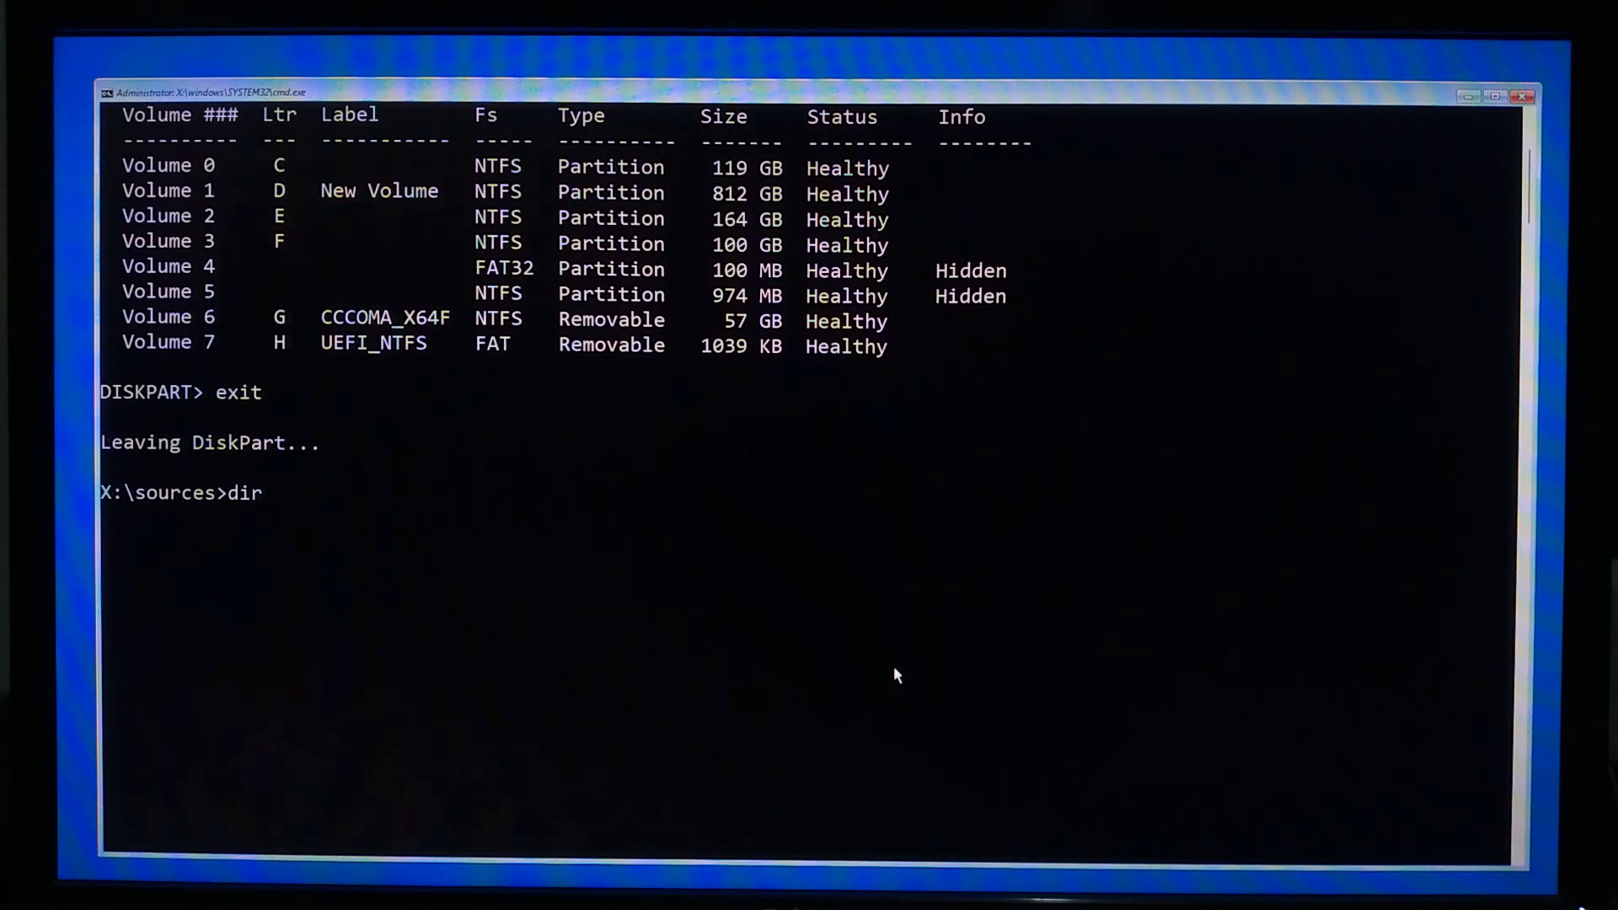
{"action": "type", "text": "G:\\s"}
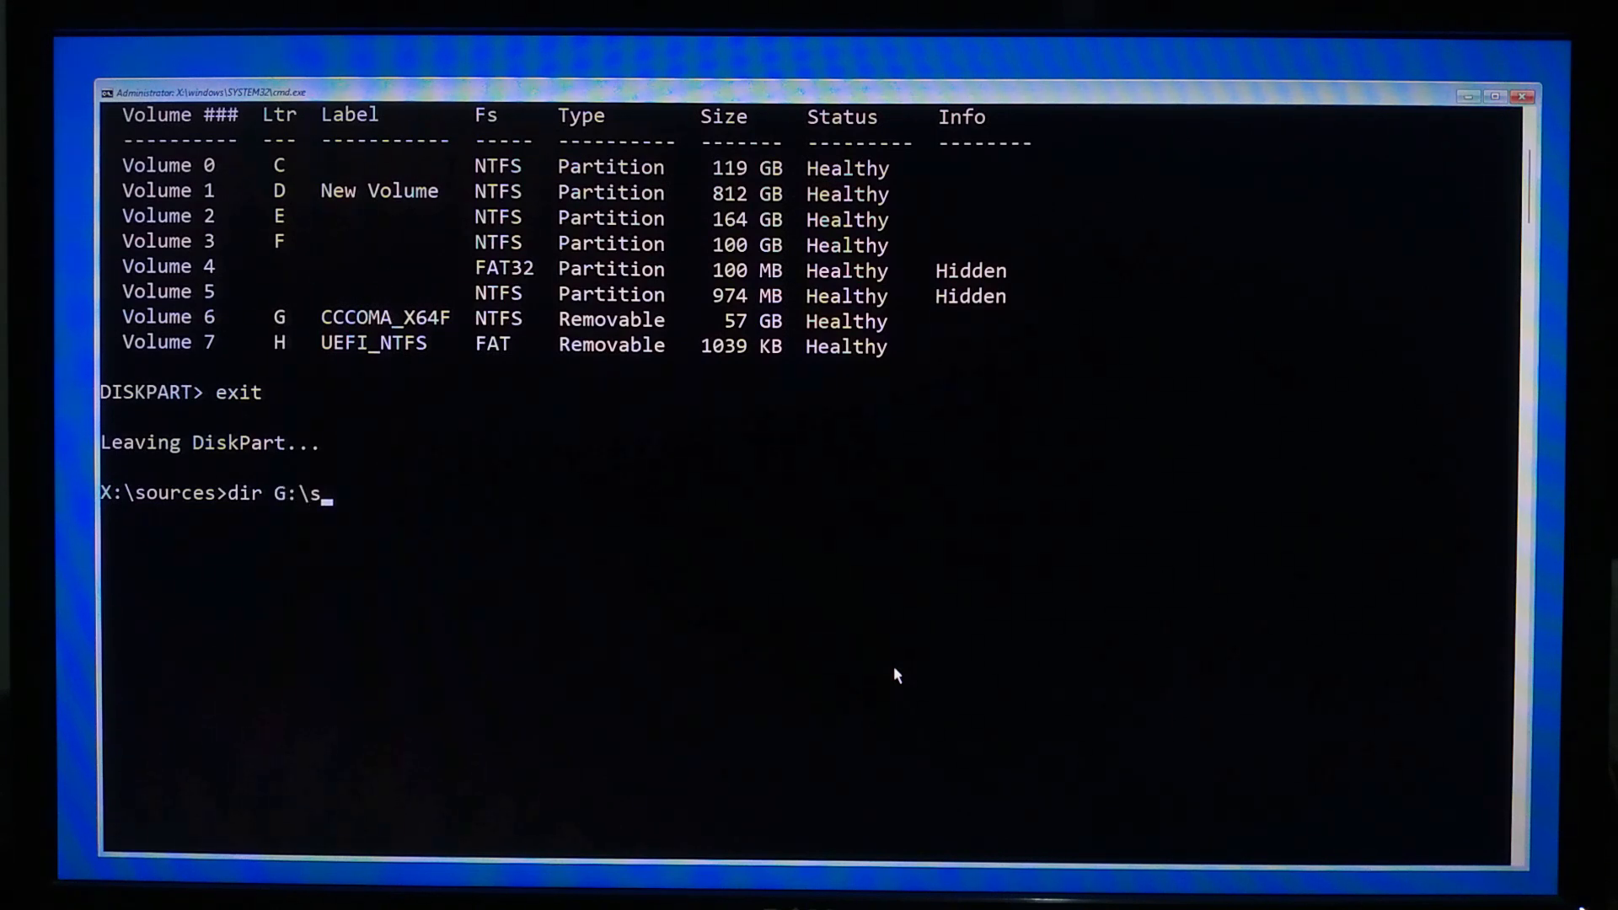
{"action": "type", "text": "ource"}
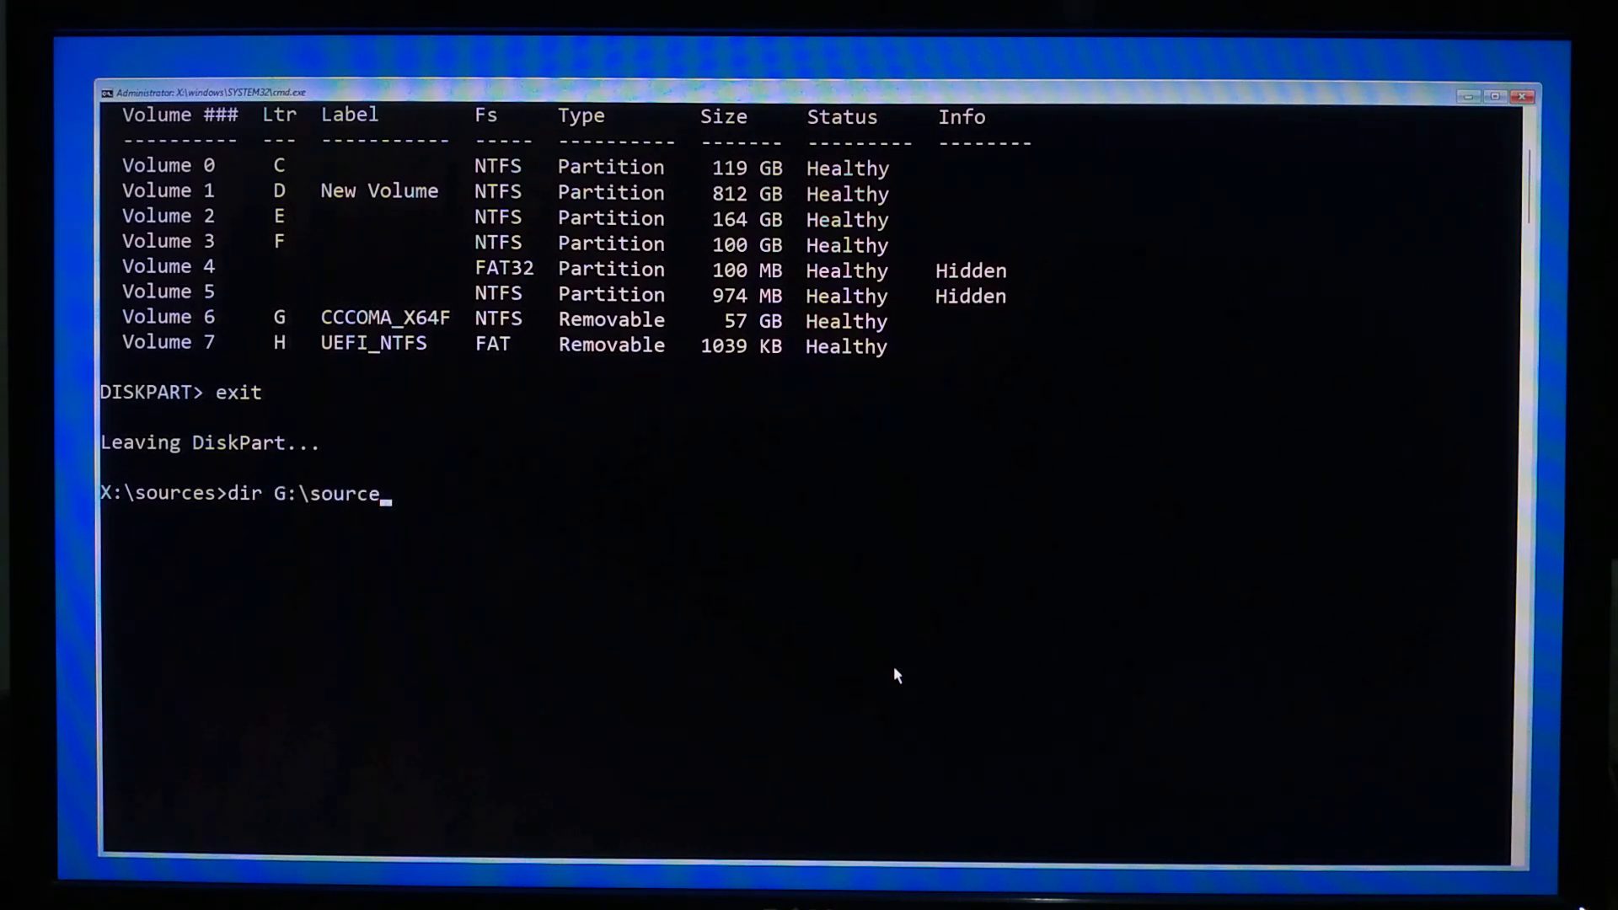
{"action": "type", "text": "s"}
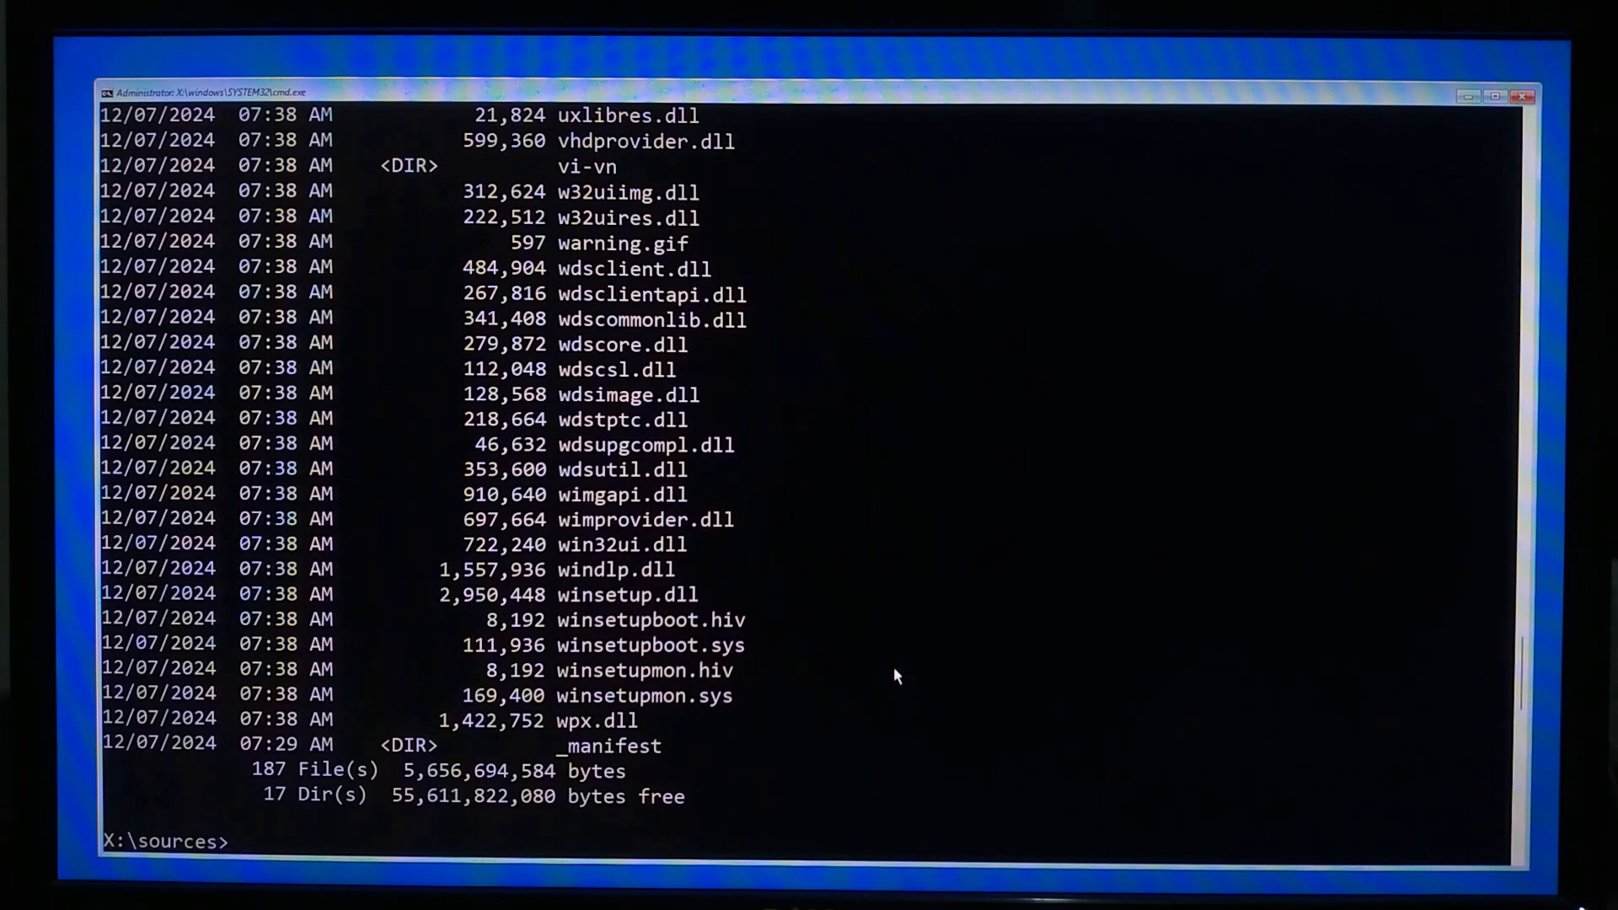
{"action": "scroll", "scroll_direction": "down", "scroll_amount": 3}
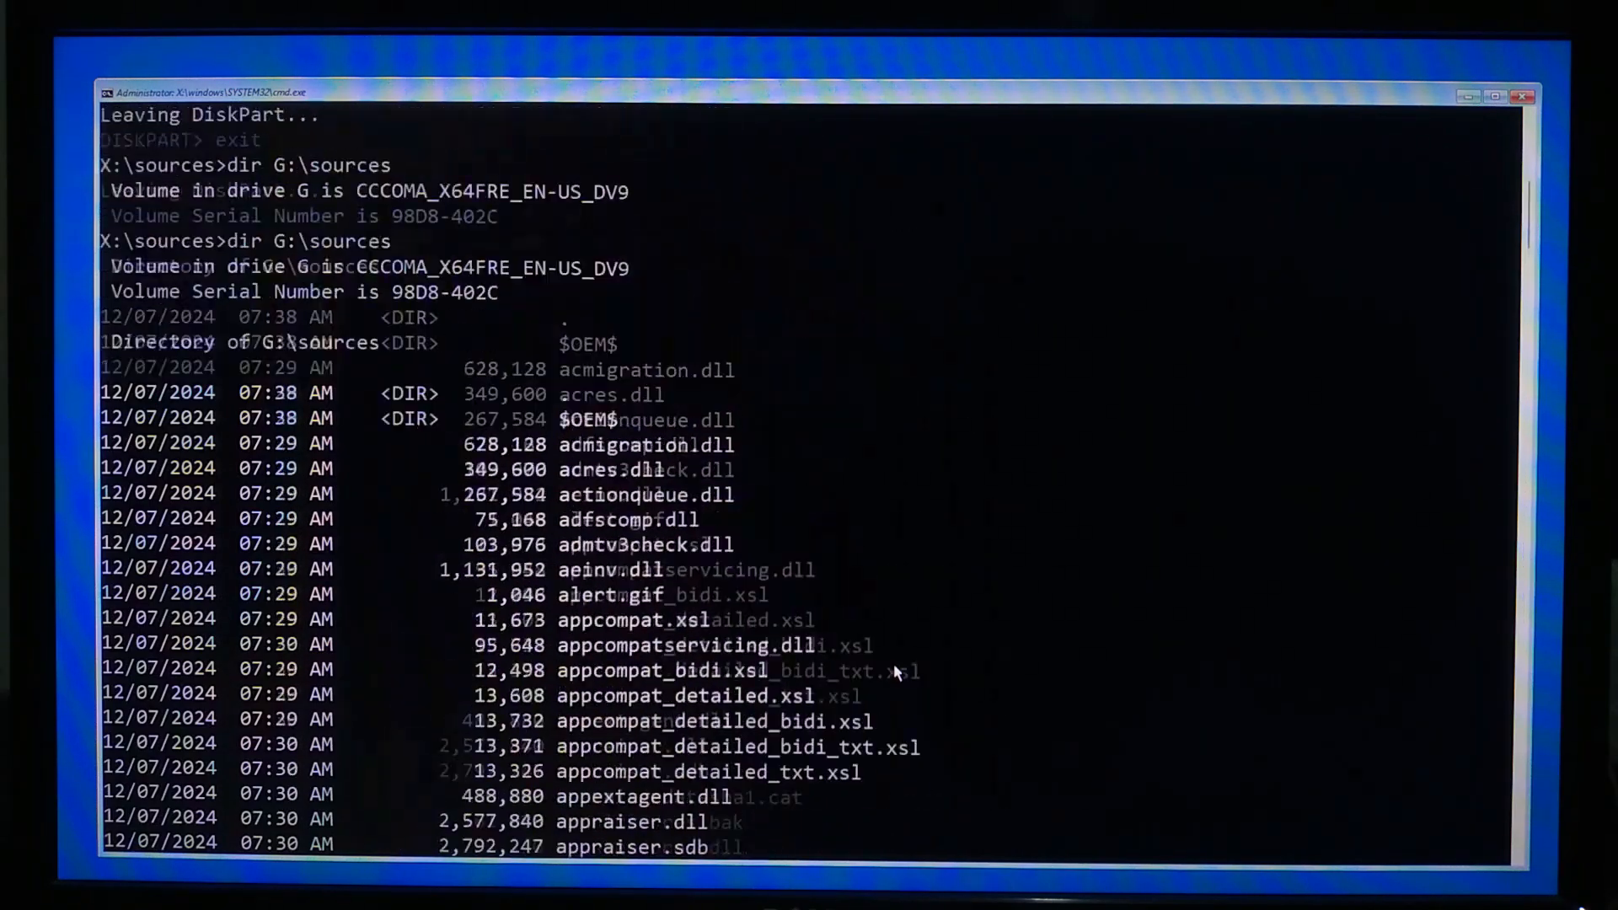
{"action": "scroll", "scroll_direction": "down", "scroll_amount": 3}
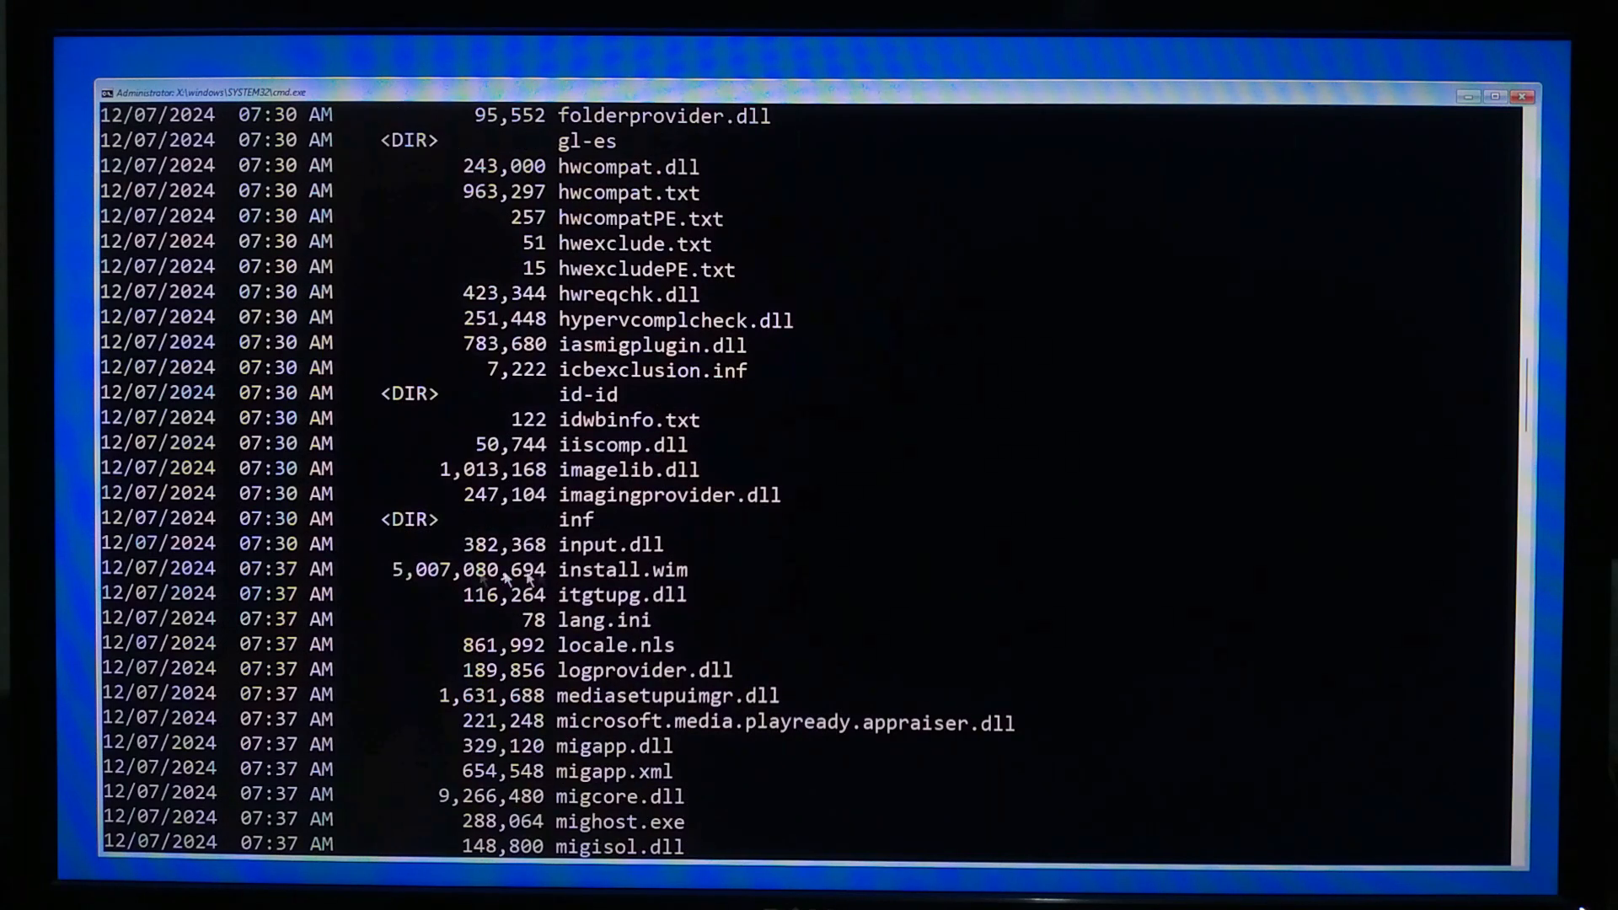
{"action": "left_click", "coordinate": [394, 568]}
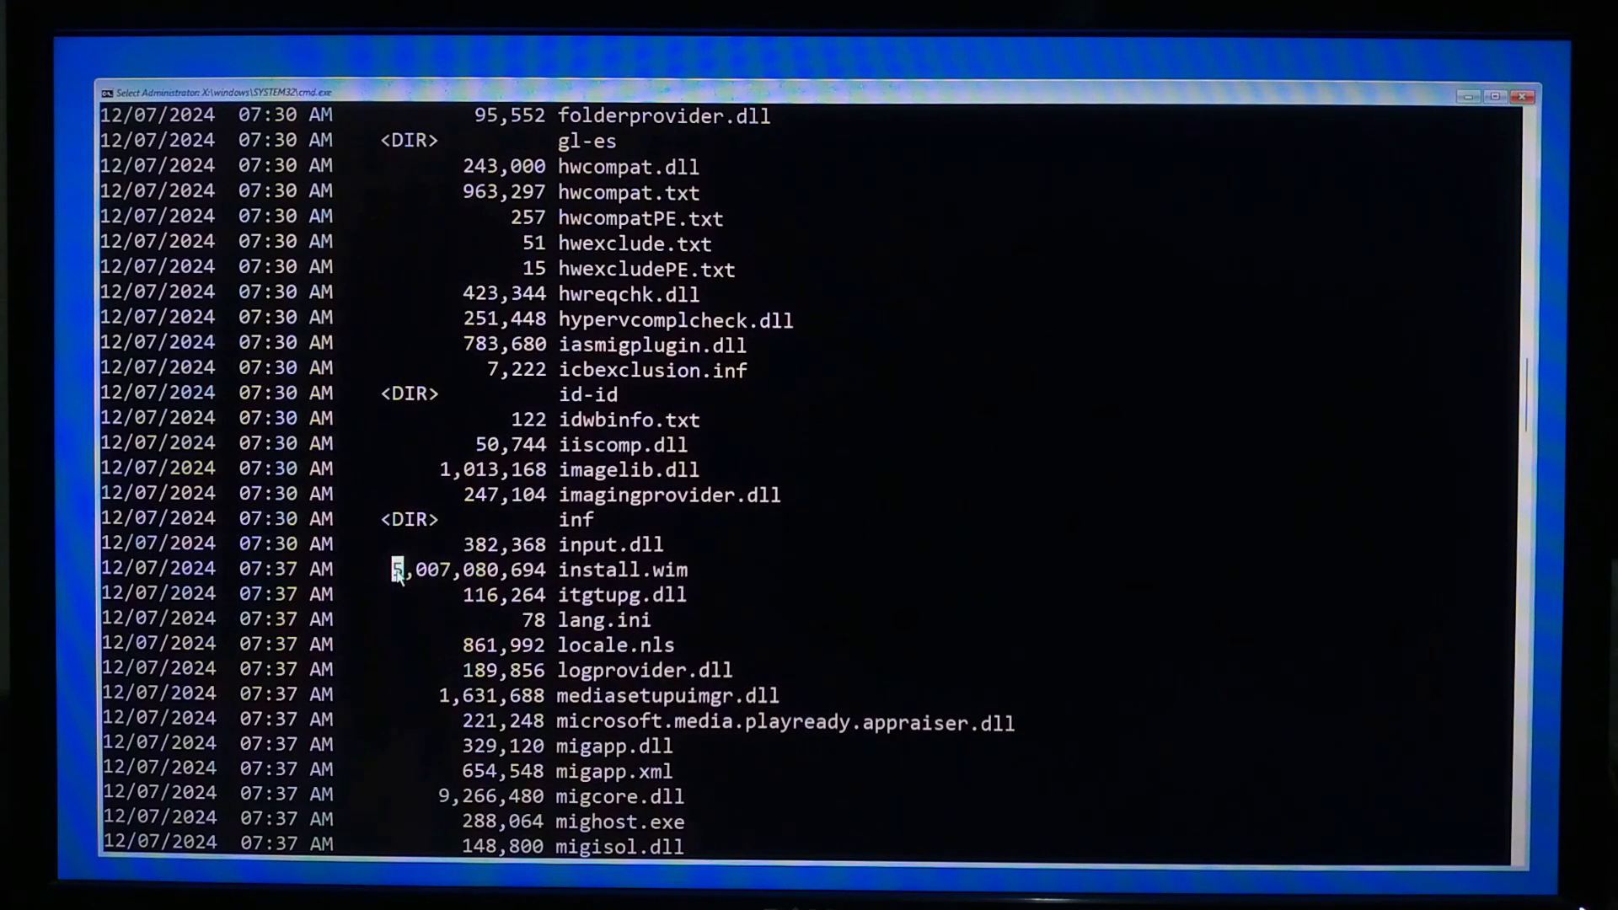
{"action": "left_click_drag", "start_coordinate": [393, 568], "coordinate": [692, 568]}
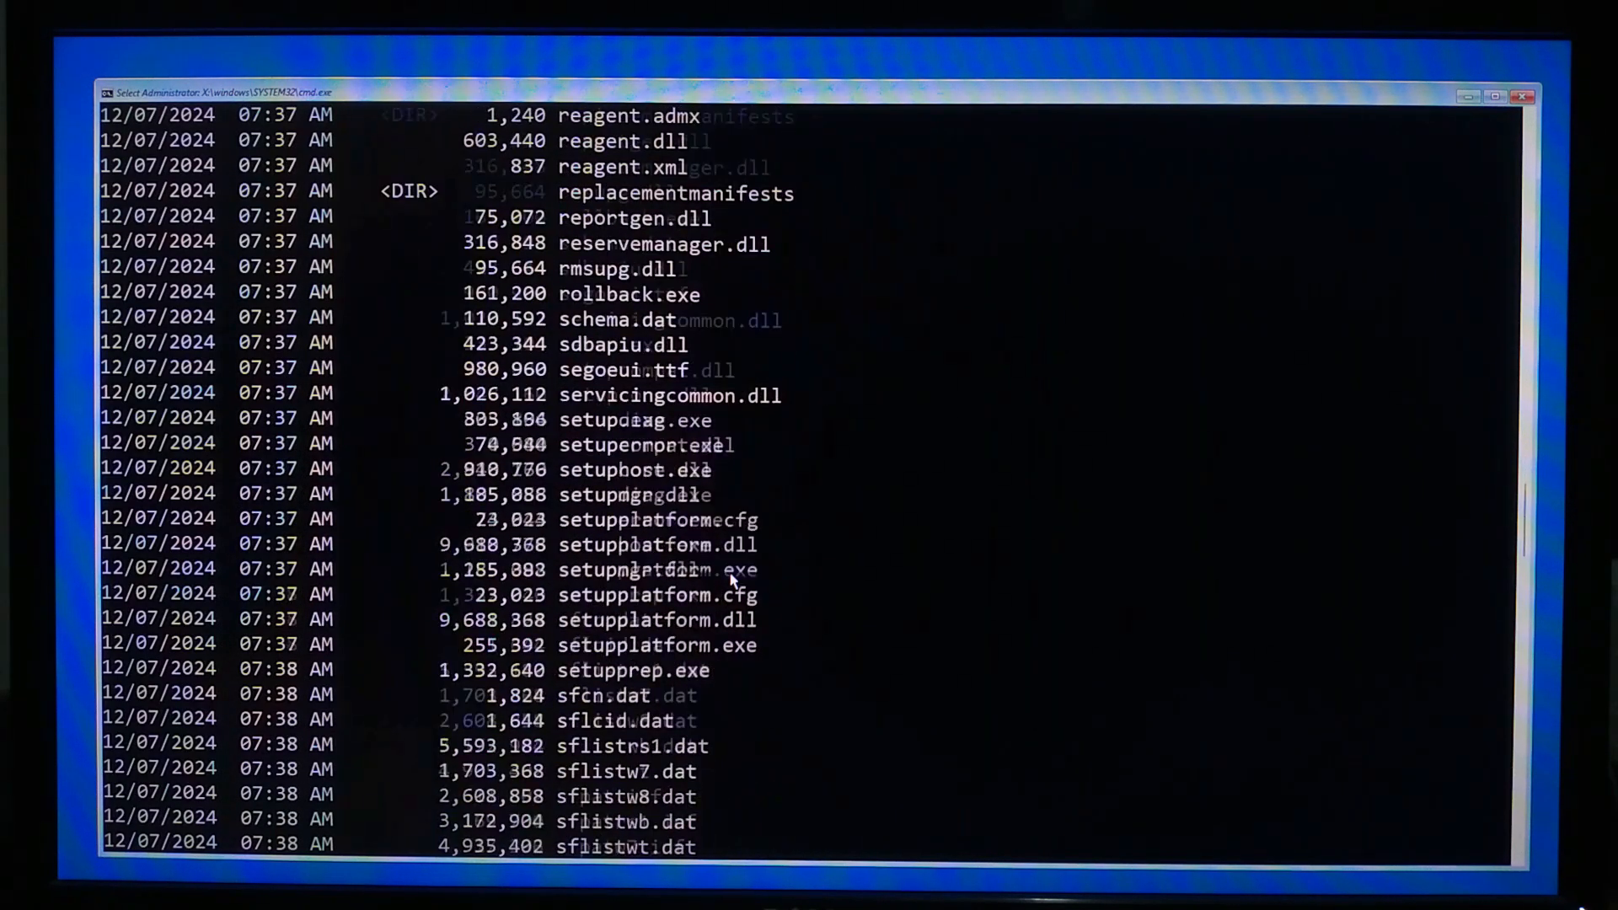
{"action": "scroll", "scroll_direction": "down", "scroll_amount": 3}
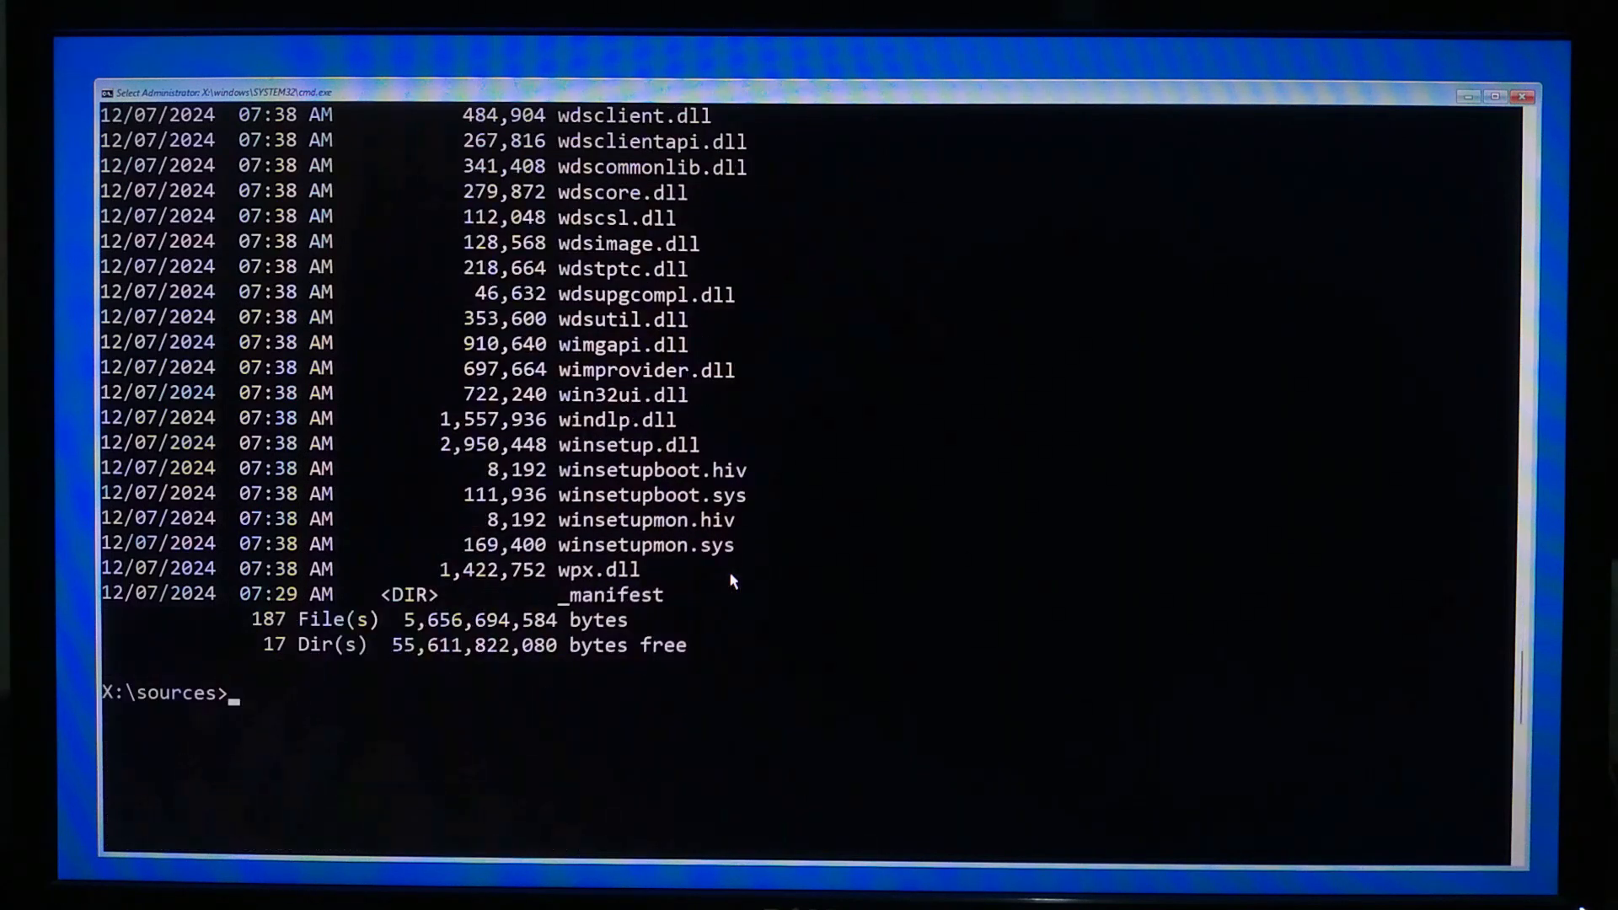
List drives C:, D: and E: with dir to find the one holding the Windows folder.
{"action": "type", "text": "d"}
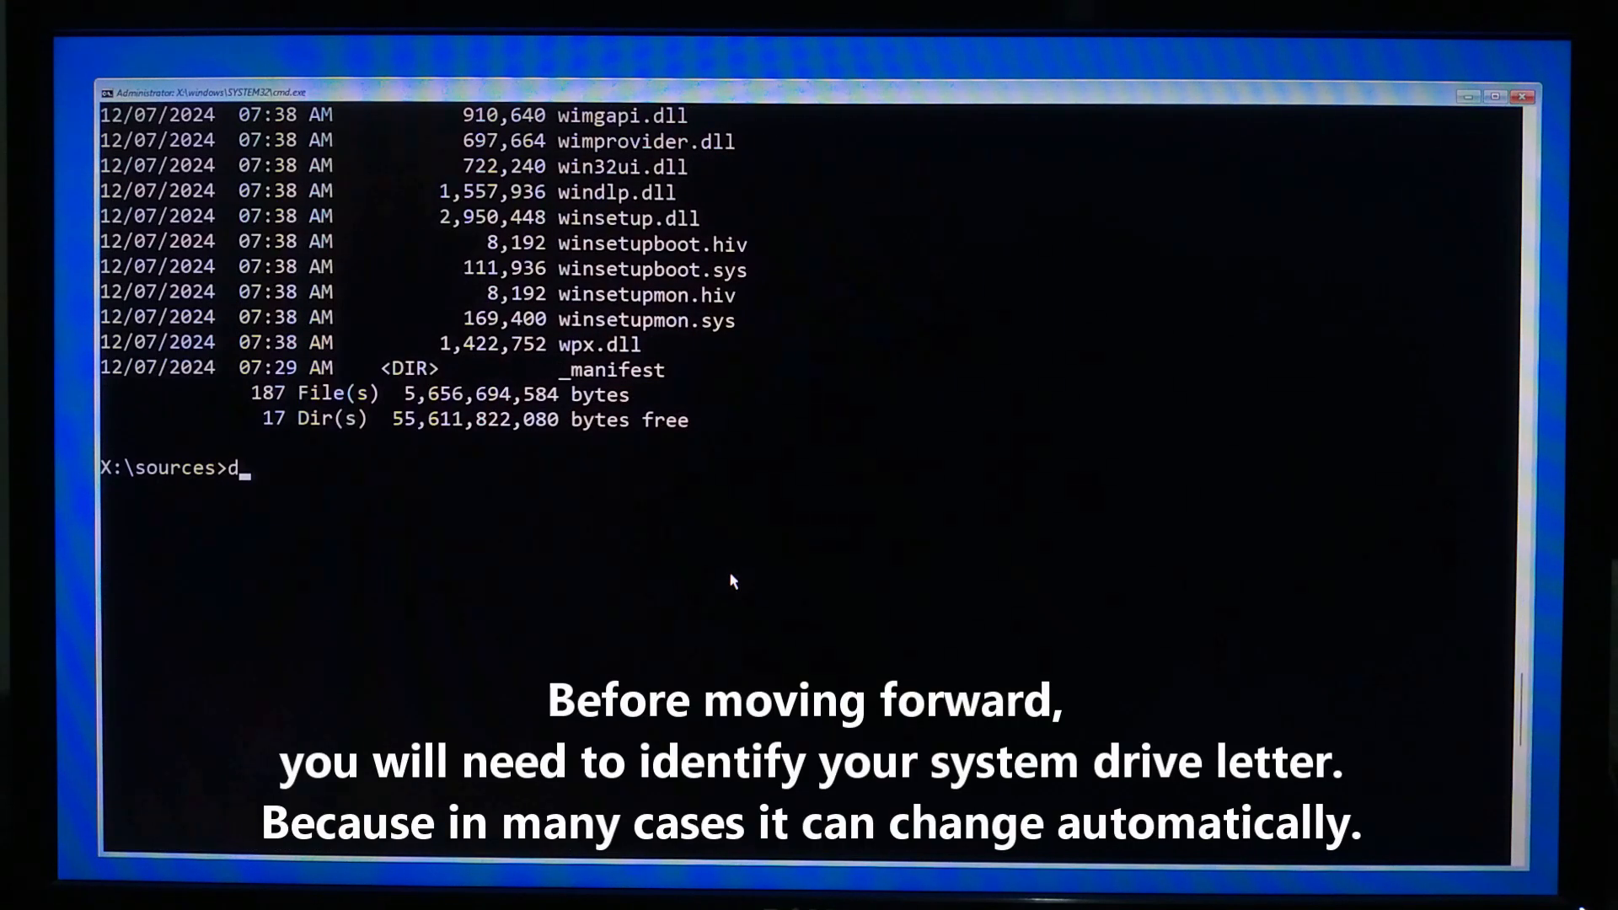
{"action": "type", "text": "ir C:"}
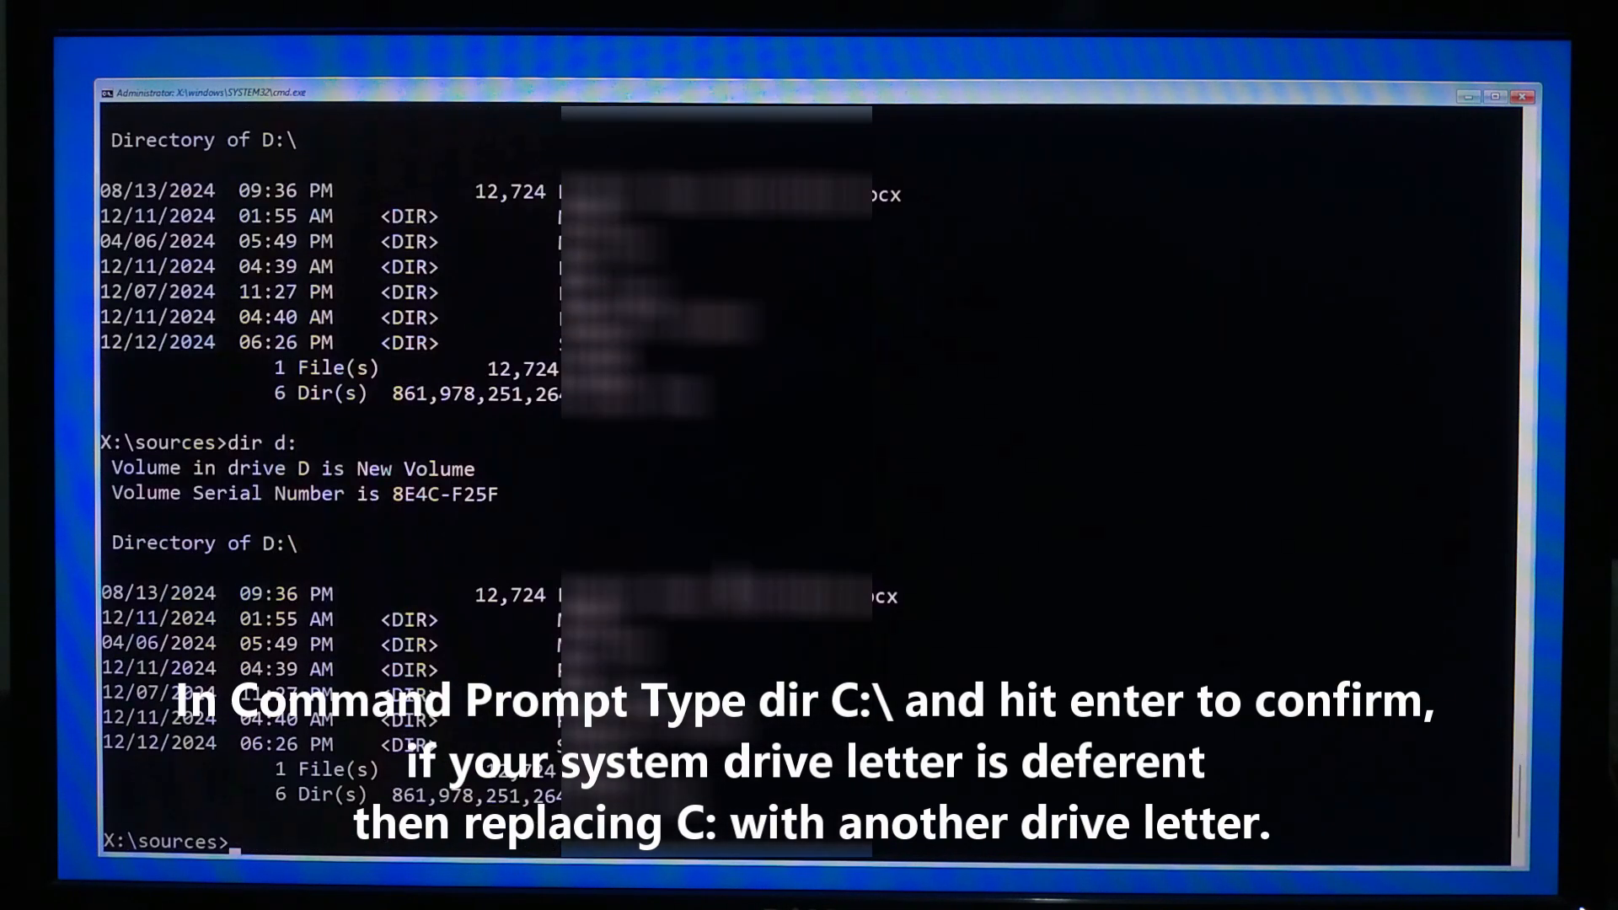
{"action": "type", "text": "dir E:"}
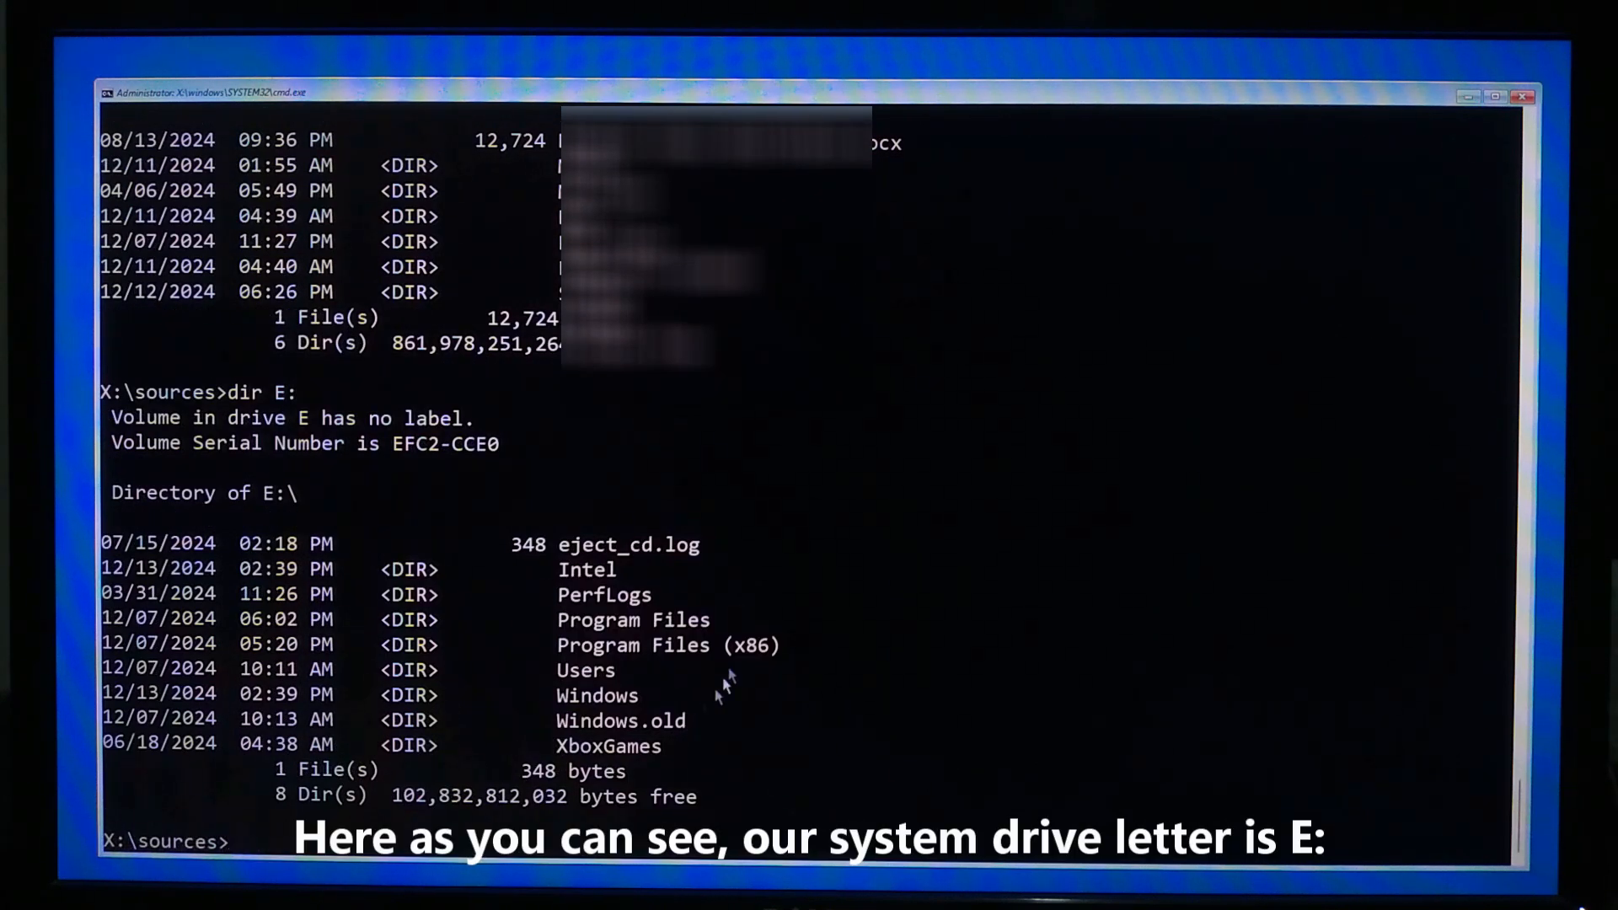
{"action": "mouse_move", "coordinate": [659, 524]}
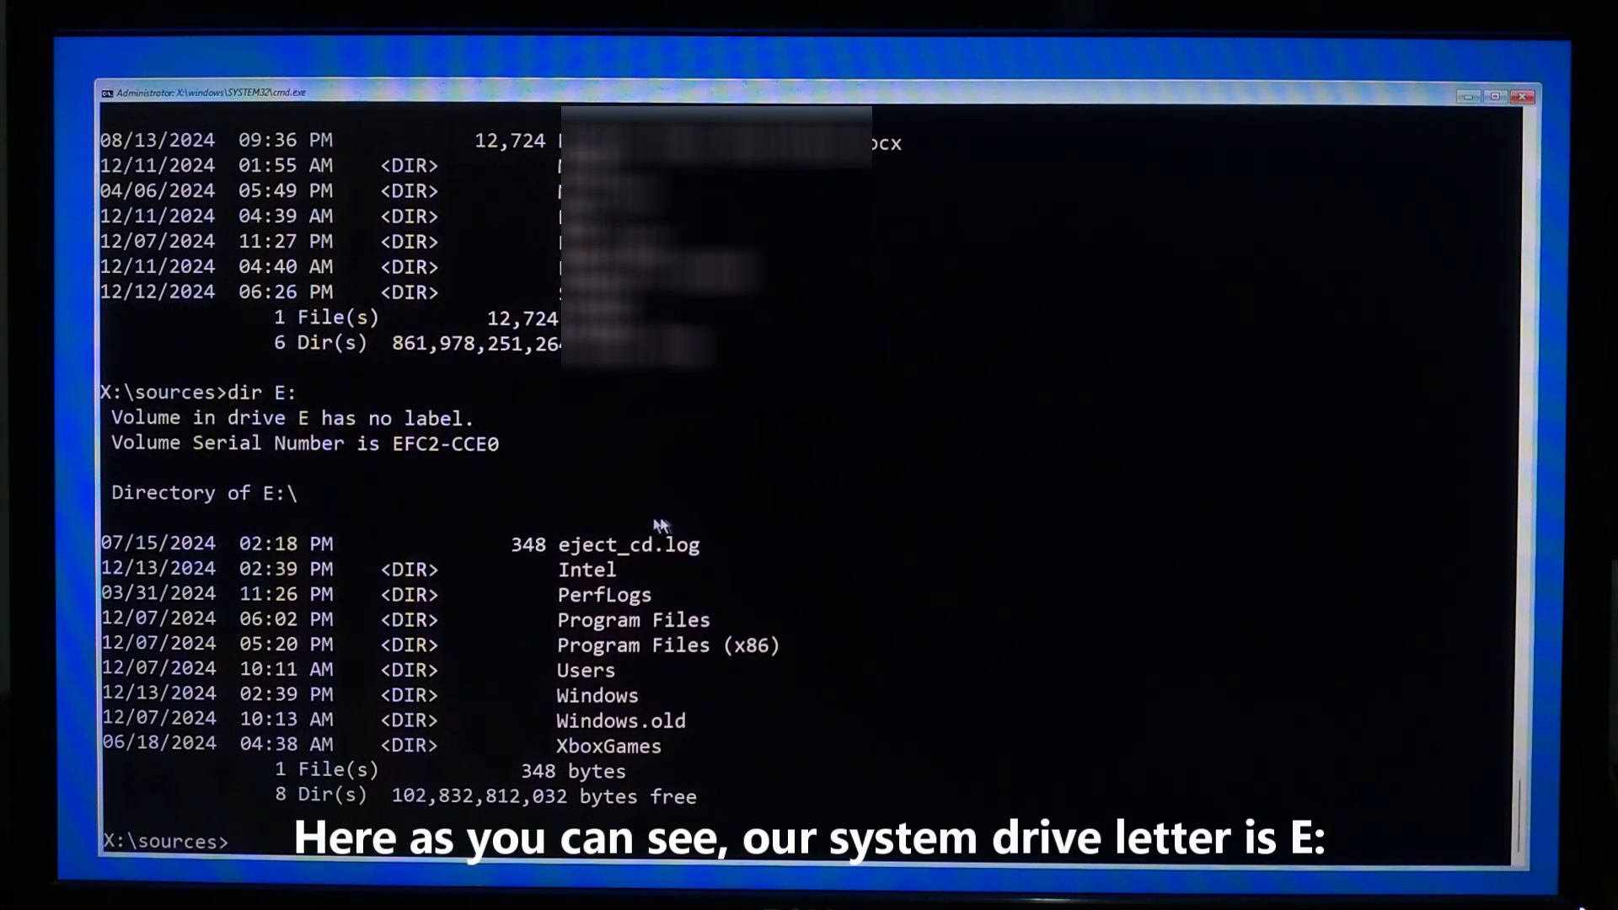
Compose DISM /image:E:\ /cleanup-image /restorehealth /source:G:\sources\install.wim /limitaccess at the prompt.
{"action": "type", "text": "DISM"}
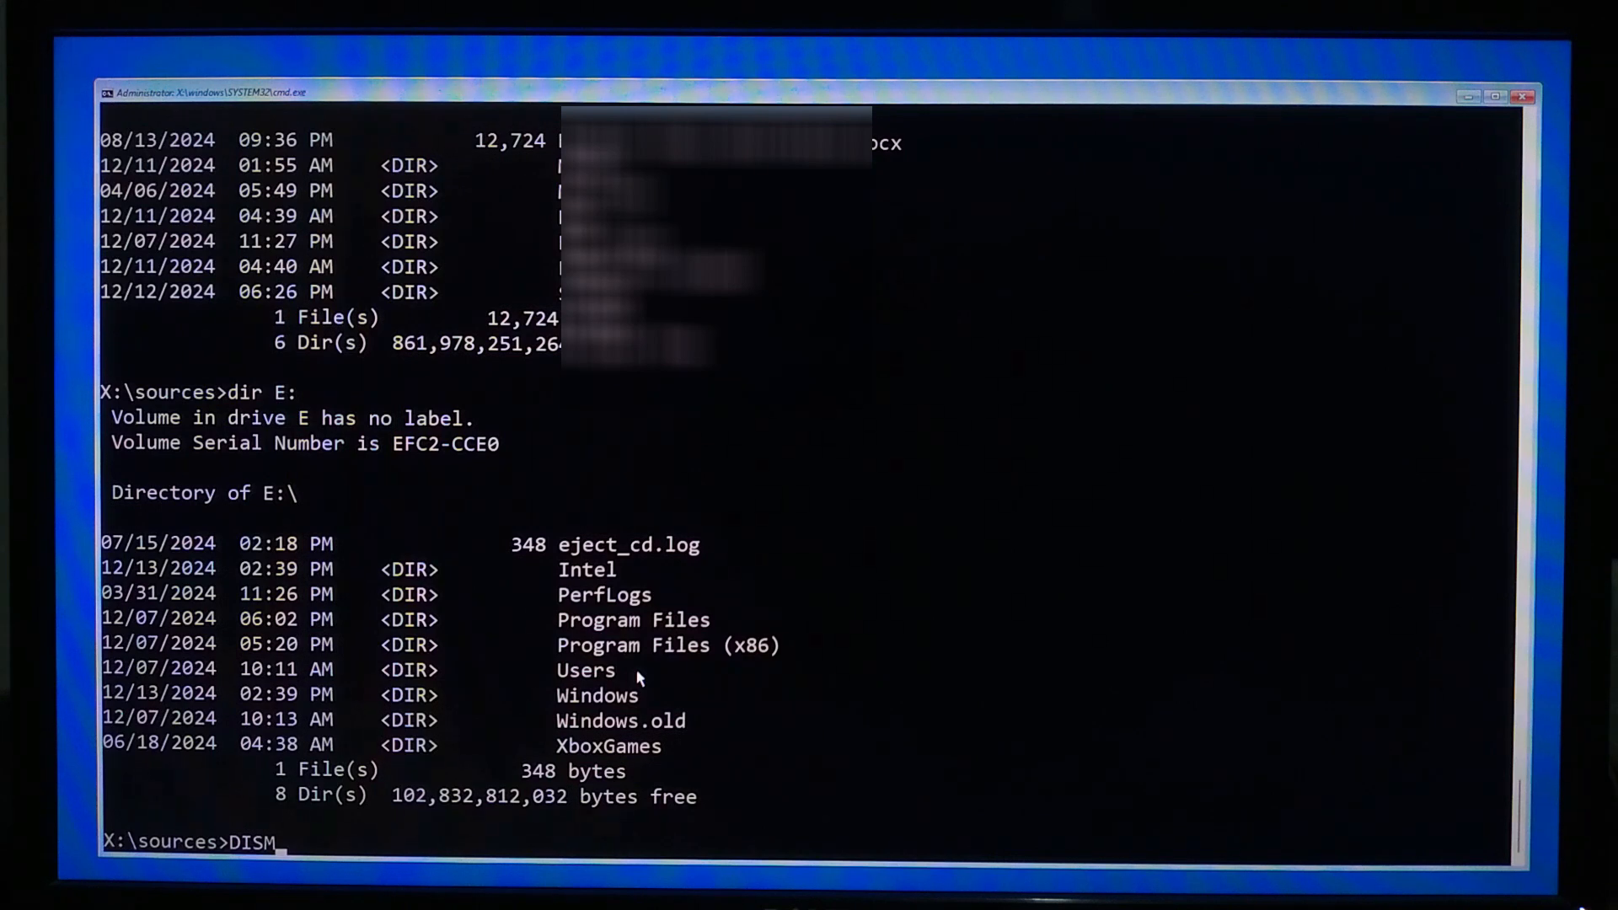
{"action": "type", "text": "/ima"}
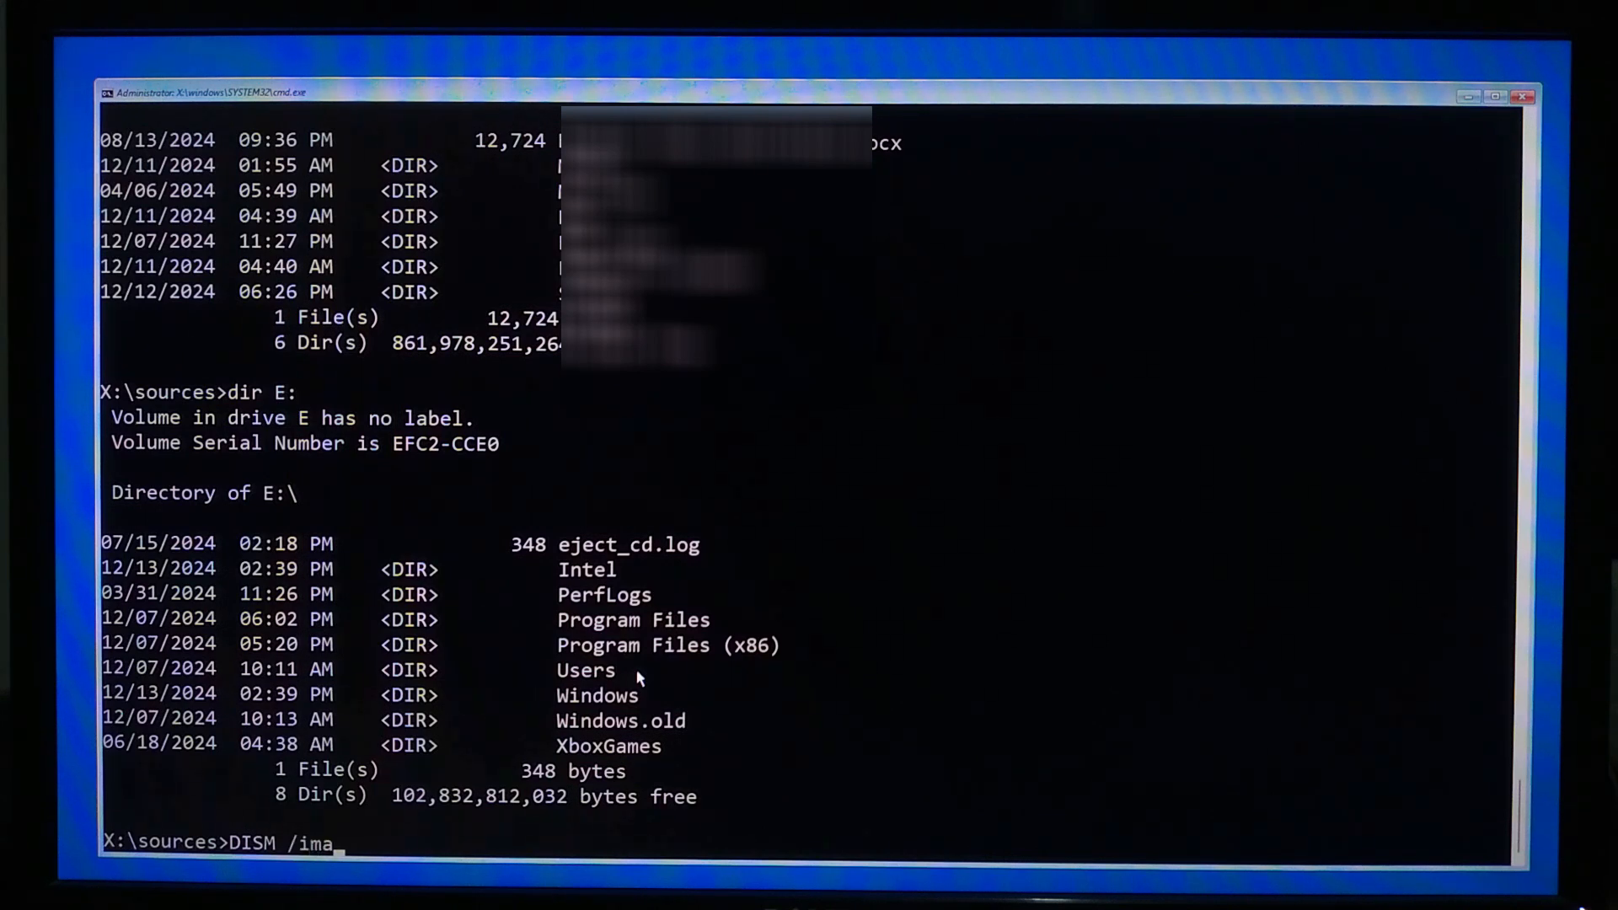
{"action": "type", "text": "ge:E"}
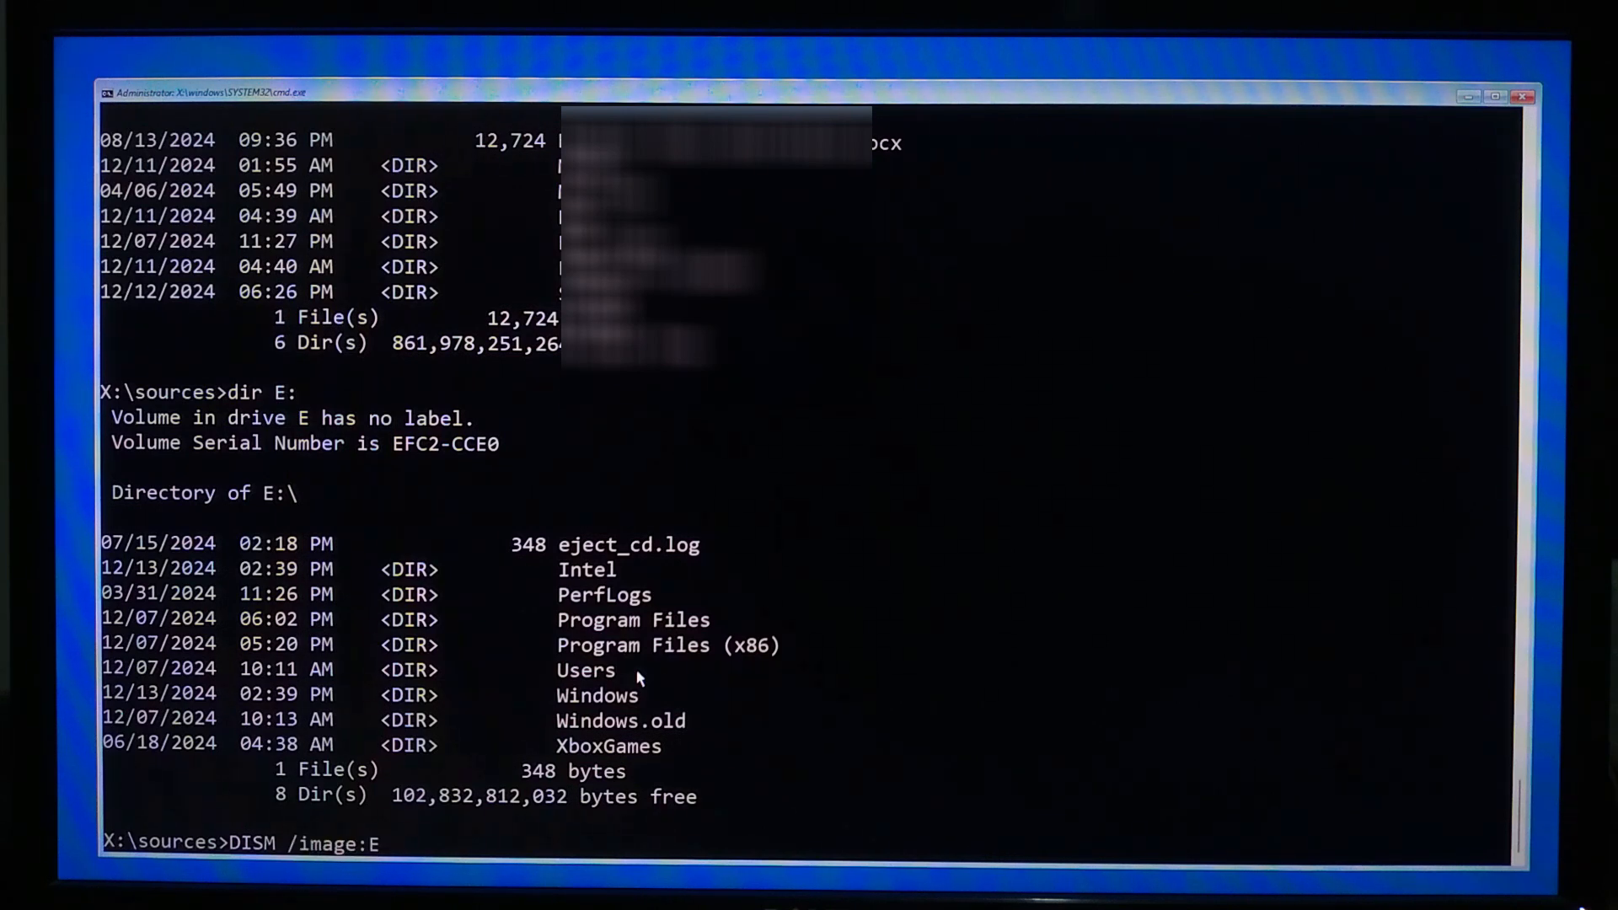
{"action": "type", "text": ":\\ /"}
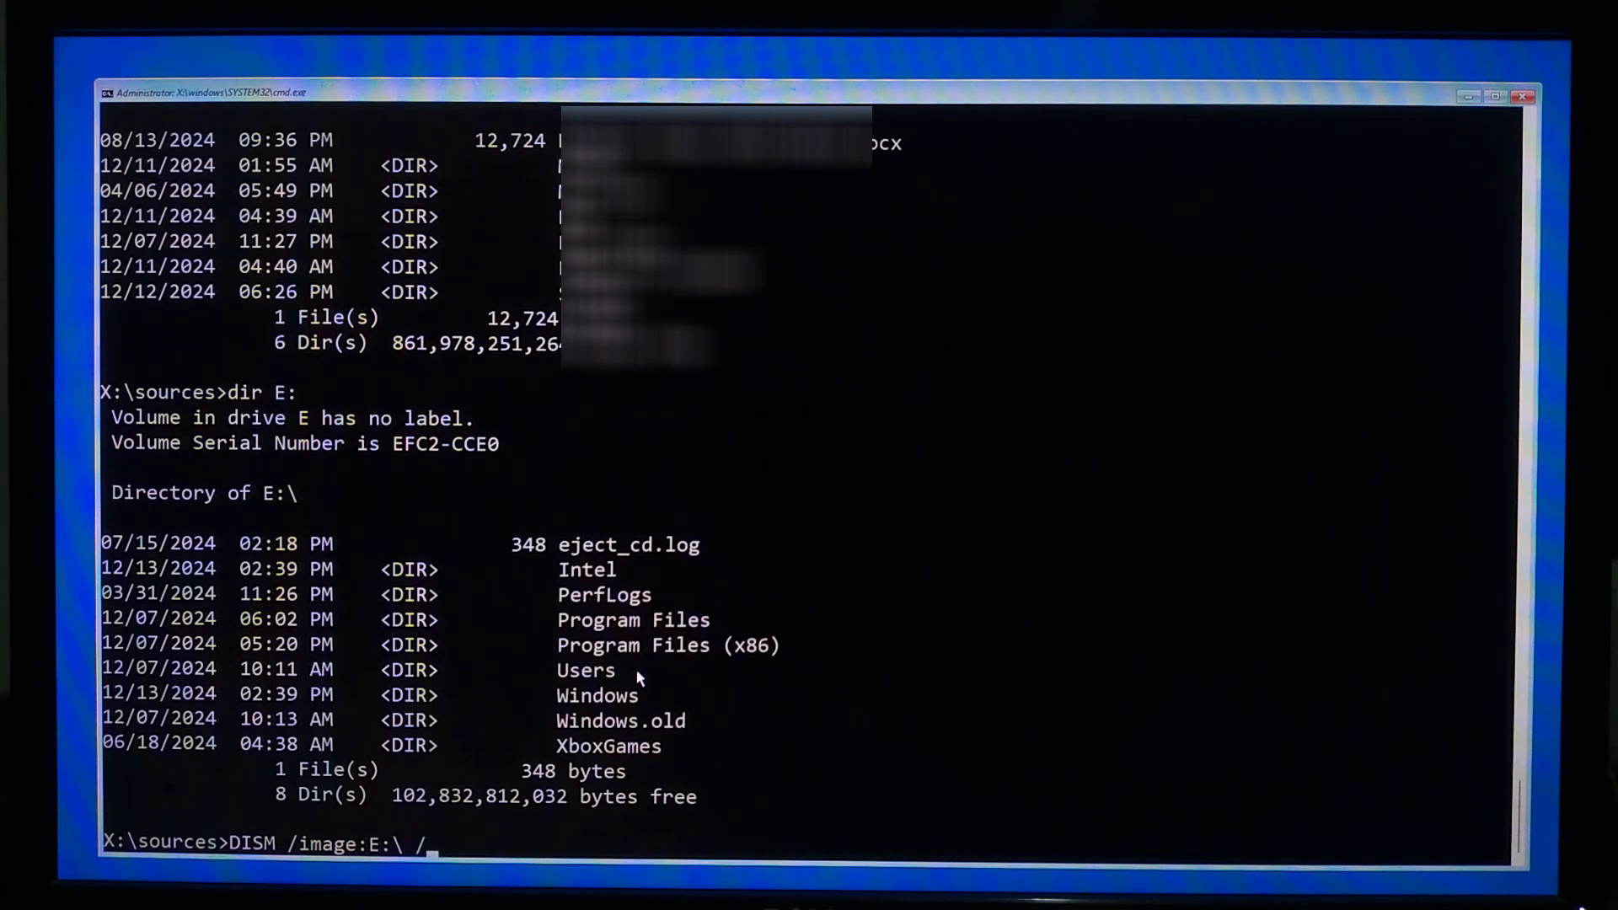
{"action": "type", "text": "cleanu"}
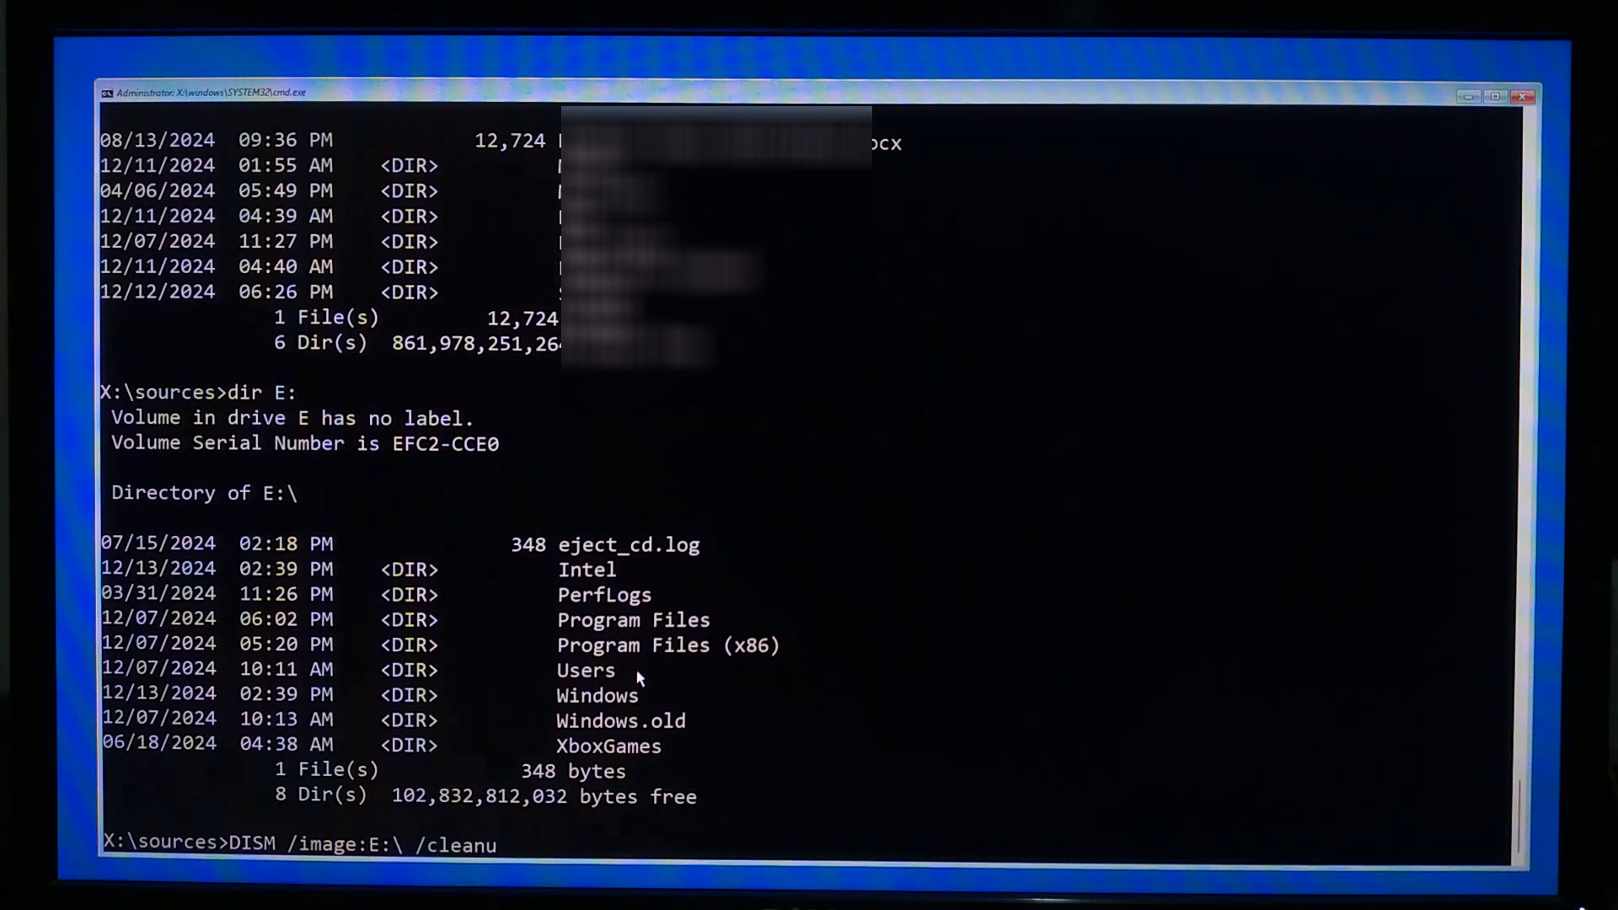
{"action": "type", "text": "p-image /re"}
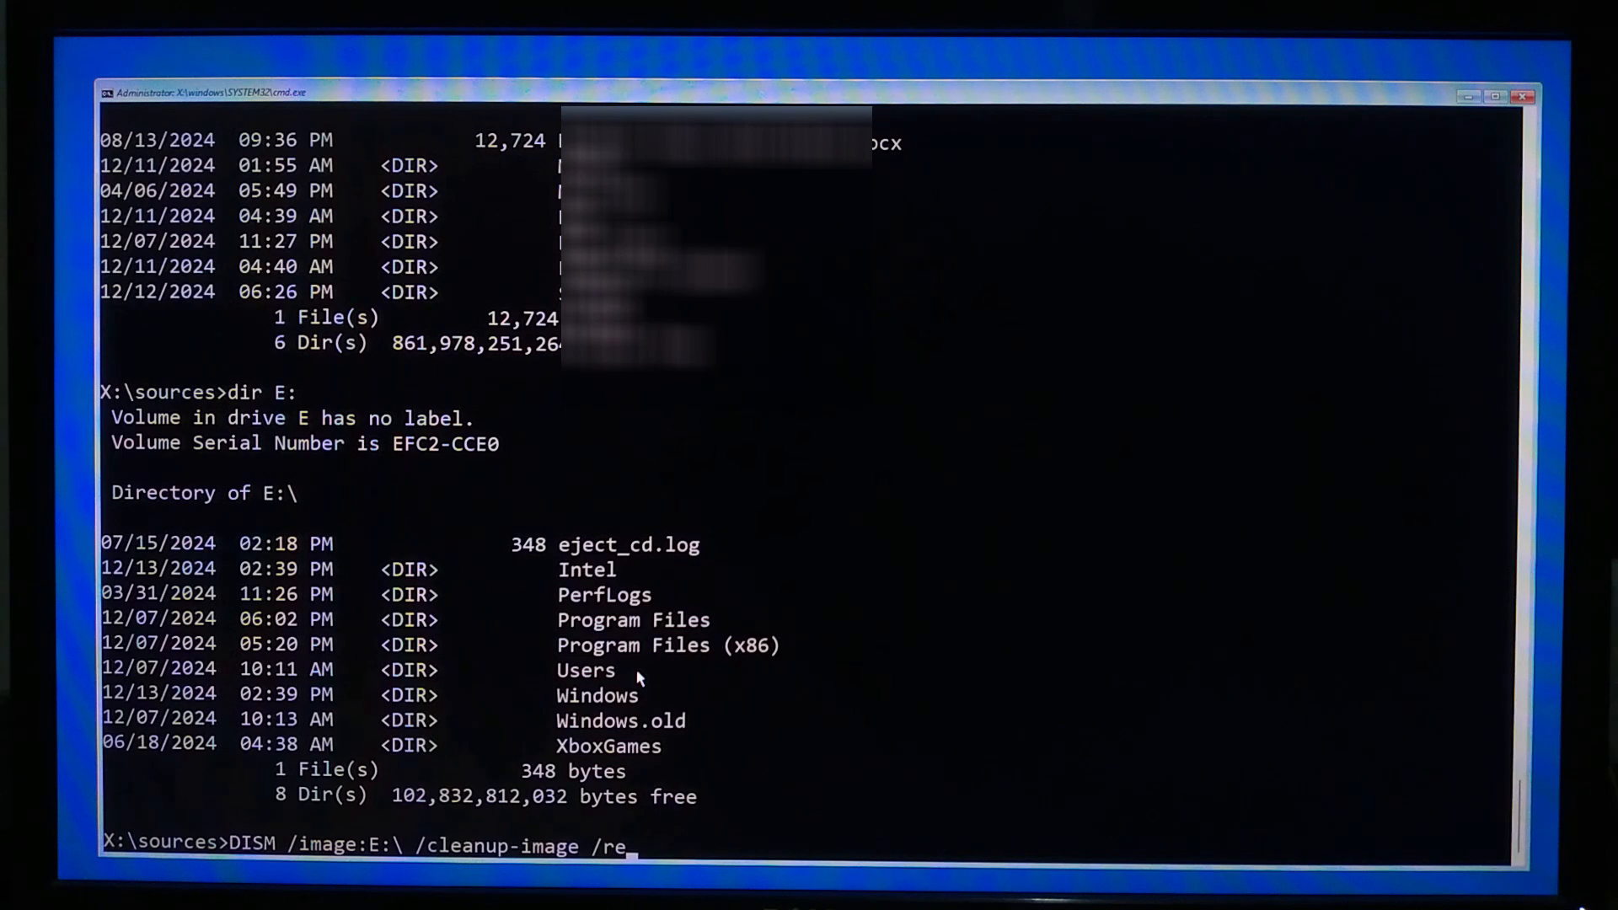
{"action": "type", "text": "storehealth /sour"}
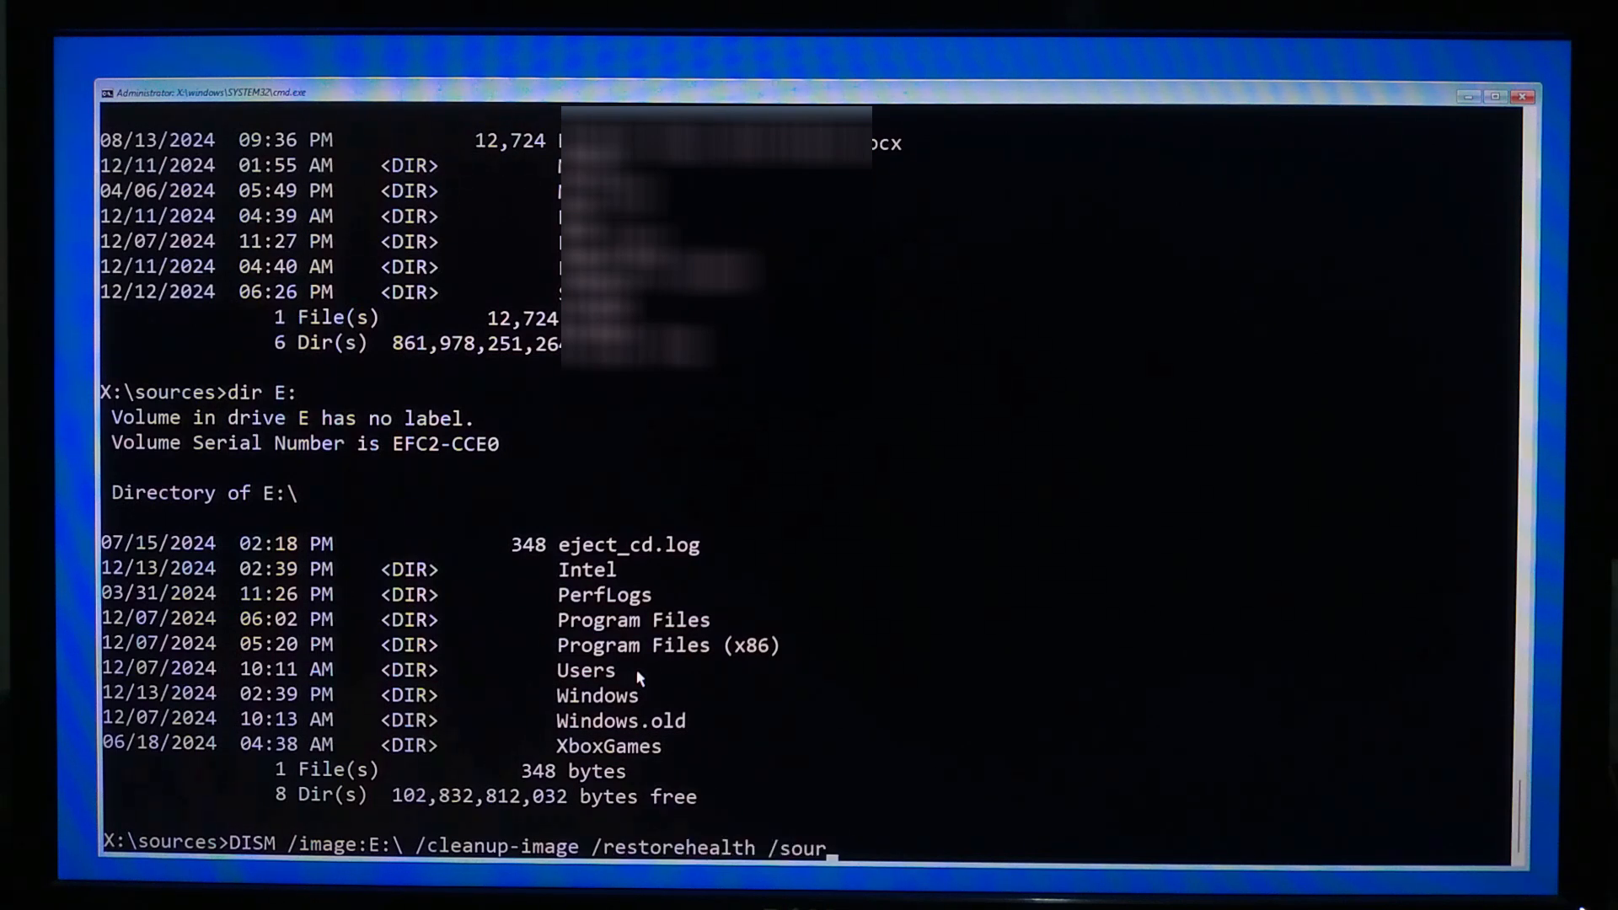
{"action": "type", "text": "ce:G"}
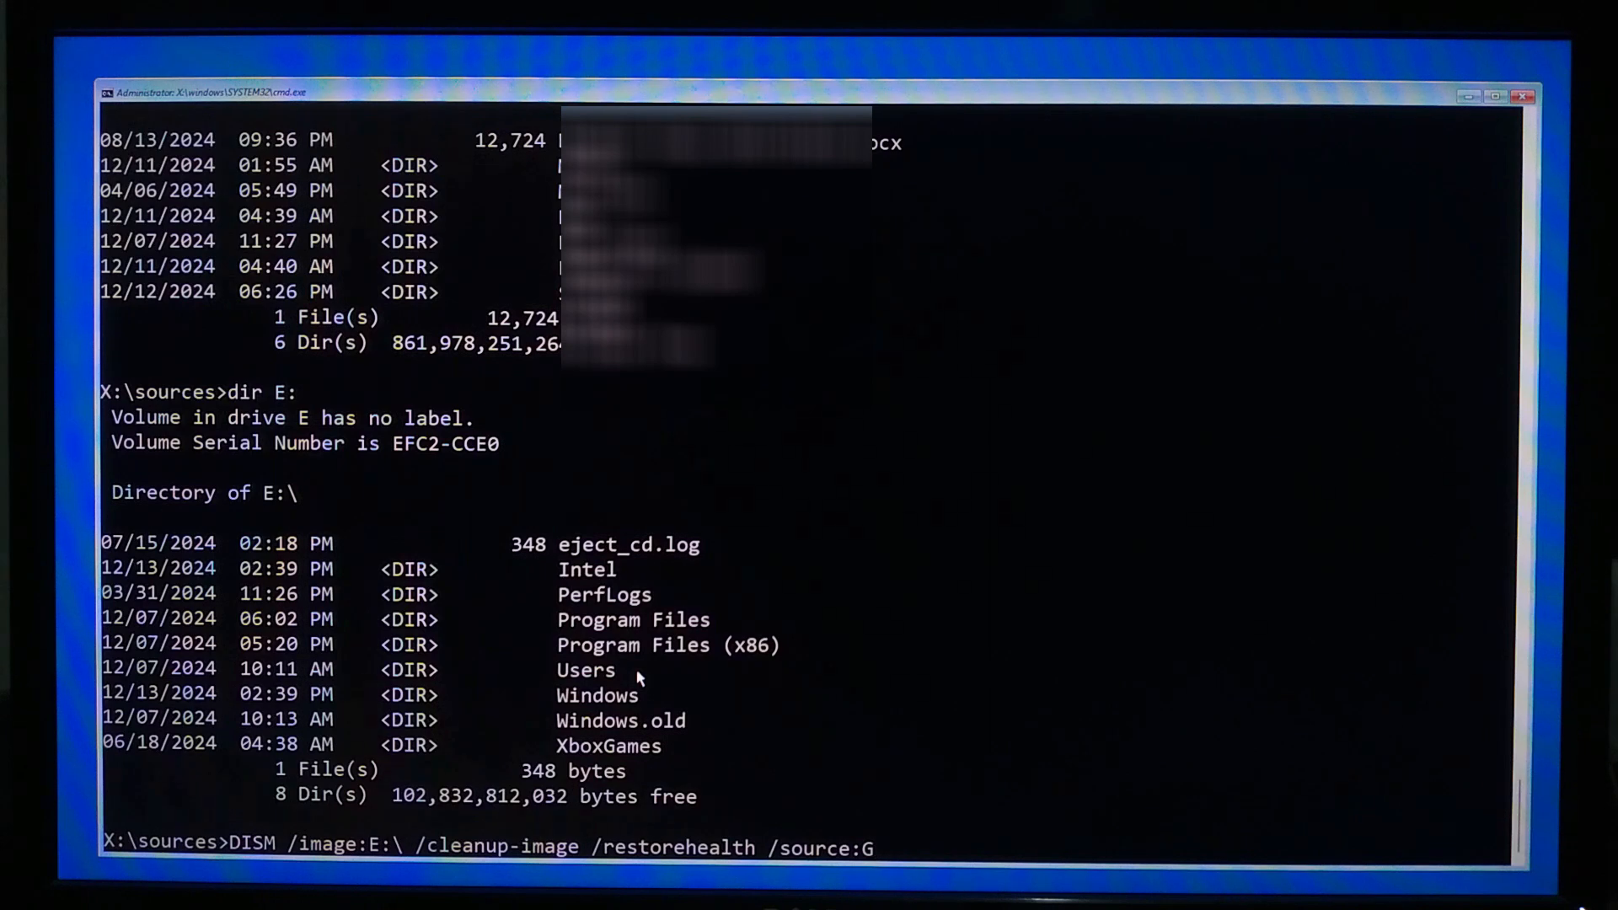
{"action": "type", "text": ":\\s"}
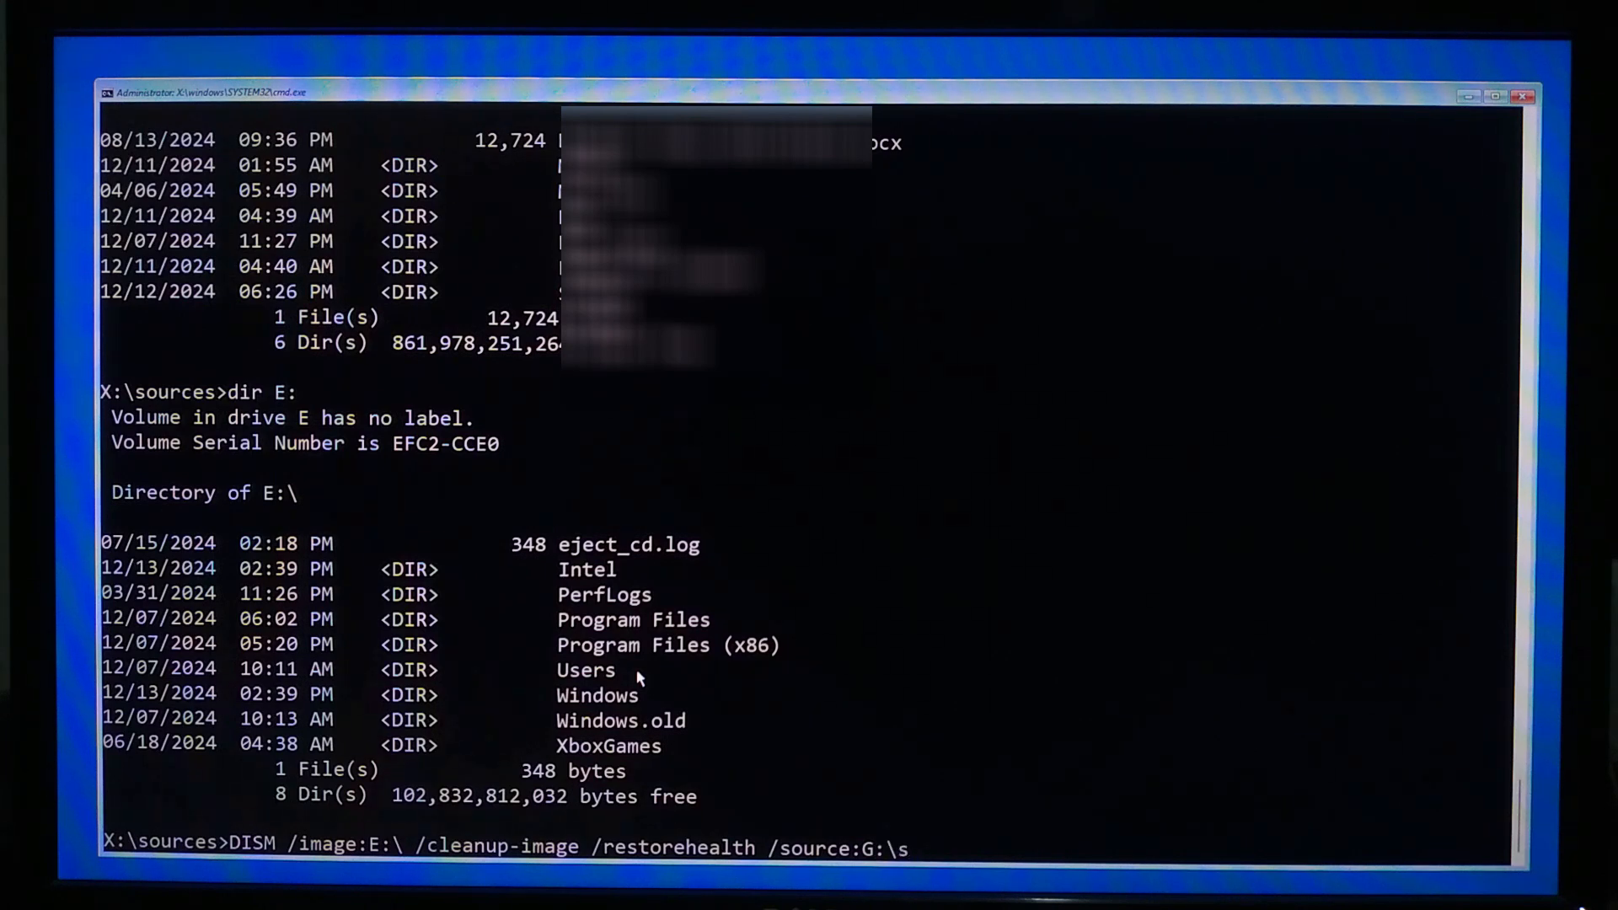
{"action": "type", "text": "ources\\"}
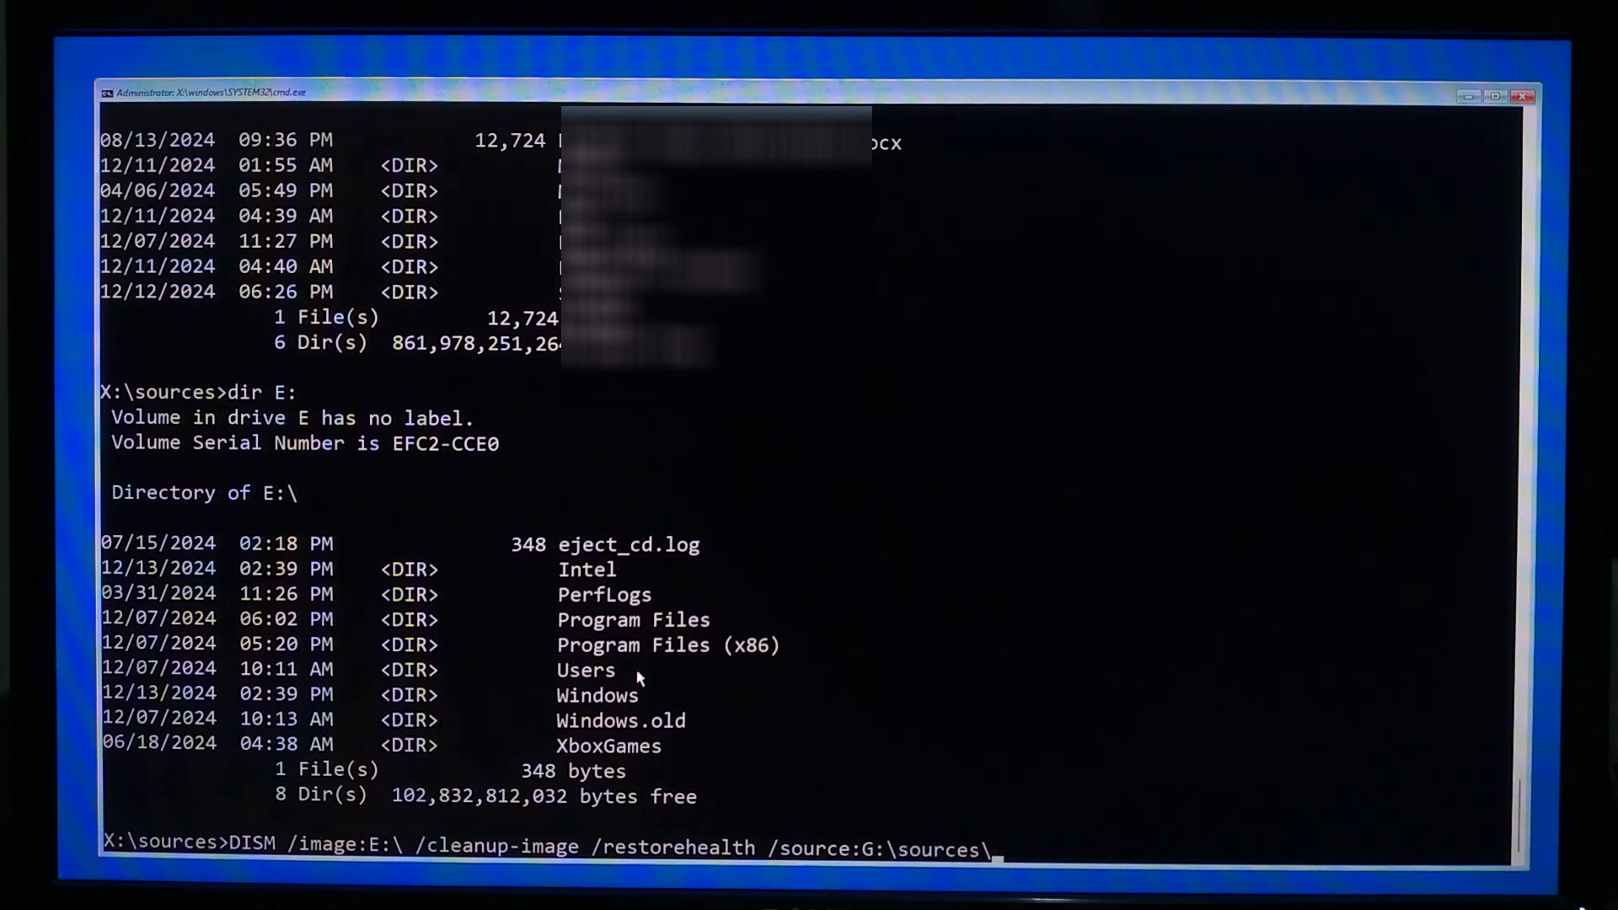
{"action": "type", "text": "install.wi"}
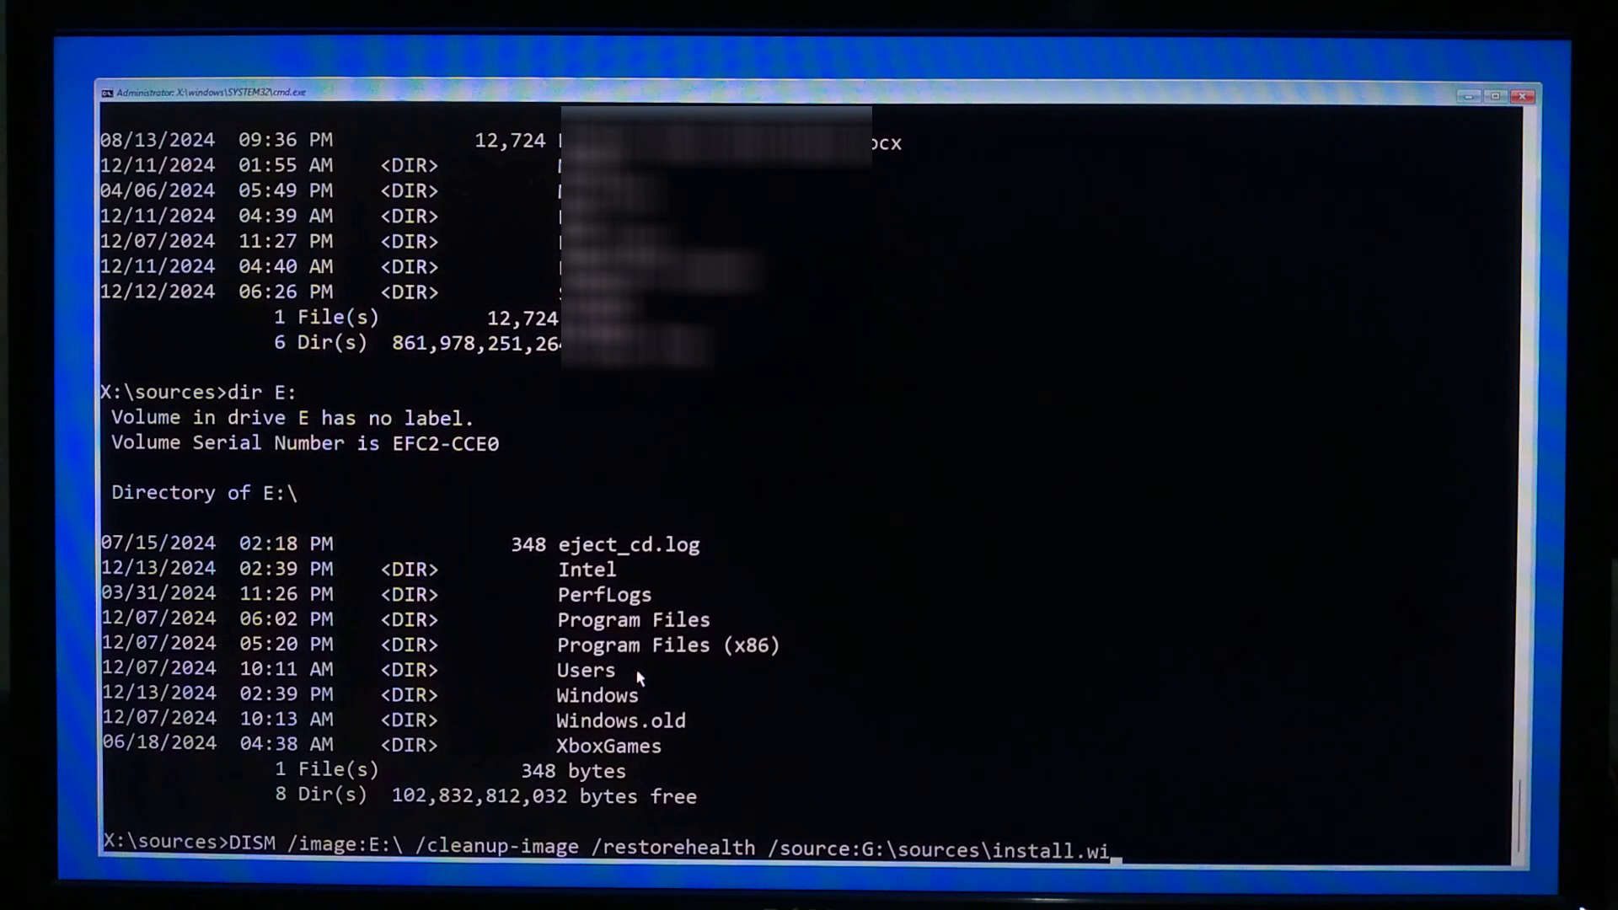
{"action": "type", "text": "/limitacc"}
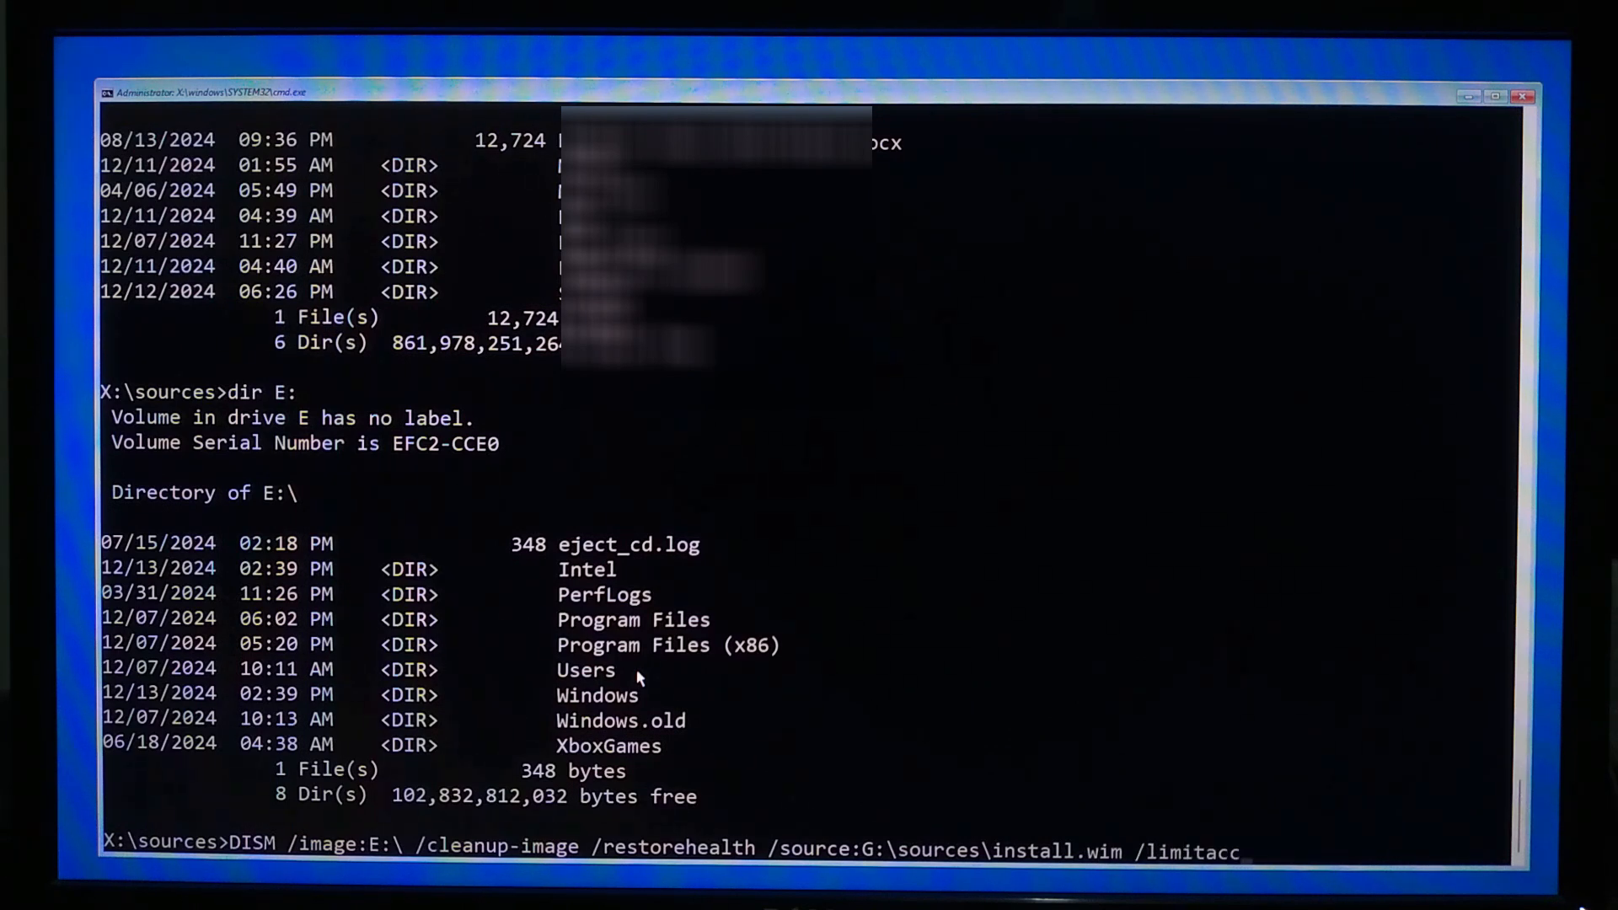
{"action": "type", "text": "ess"}
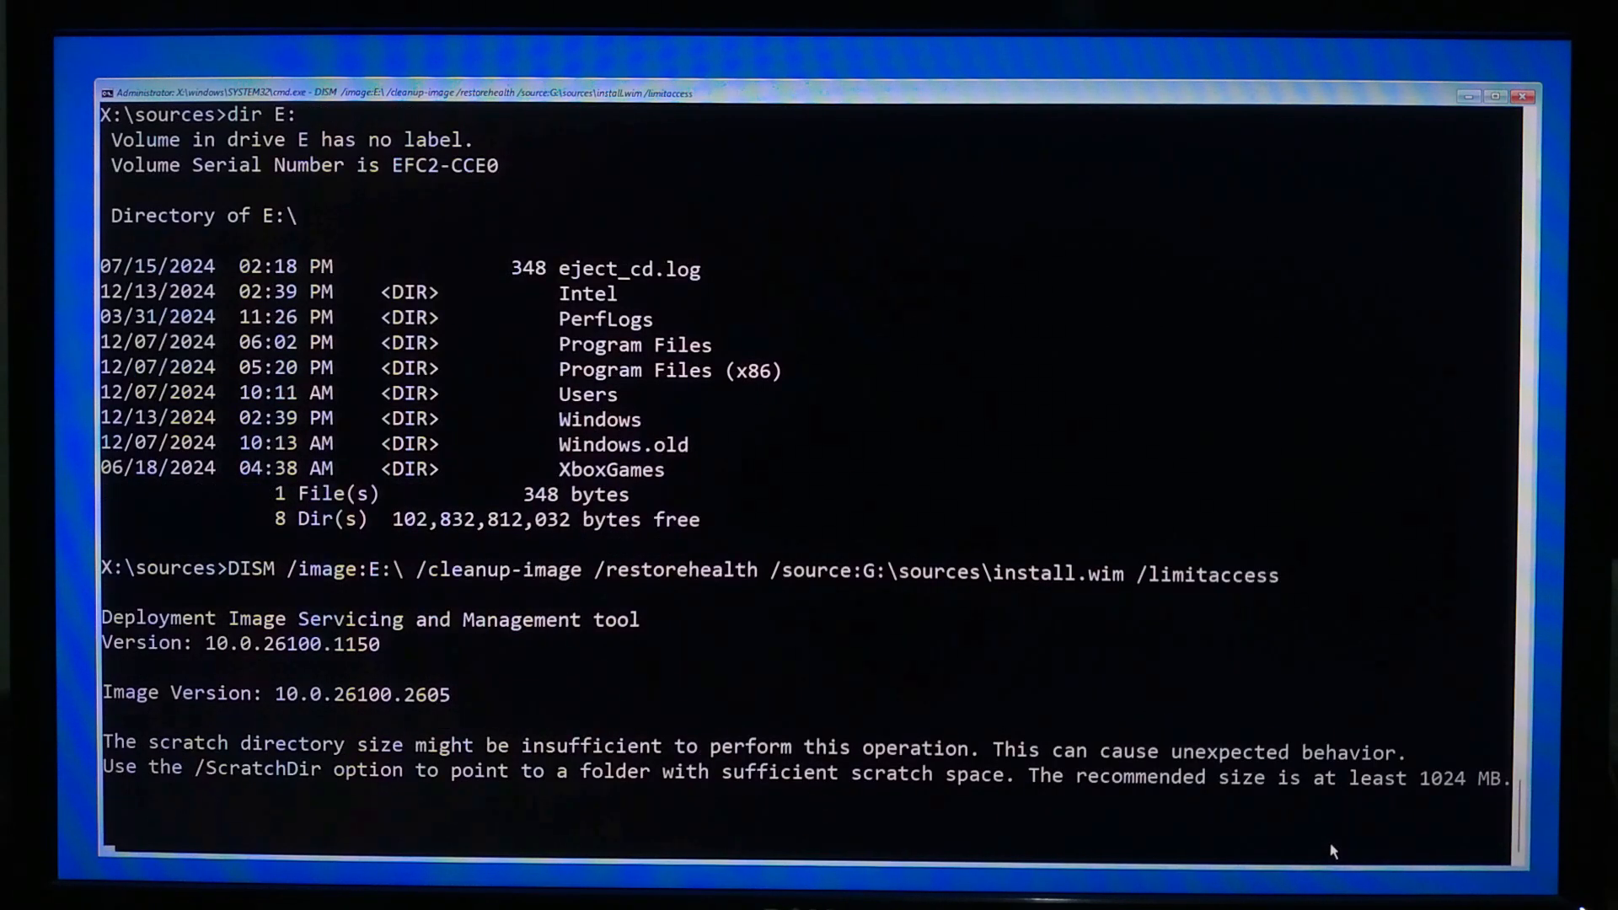
{"action": "mouse_move", "coordinate": [117, 804]}
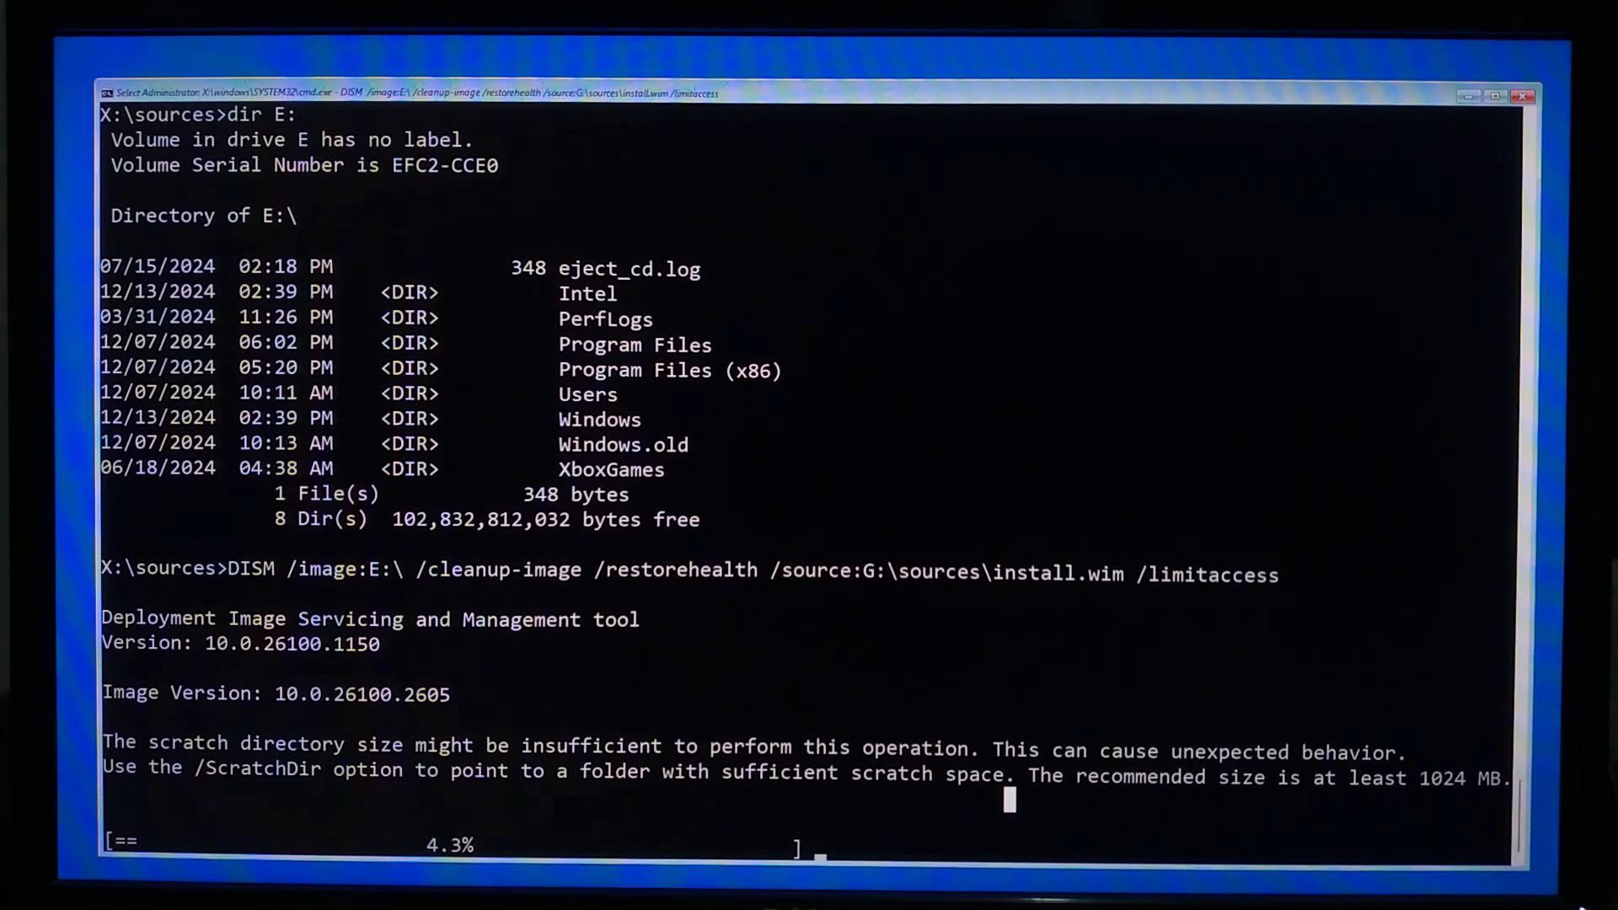
{"action": "mouse_move", "coordinate": [1156, 835]}
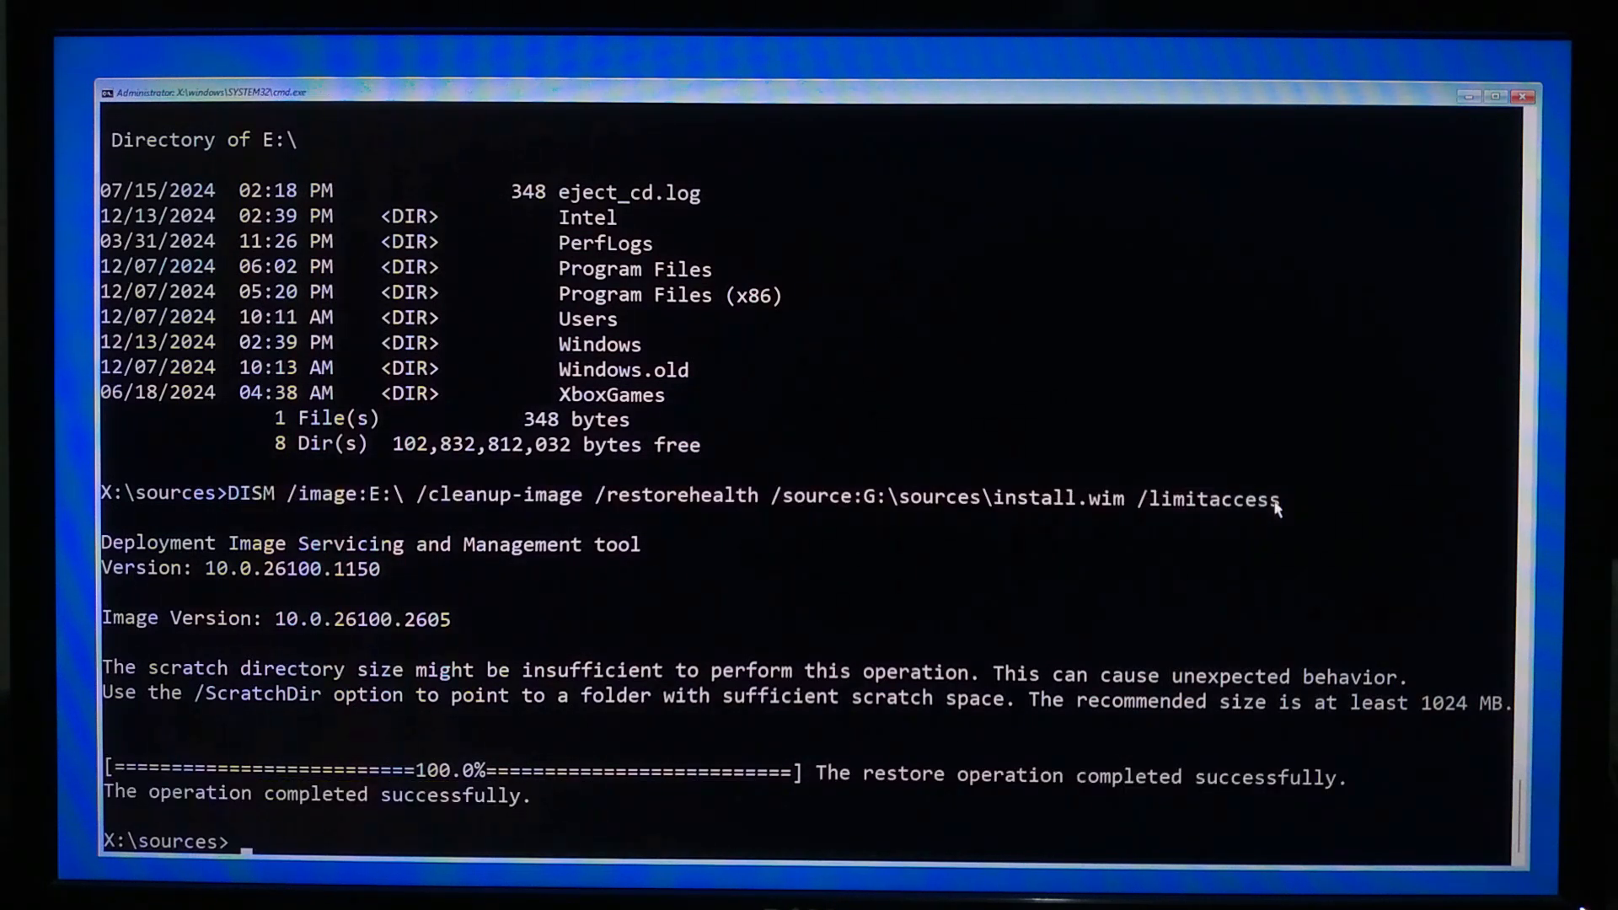
Run the DISM restorehealth command on E: and let it complete to 100%.
{"action": "type", "text": "DISM /image:E:\\ /cleanup-image /restorehealth /source:G:\\sources\\install.wim /limitaccess"}
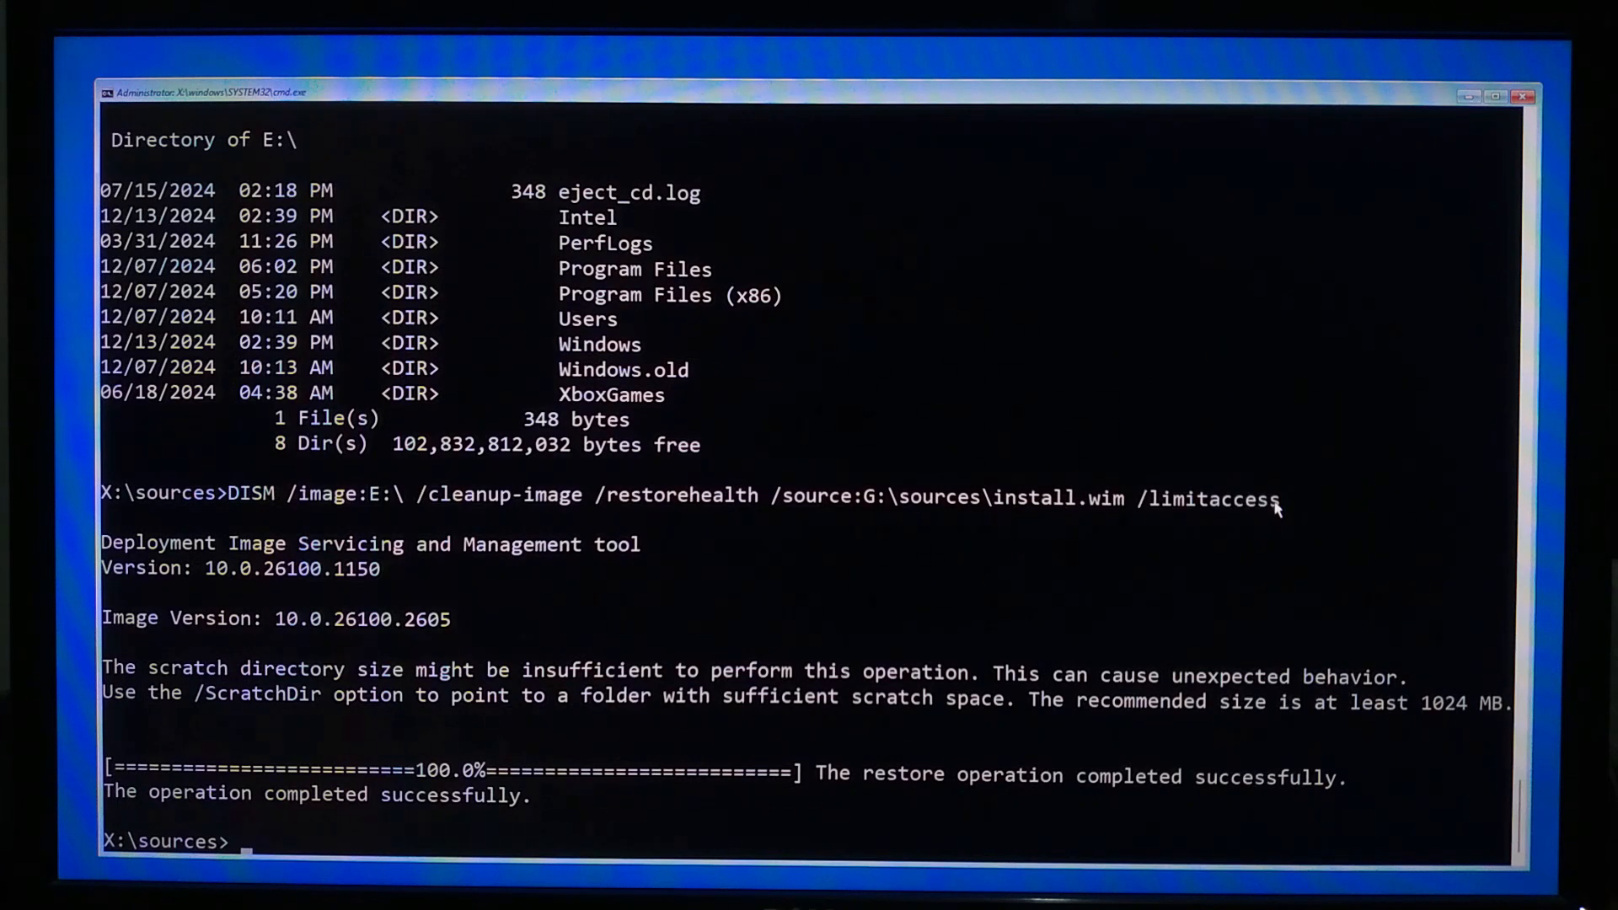
{"action": "type", "text": "DISM /image:E:\\ /cleanup-image /restorehealth /source:G:\\sources\\install.wim /limitaccess"}
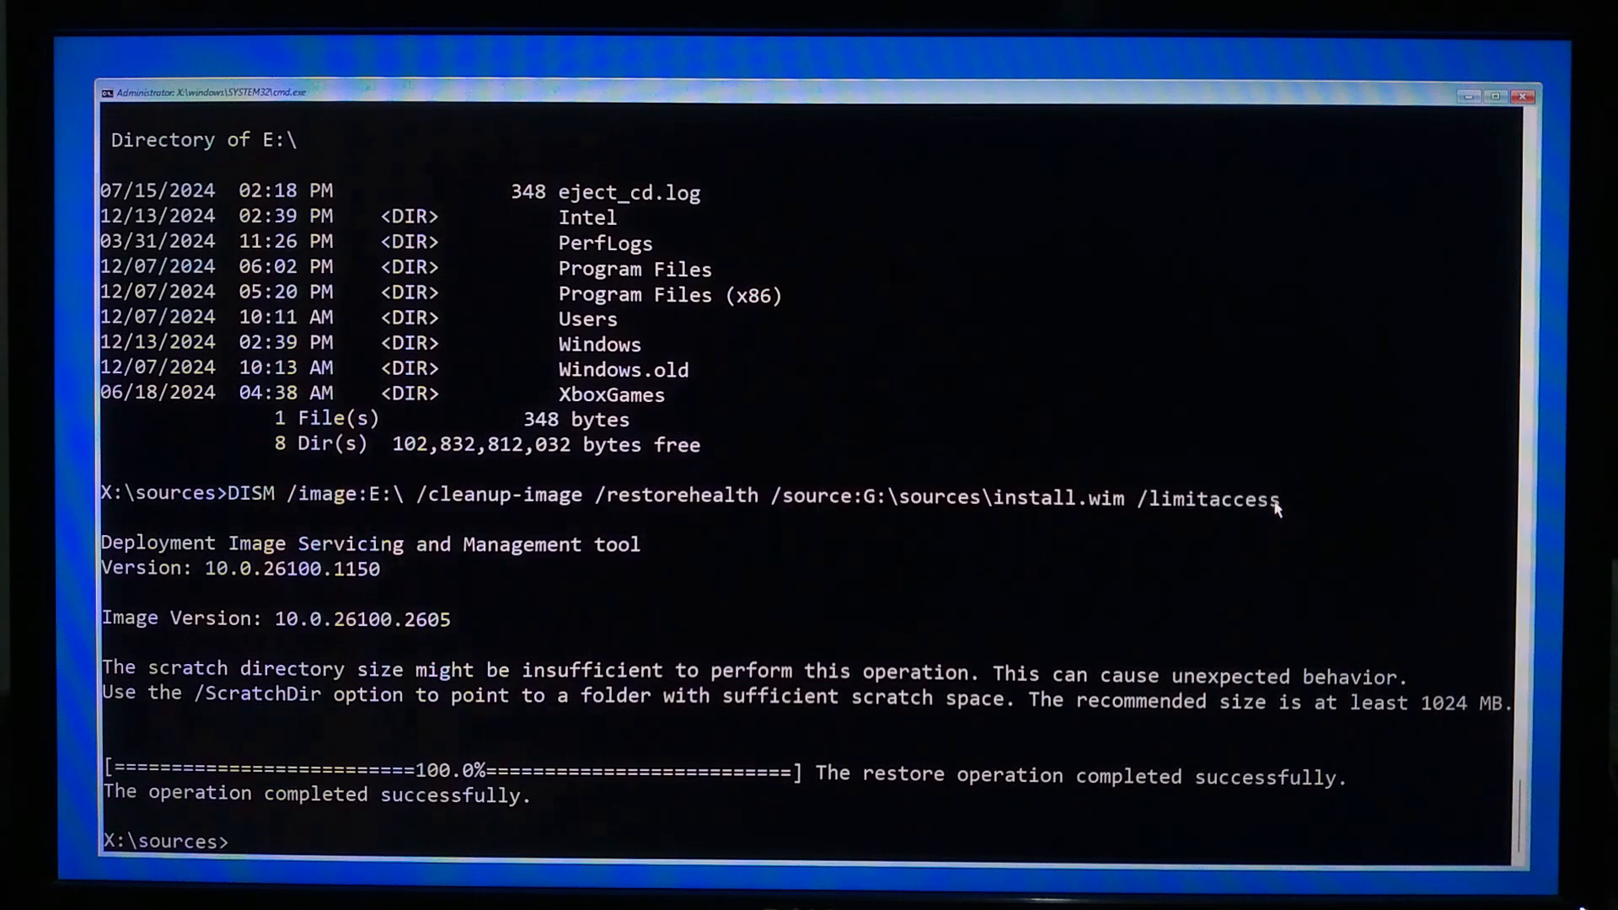
{"action": "type", "text": "DISM /image:E:\\ /cleanup-image /restorehealth /source:G:\\sources\\install.wim /limitaccess"}
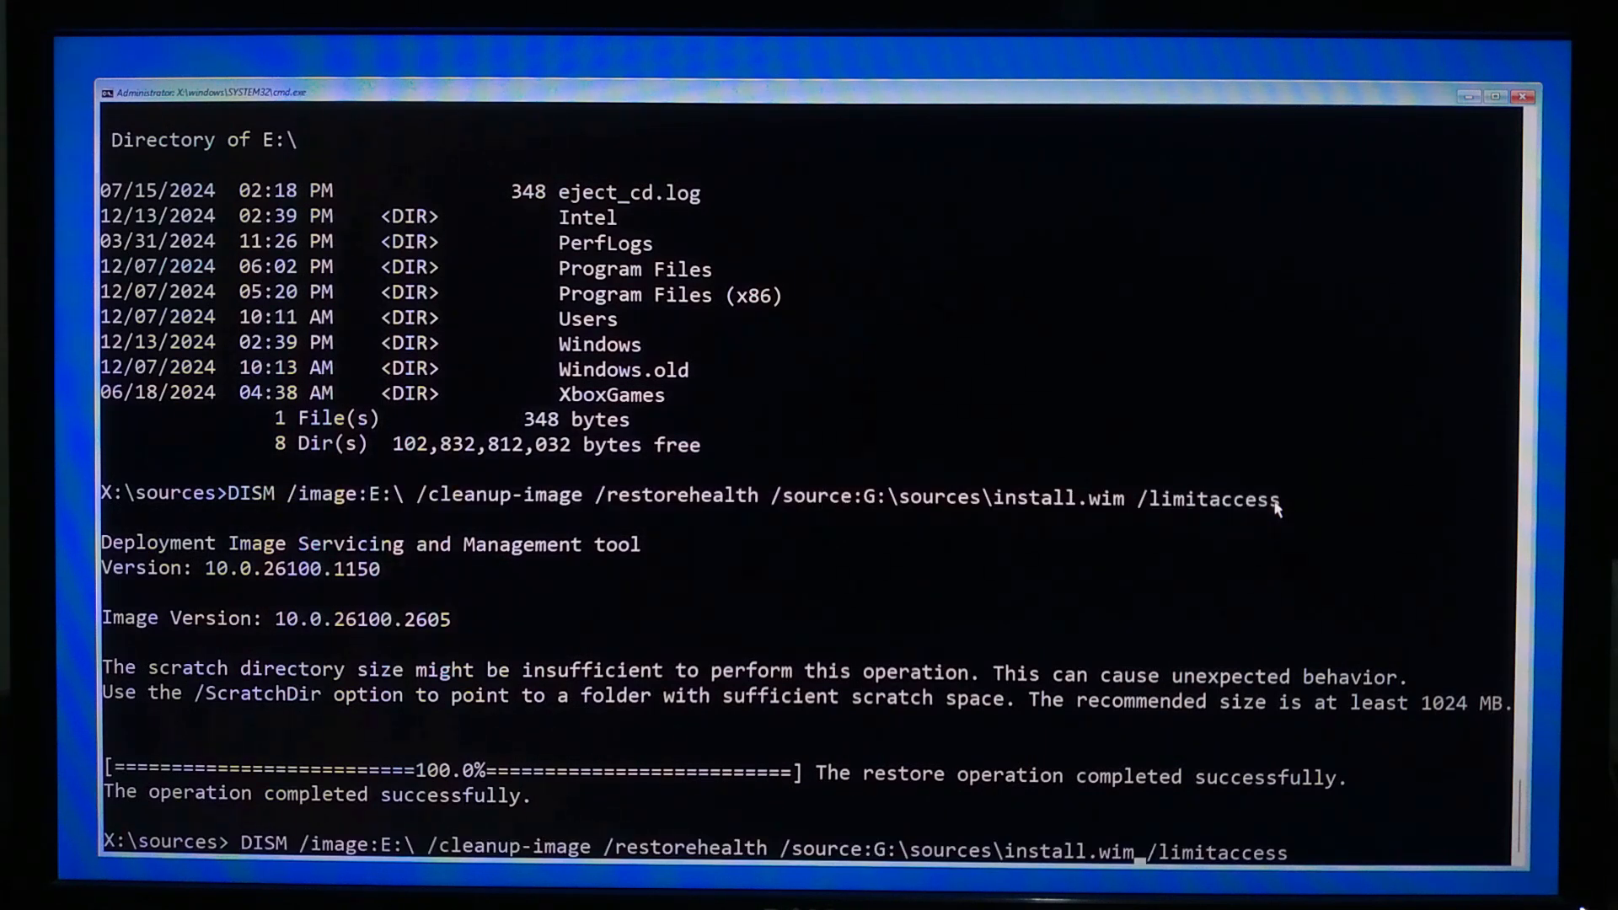
{"action": "type", "text": "/scratchdir:G: /"}
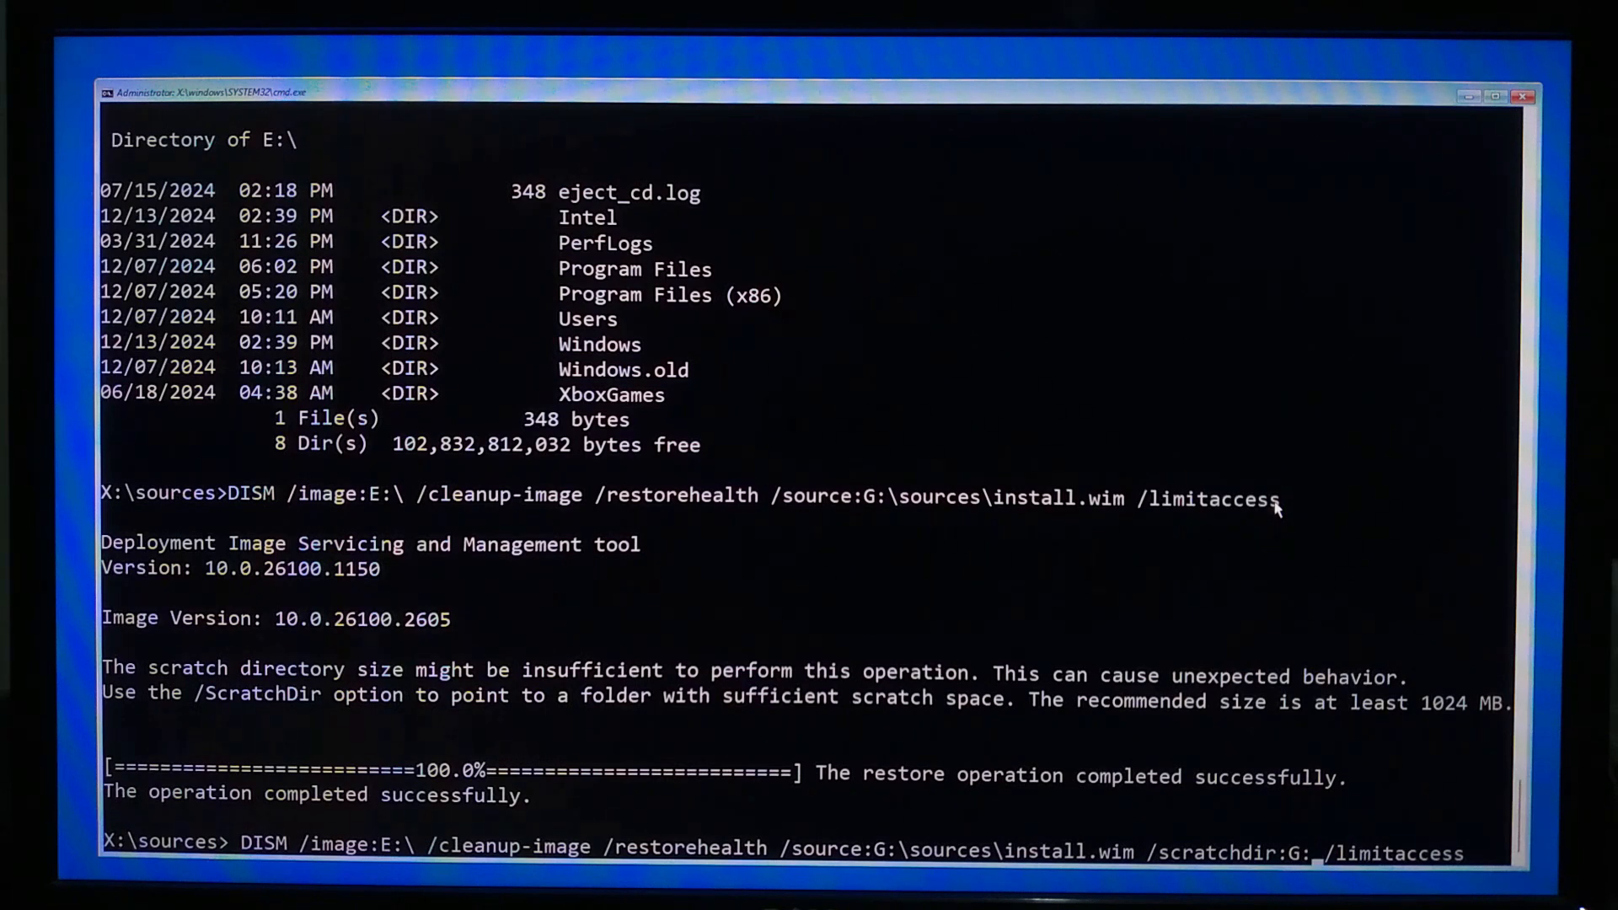
{"action": "mouse_move", "coordinate": [200, 846]}
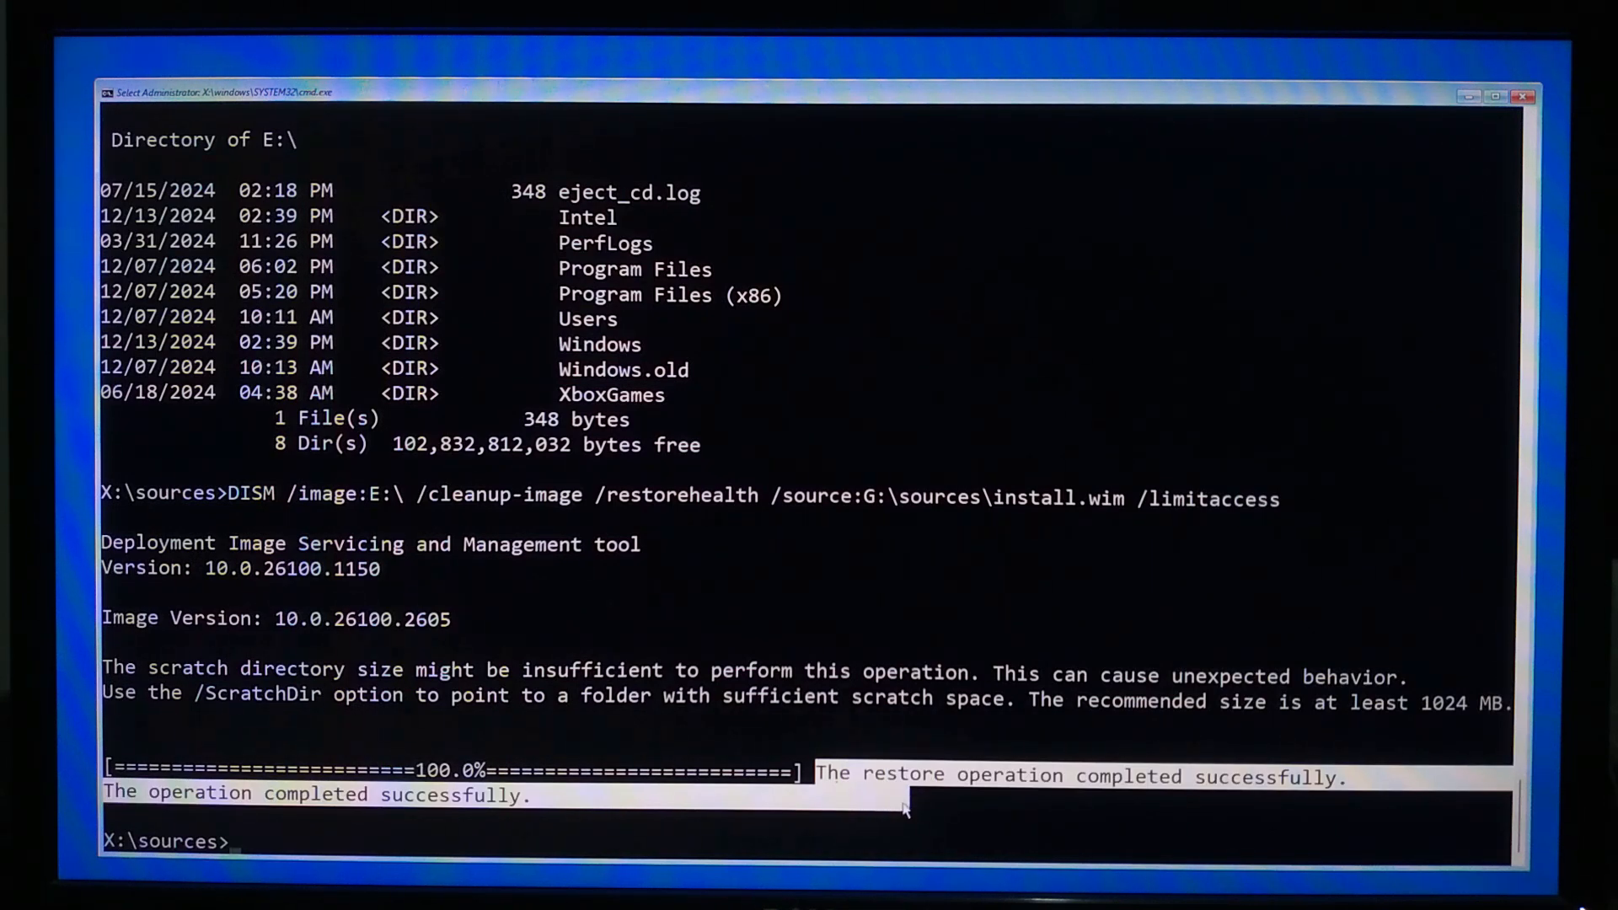
Run sfc /scannow /offbootdir=F:\ /offwindir=E:\windows and wait for the offline scan to finish.
{"action": "type", "text": "sfc"}
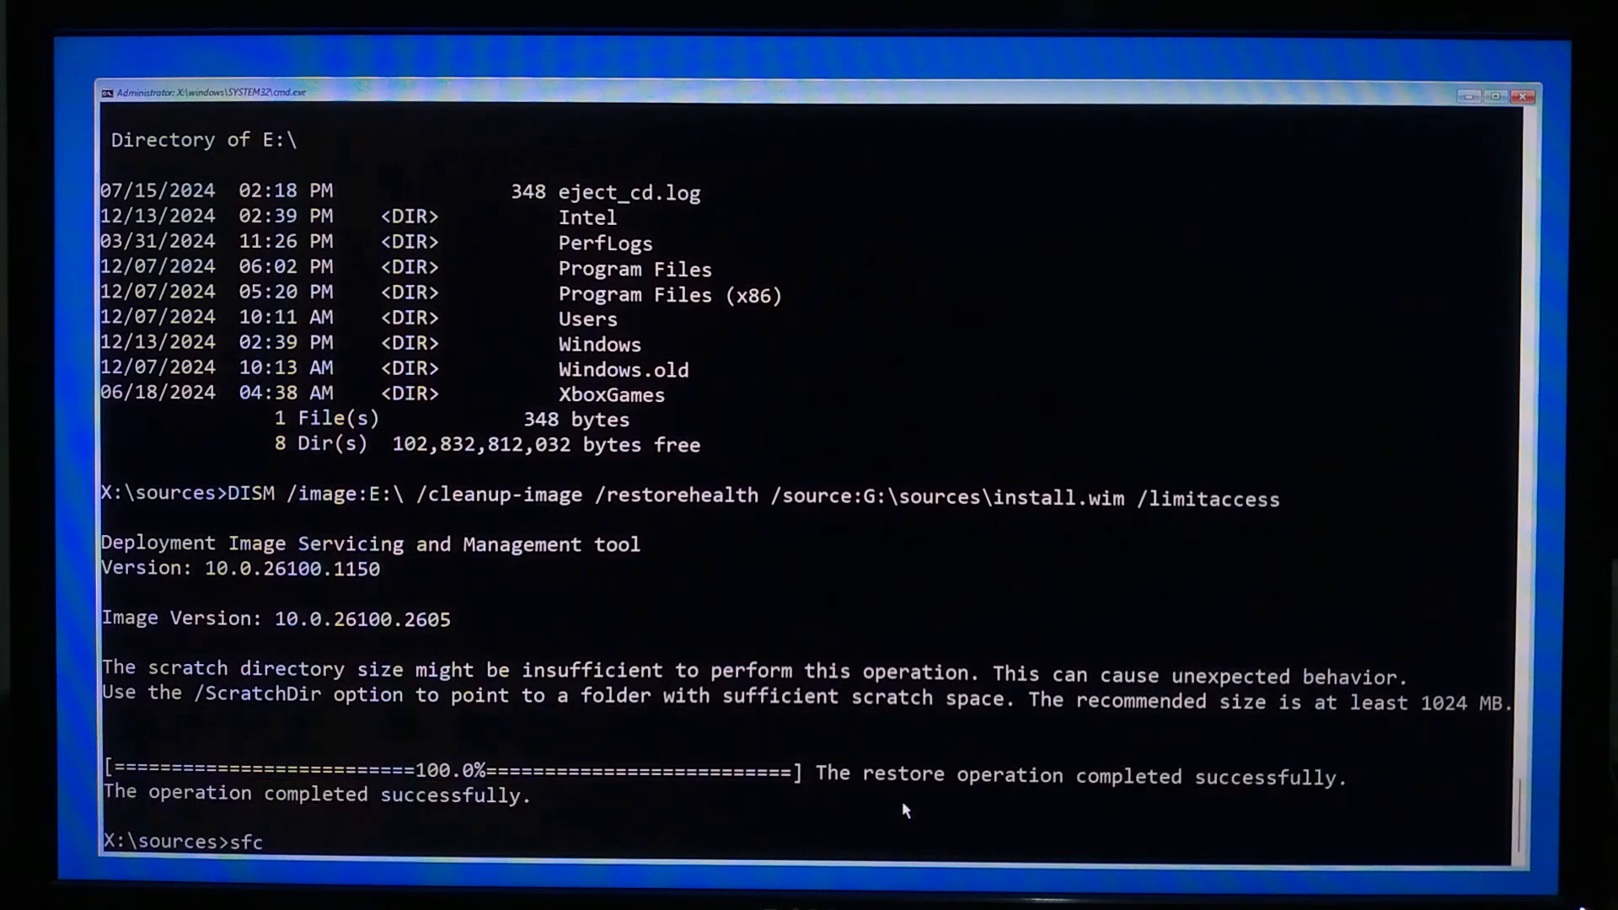
{"action": "type", "text": "/scannow"}
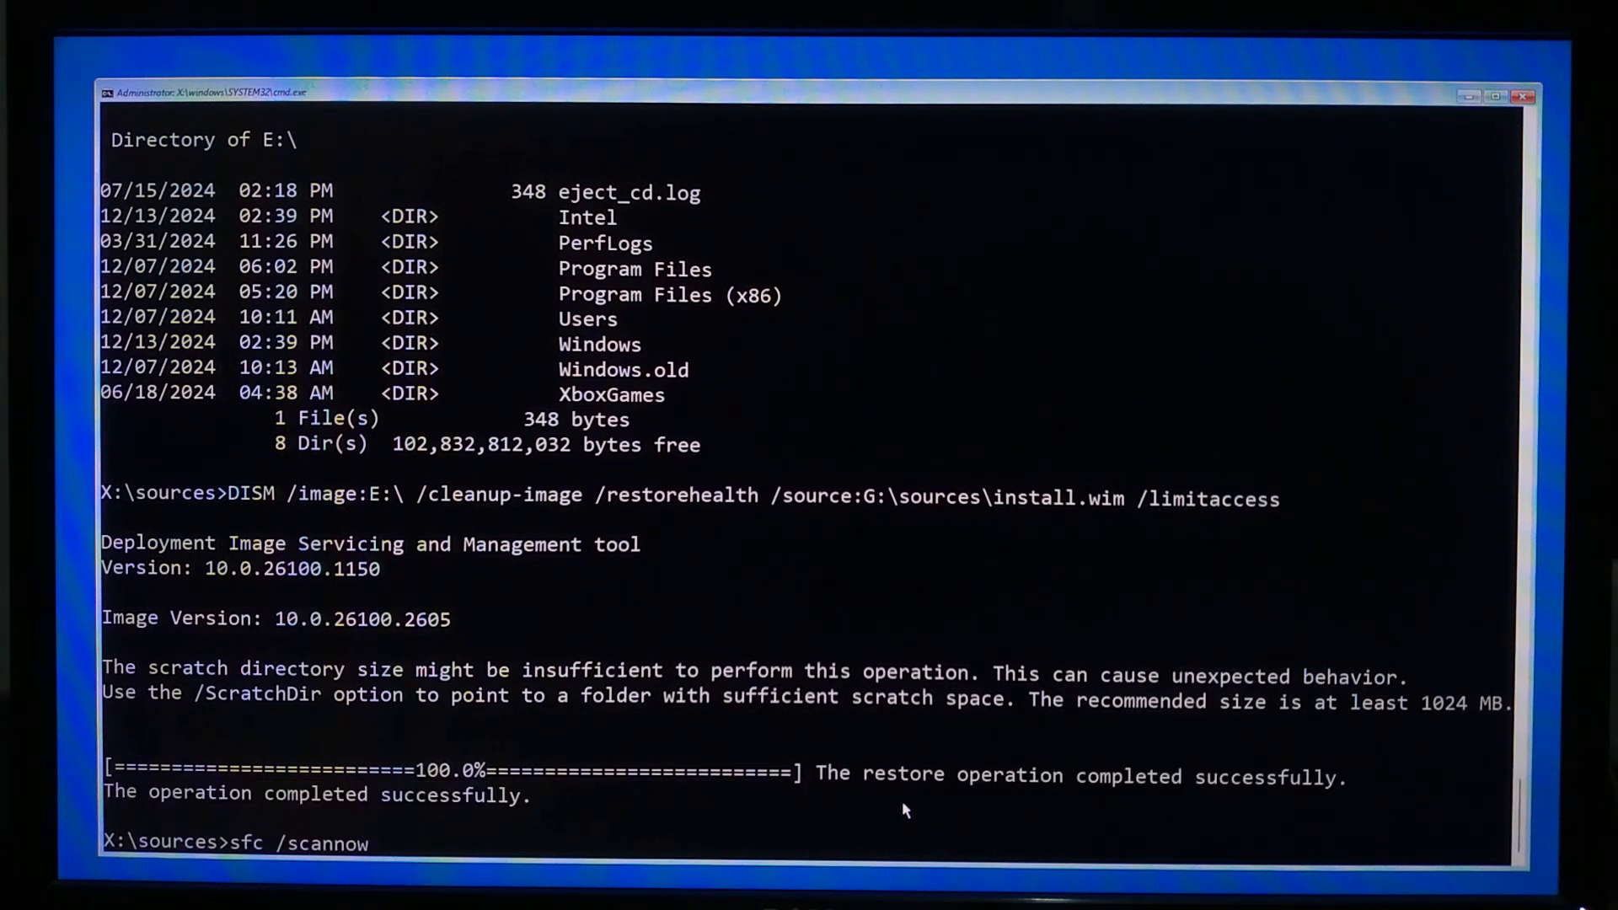
{"action": "type", "text": "/offboot"}
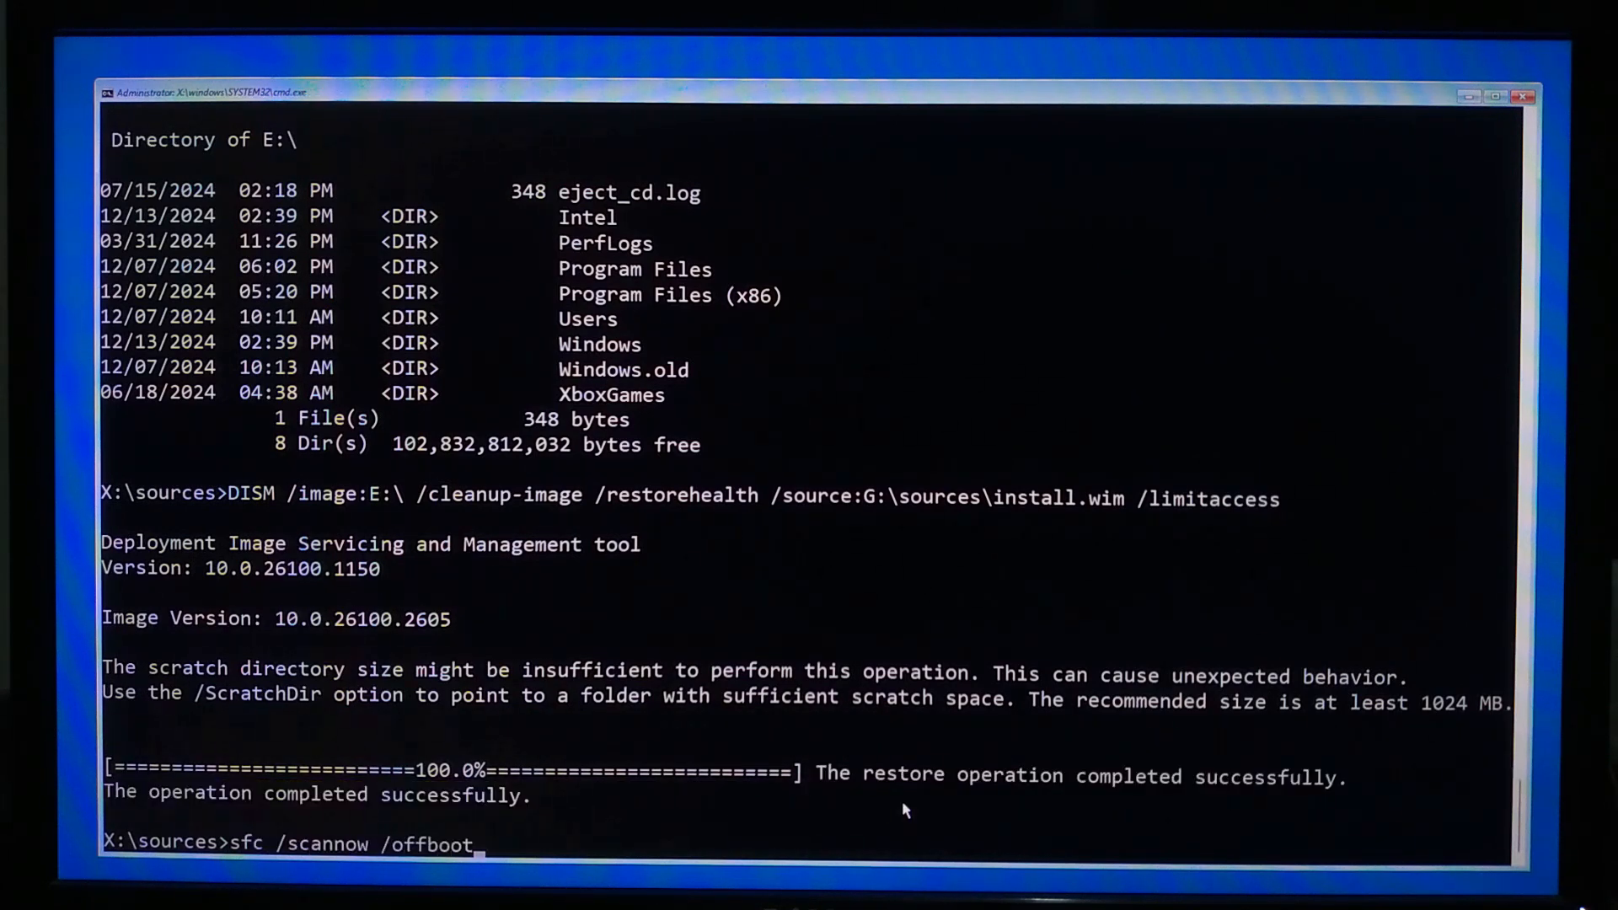
{"action": "type", "text": "dir="}
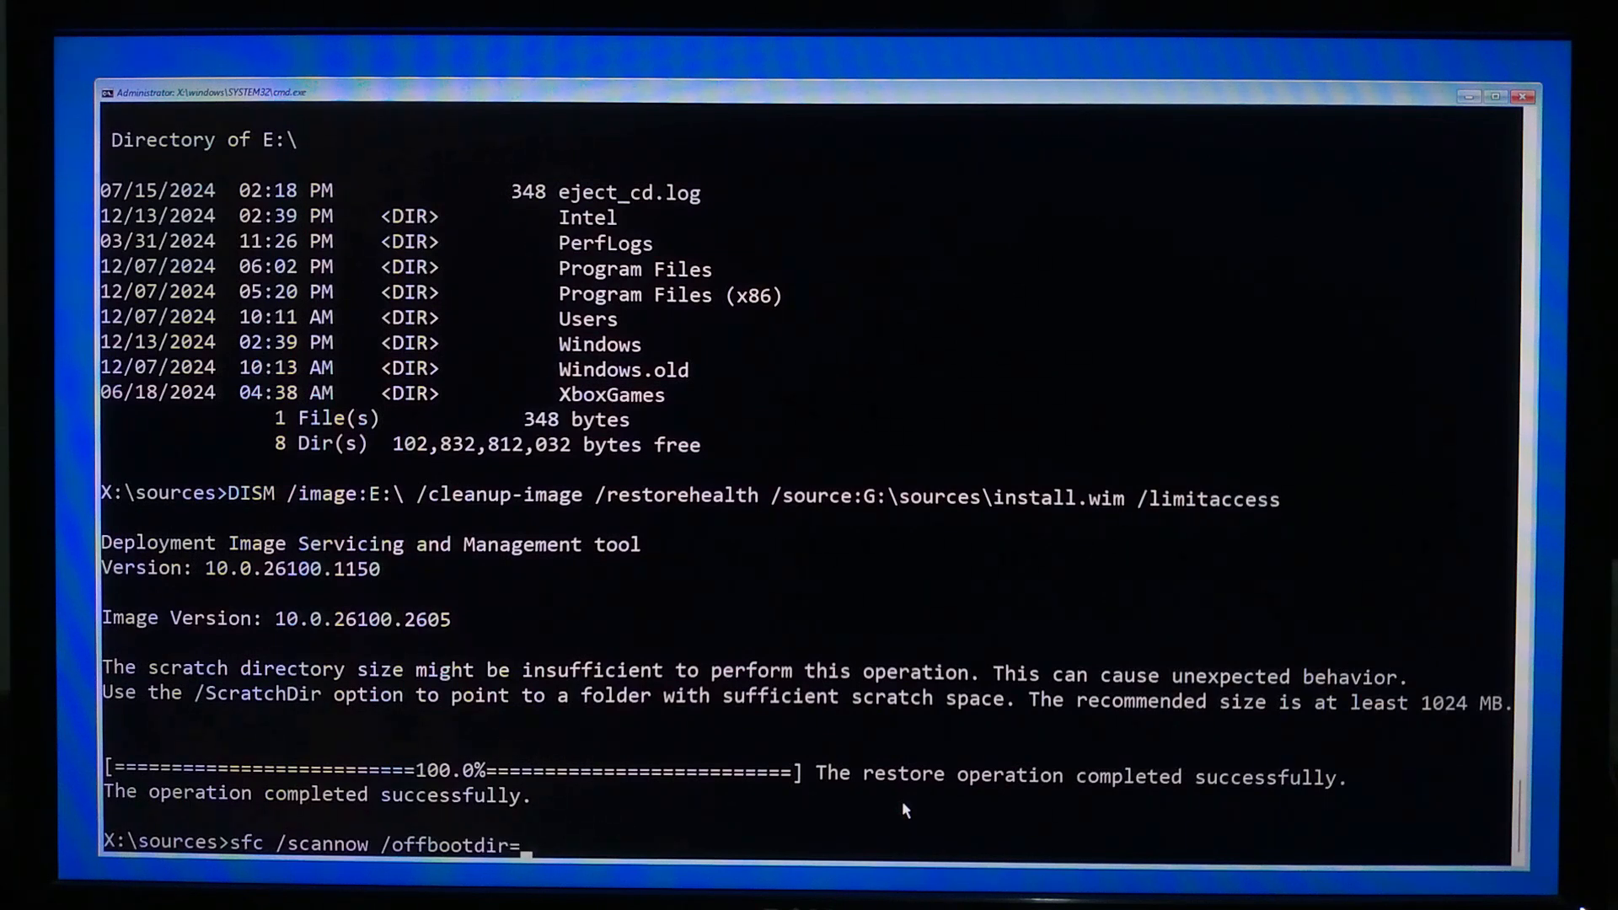
{"action": "type", "text": "F:\\"}
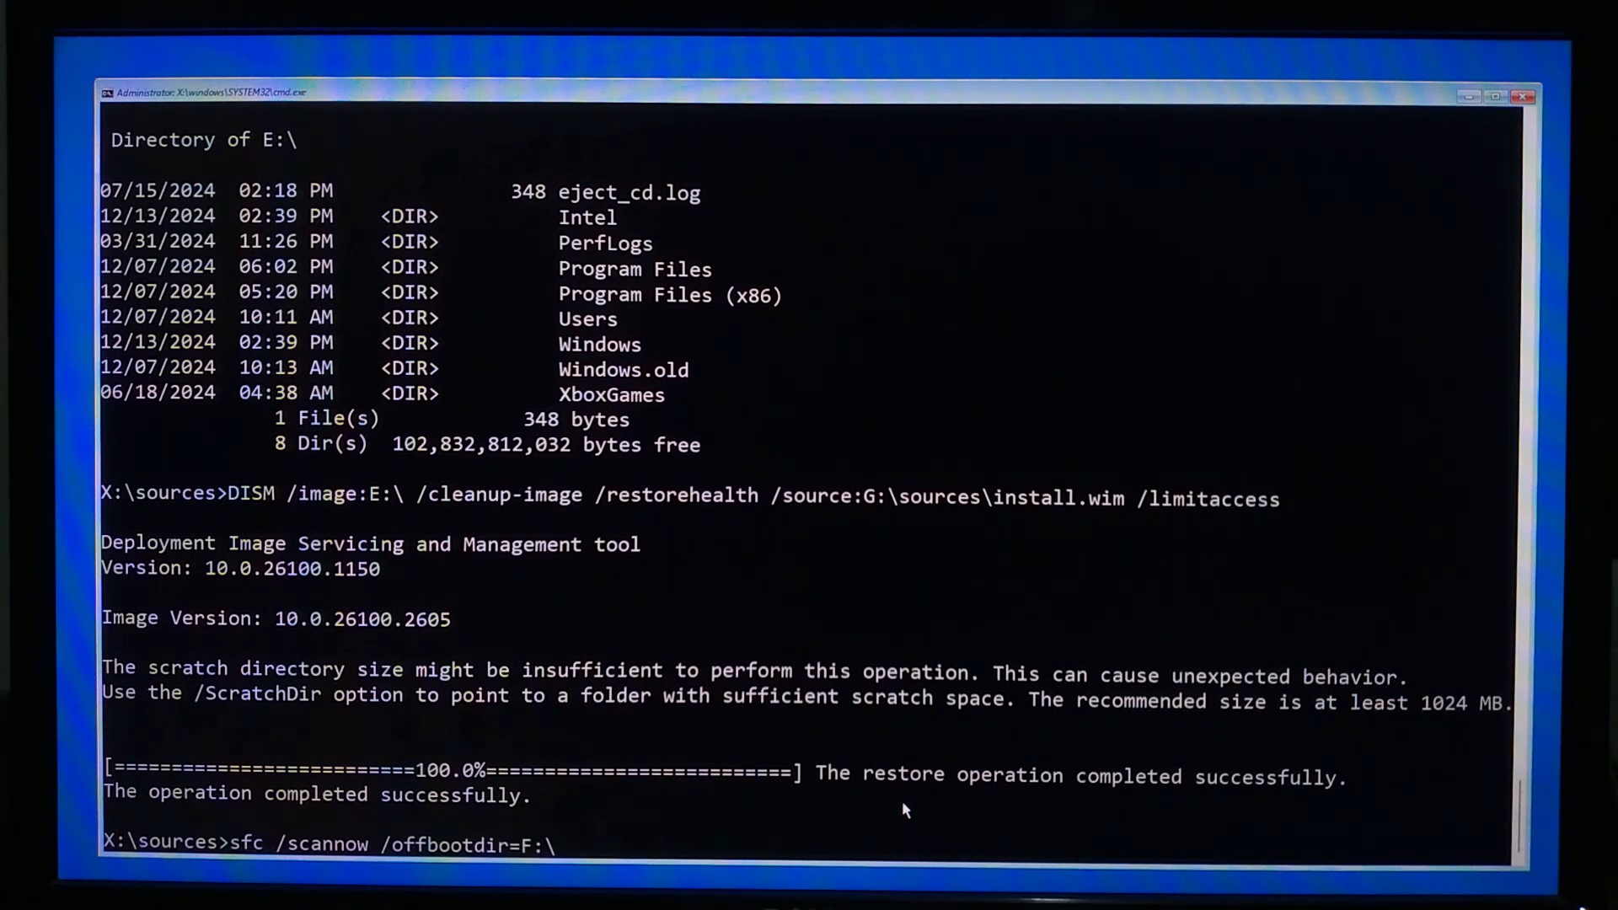
{"action": "type", "text": "/offwi"}
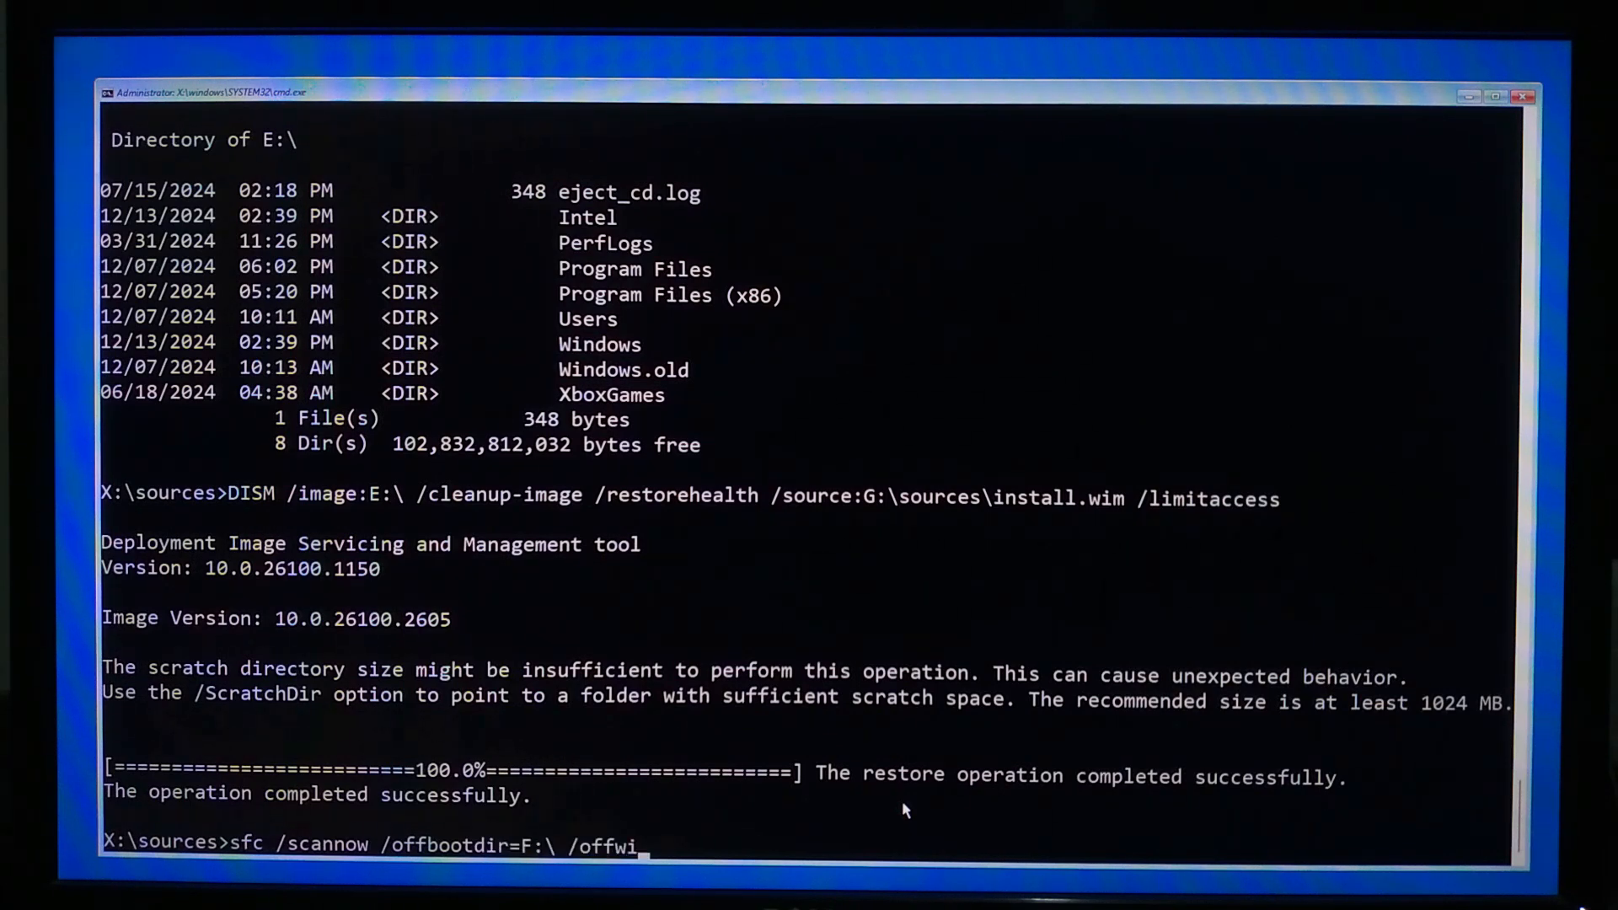
{"action": "type", "text": "ndir"}
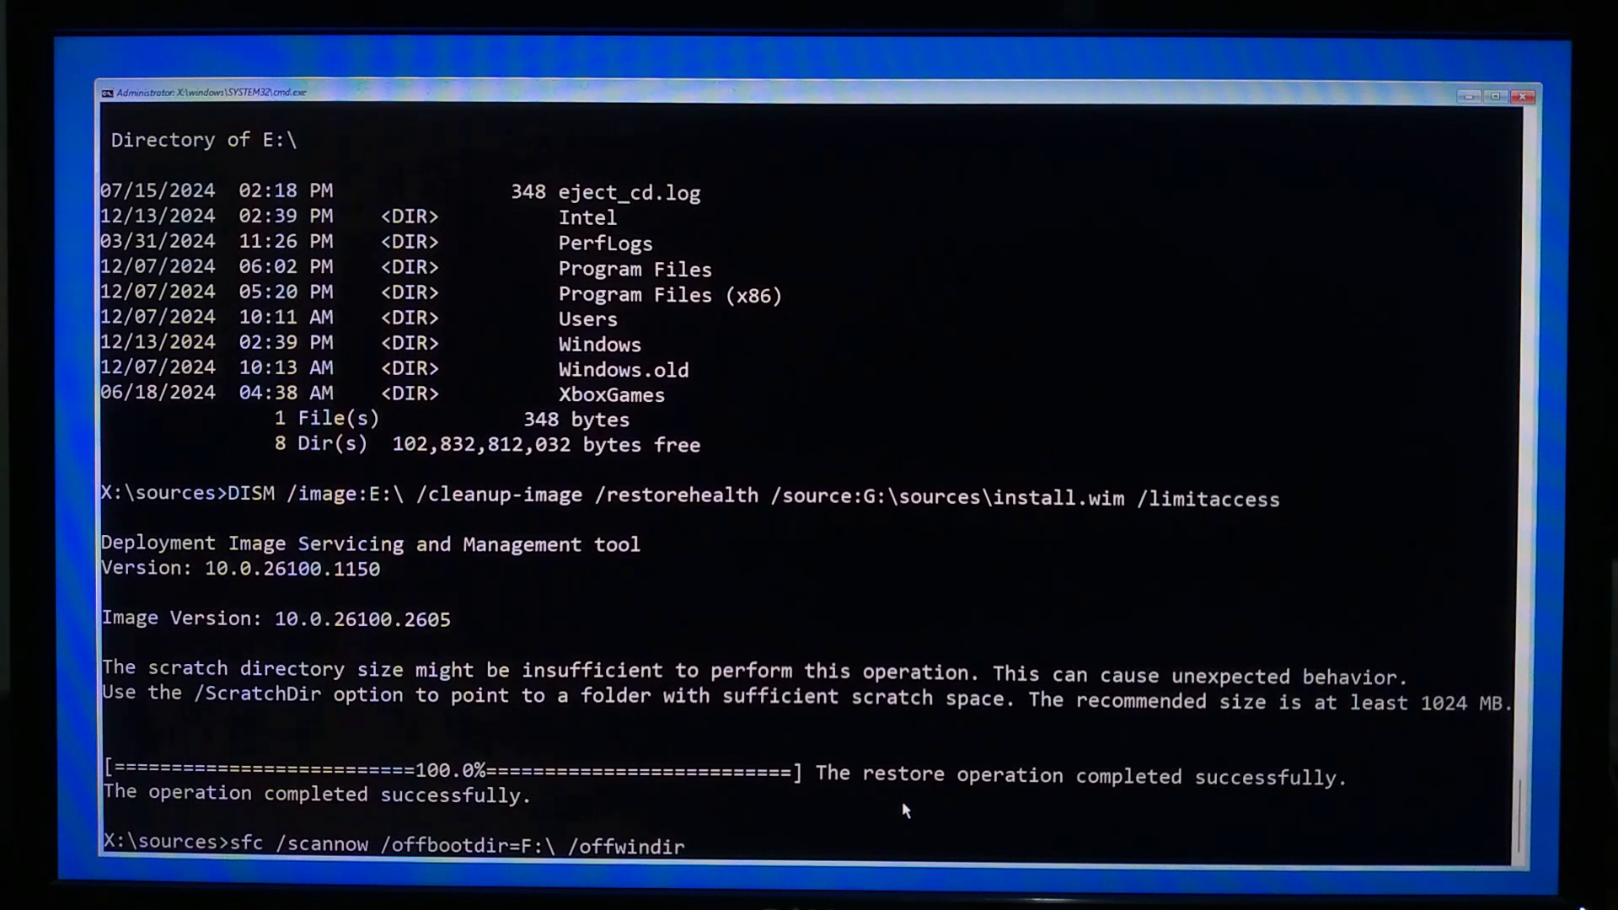
{"action": "type", "text": "E:"}
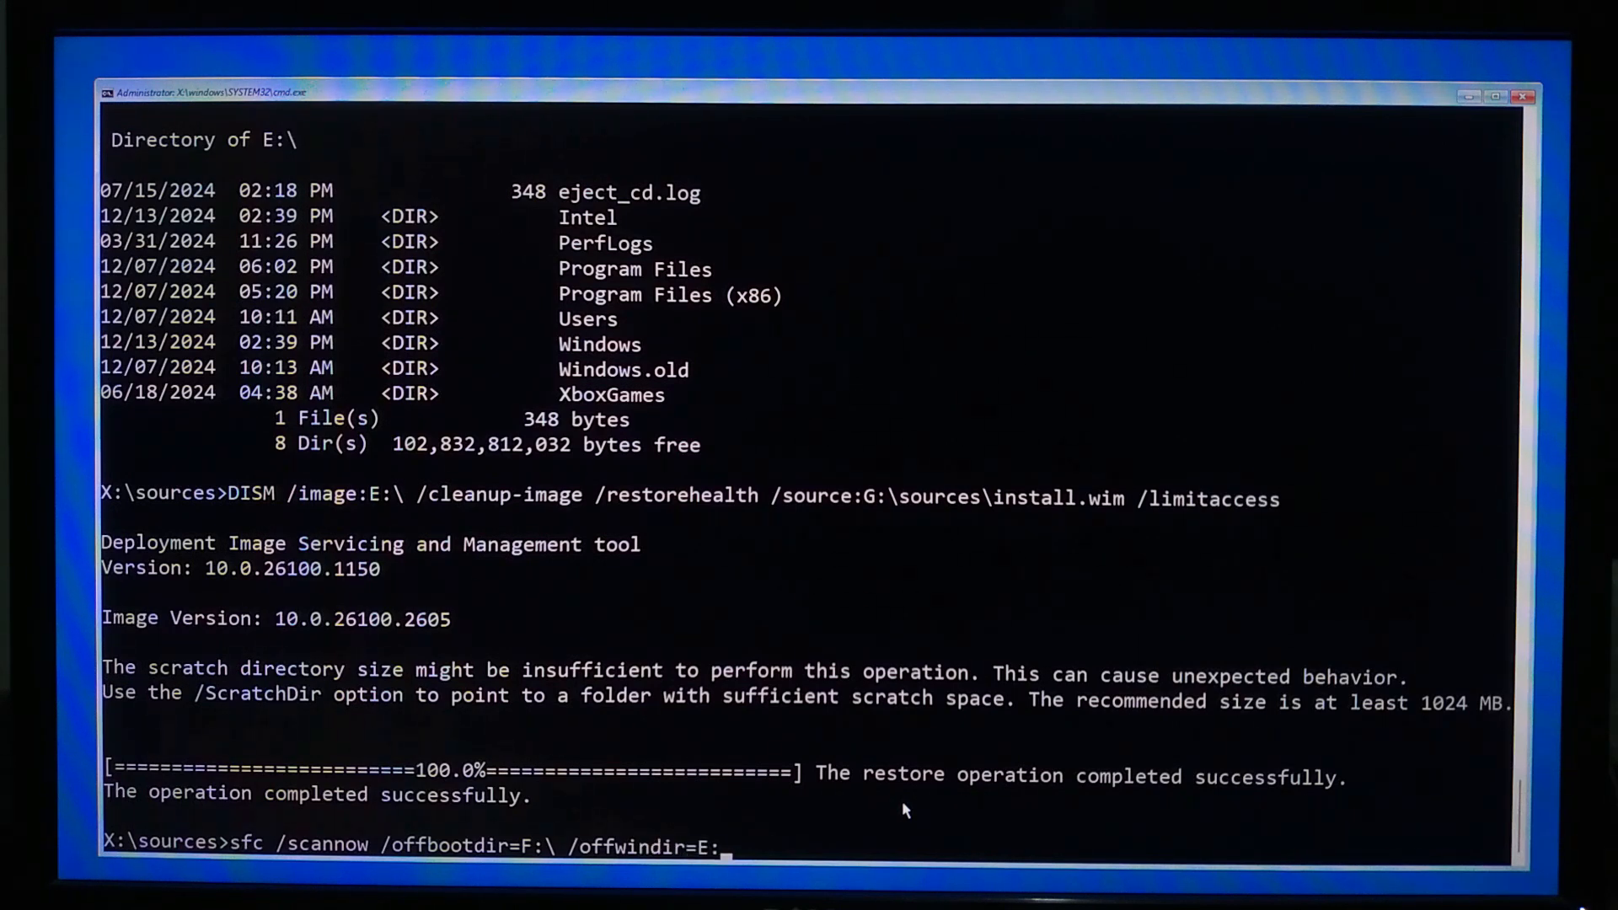
{"action": "type", "text": "\\windo"}
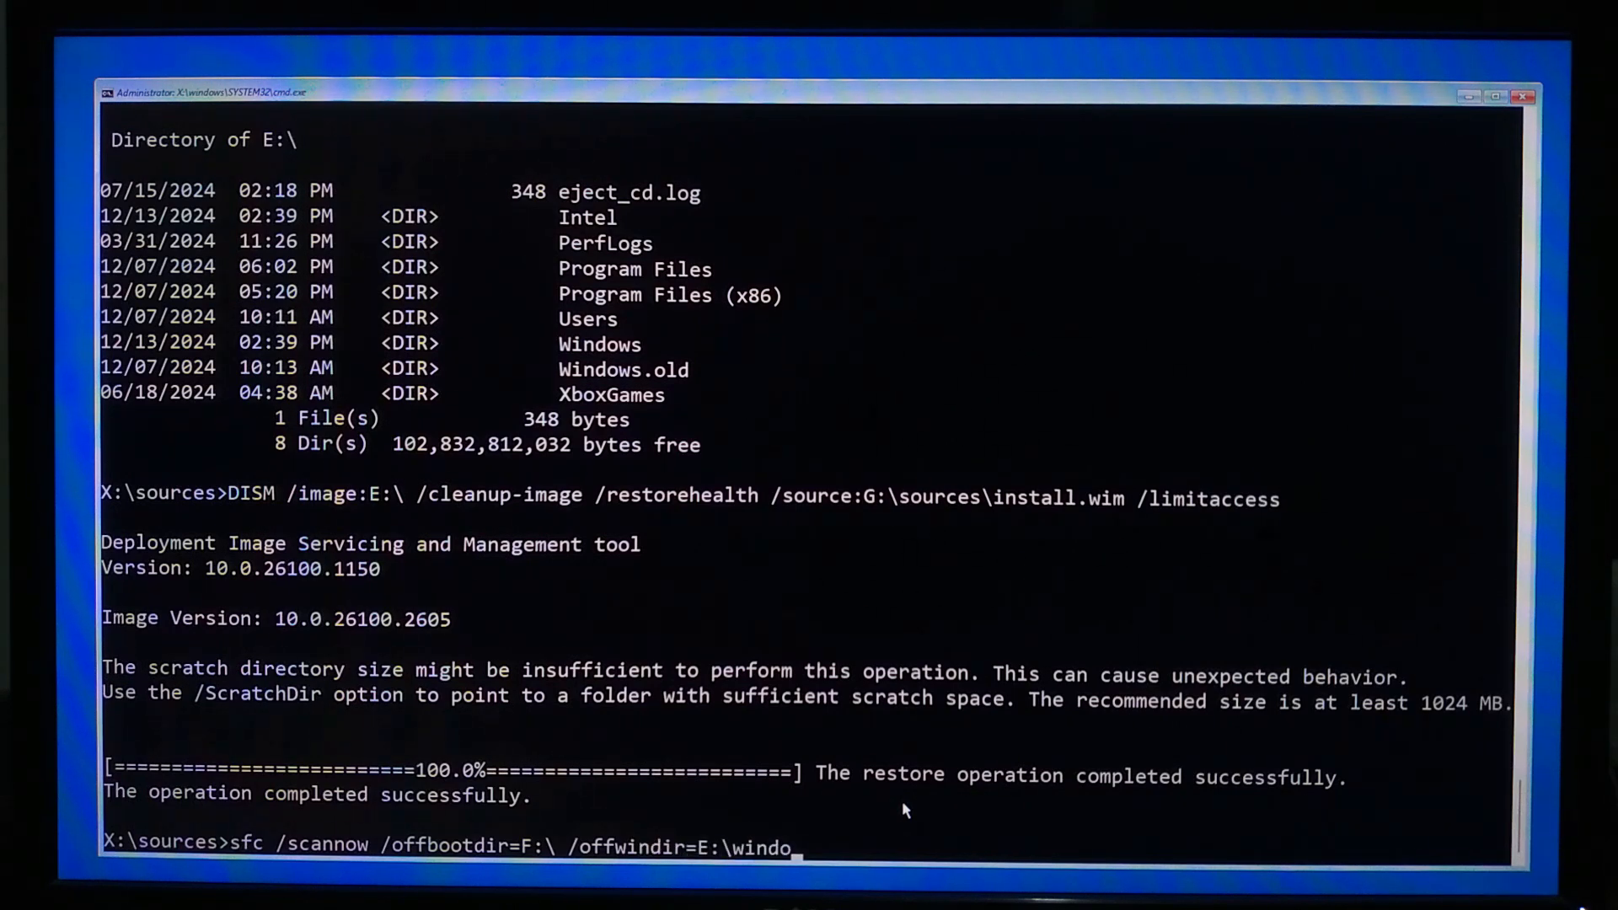
{"action": "key", "text": "enter"}
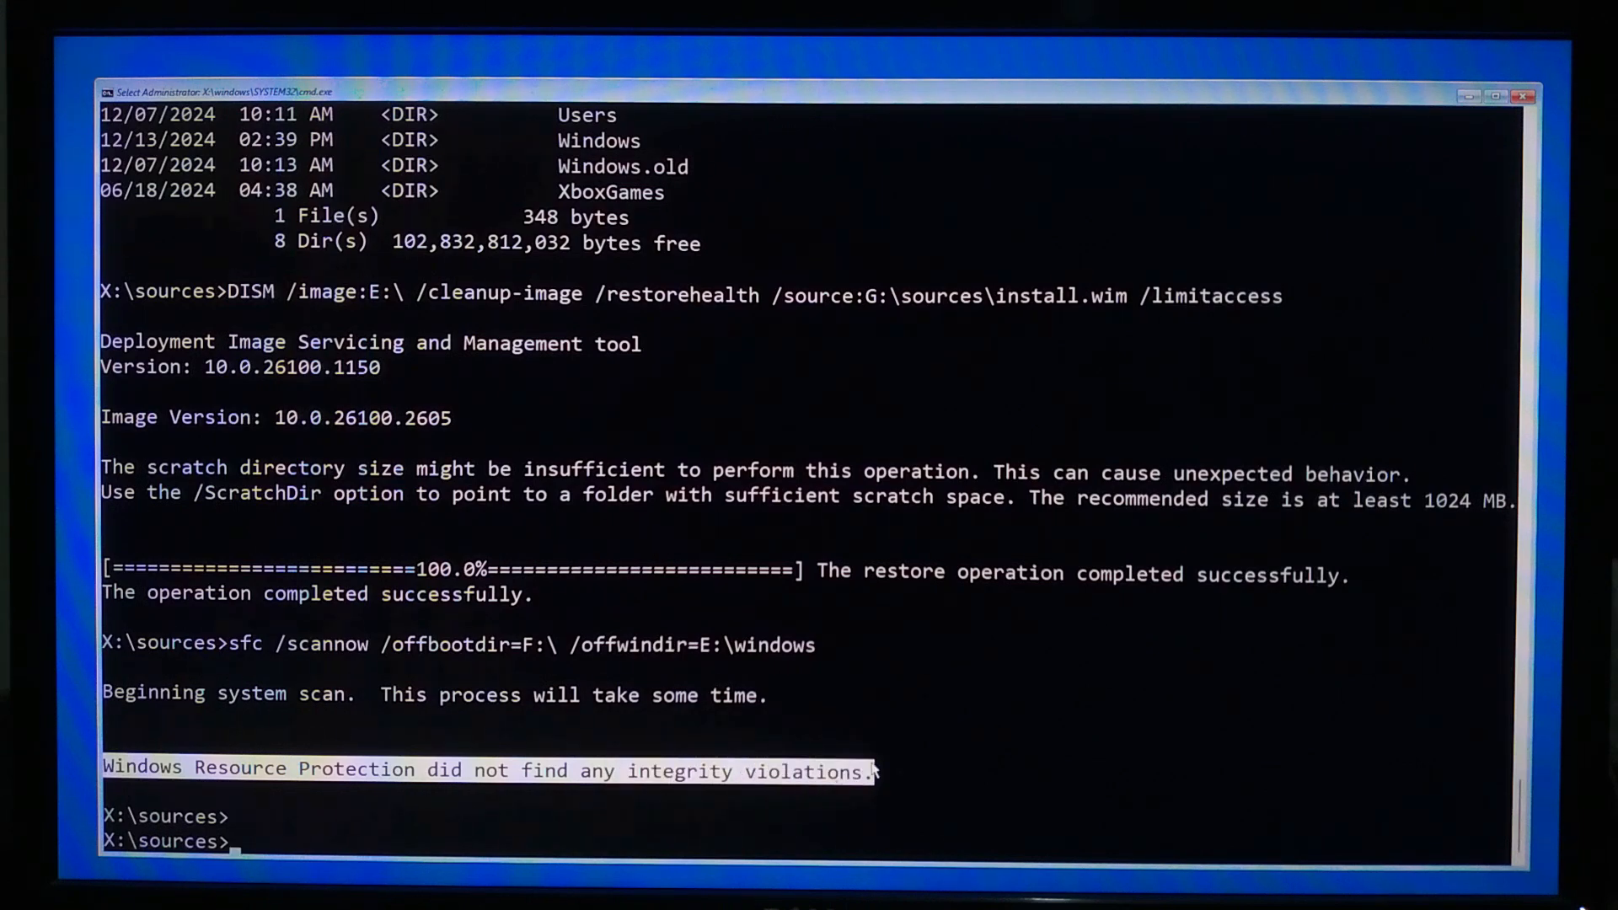
Exit the recovery Command Prompt so the PC boots to the Windows desktop.
{"action": "type", "text": "exit"}
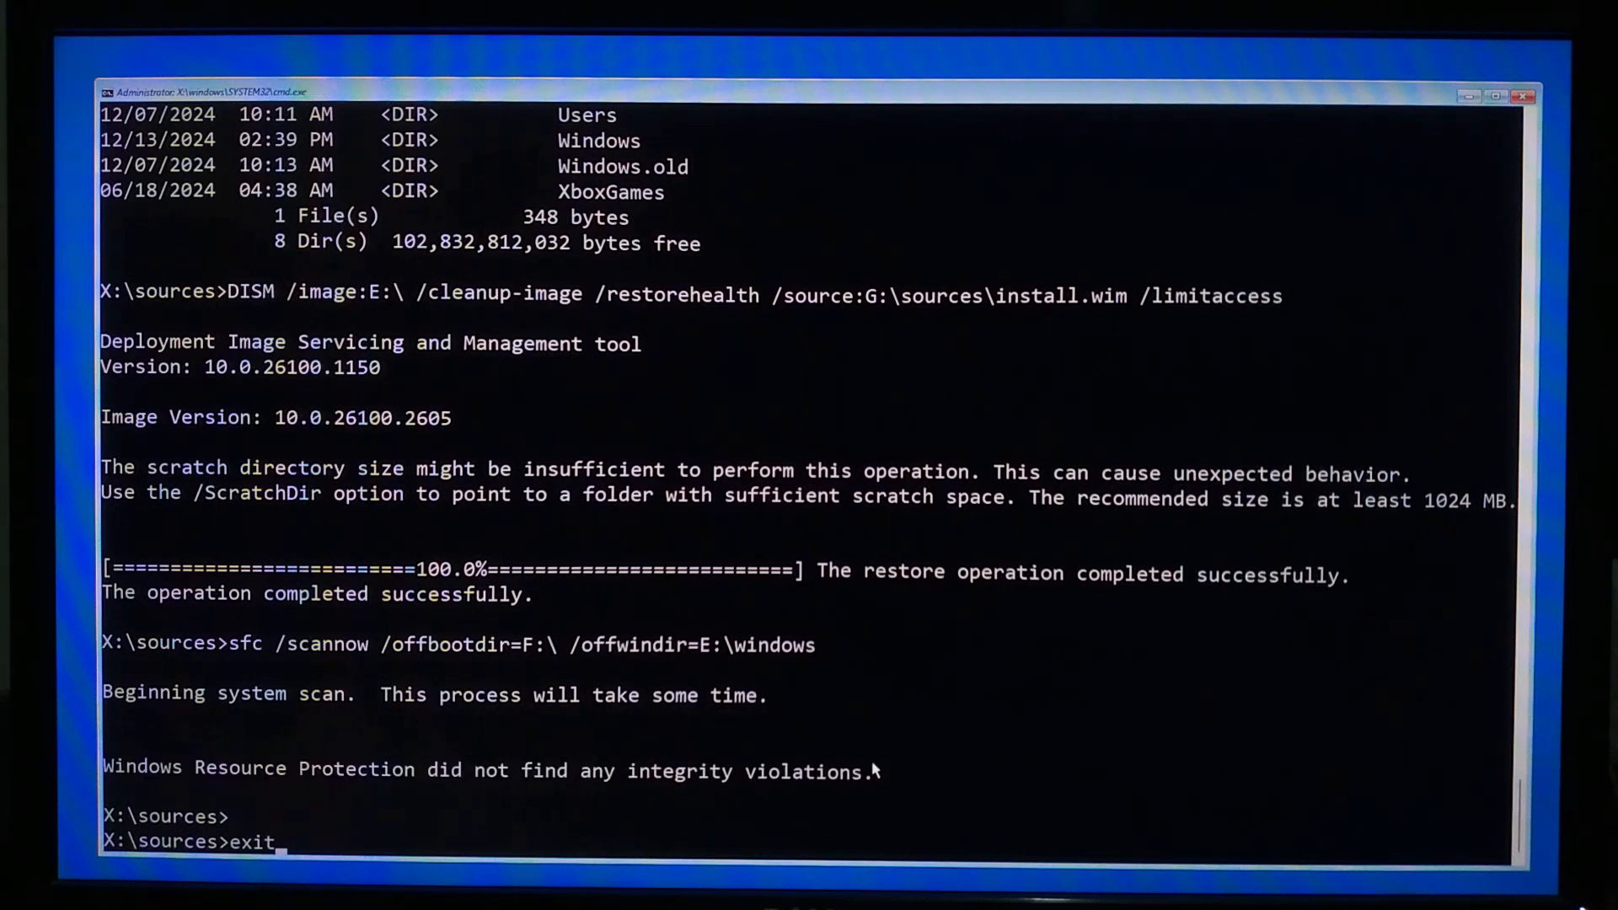
{"action": "key", "text": "enter"}
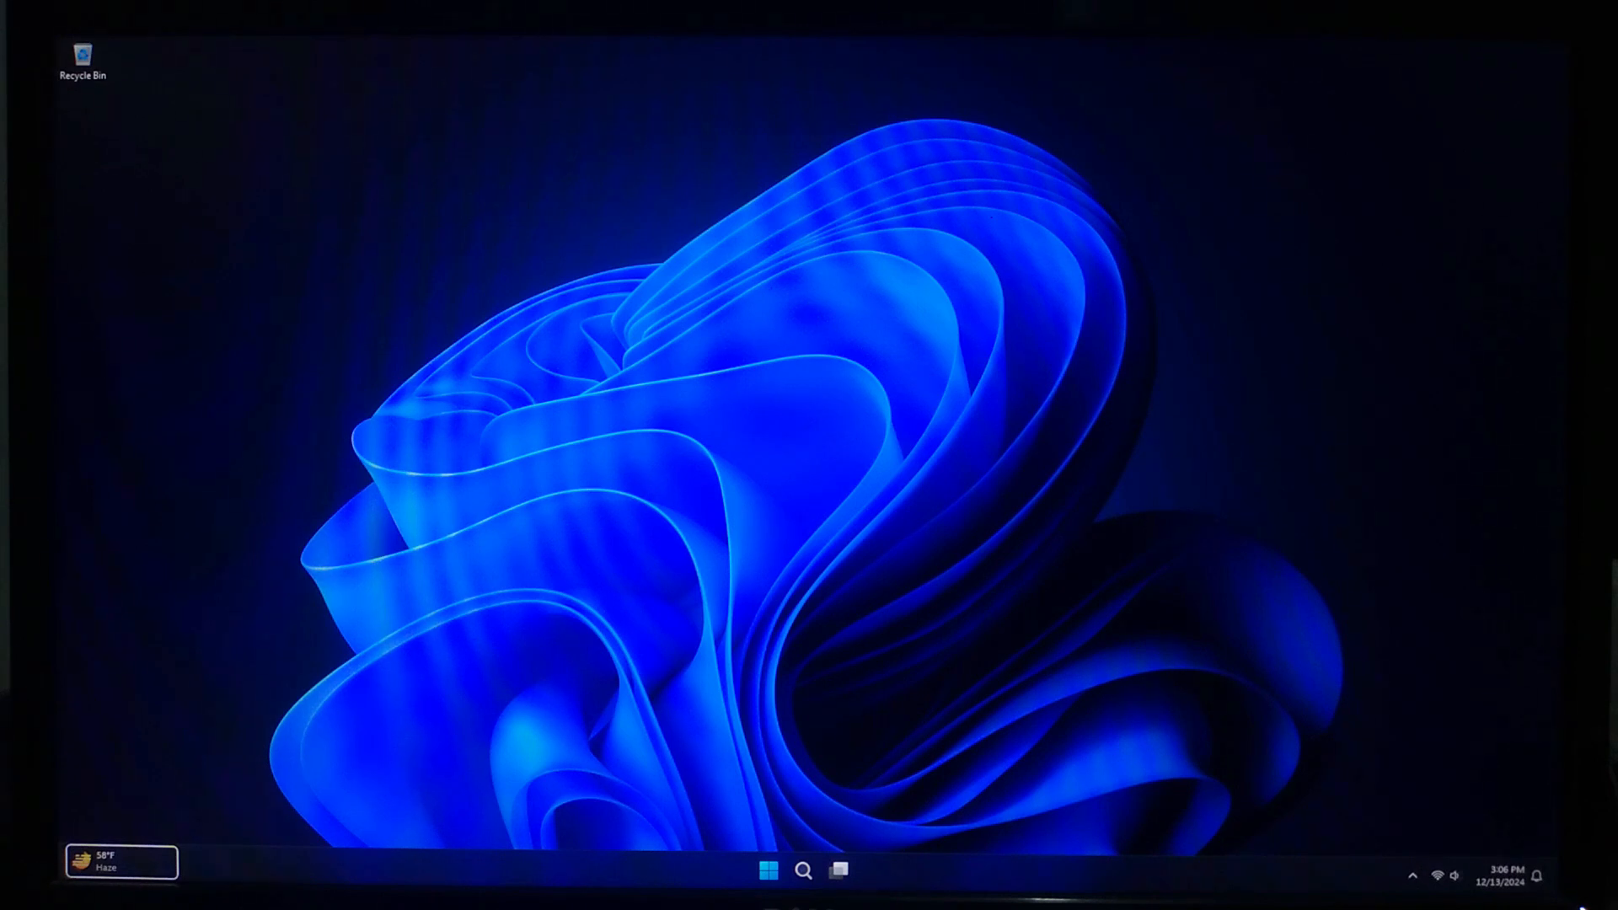
{"action": "mouse_move", "coordinate": [808, 472]}
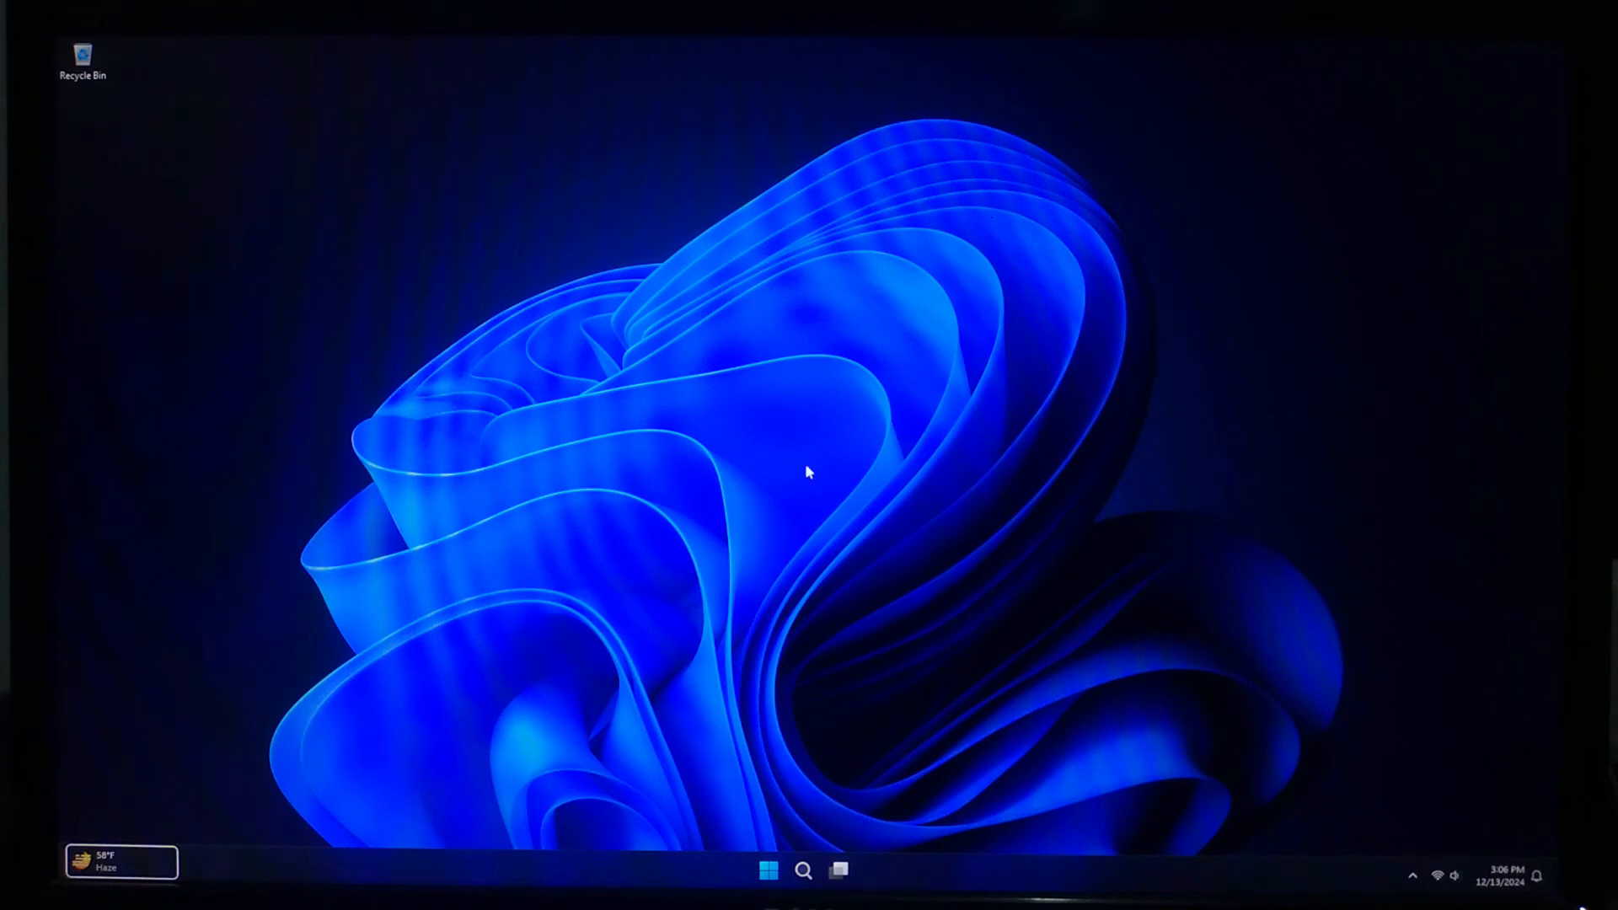